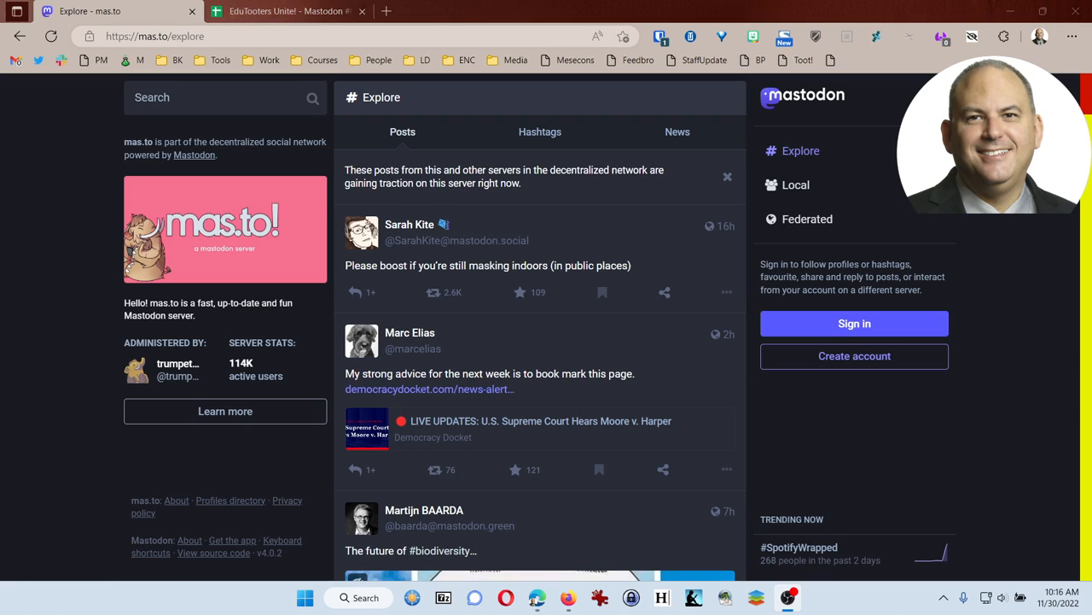
mouse_move(881, 215)
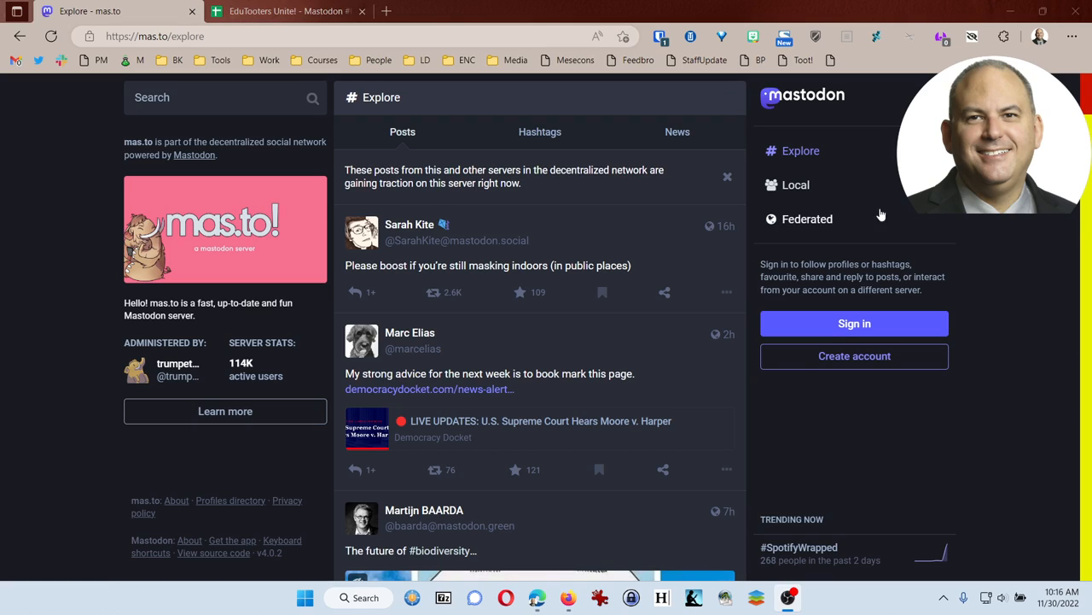
mouse_move(806, 219)
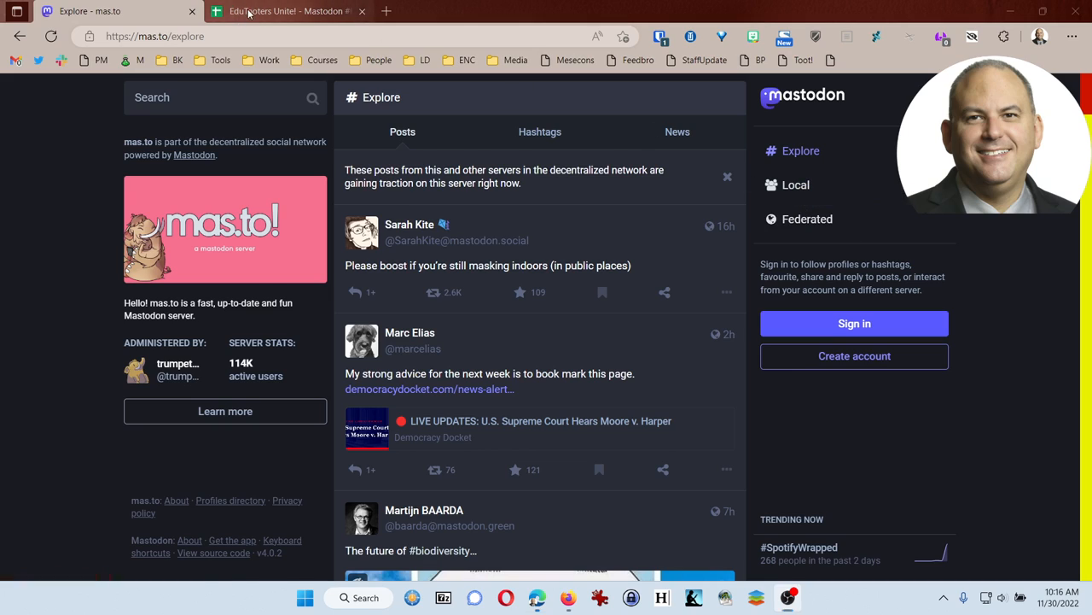
- Review the CSV_Export sheet's Account address list in the EduTooters spreadsheet, returning to the top
left_click(287, 11)
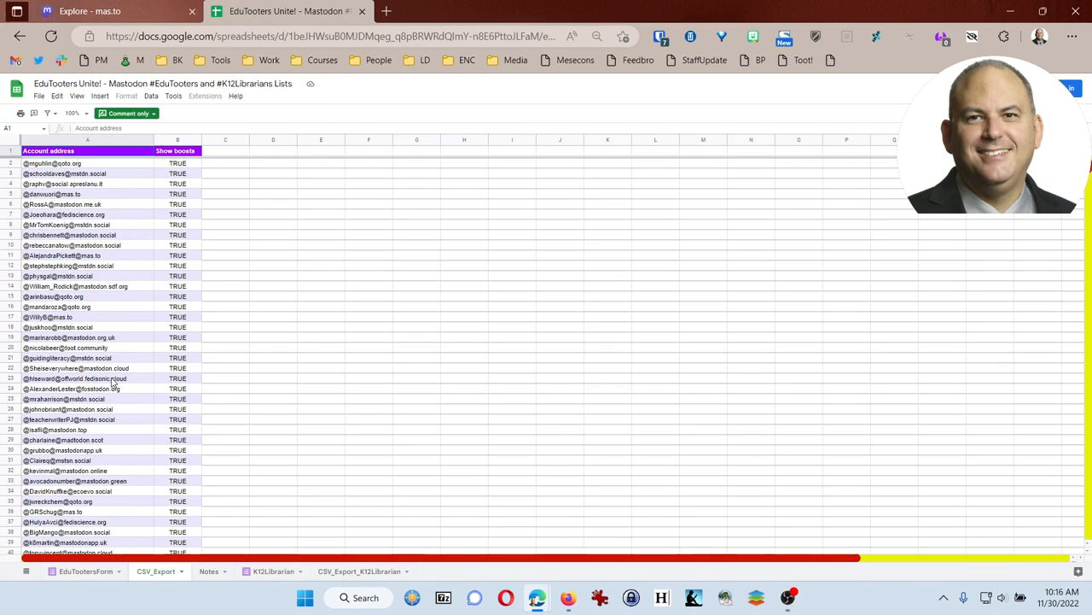
scroll("down", 3)
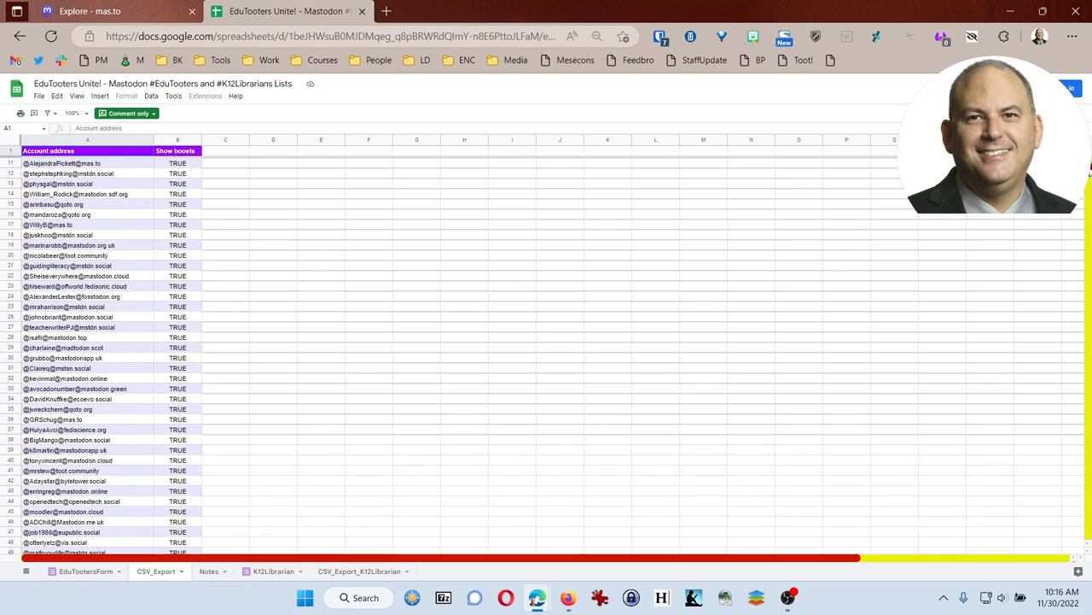
scroll("down", 3)
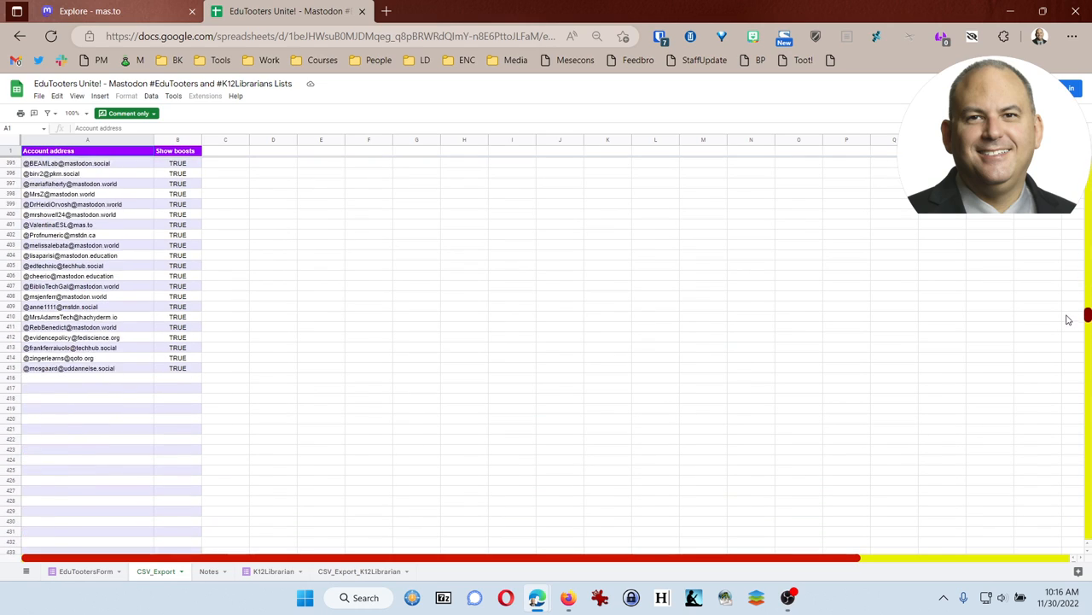
scroll("up", 3)
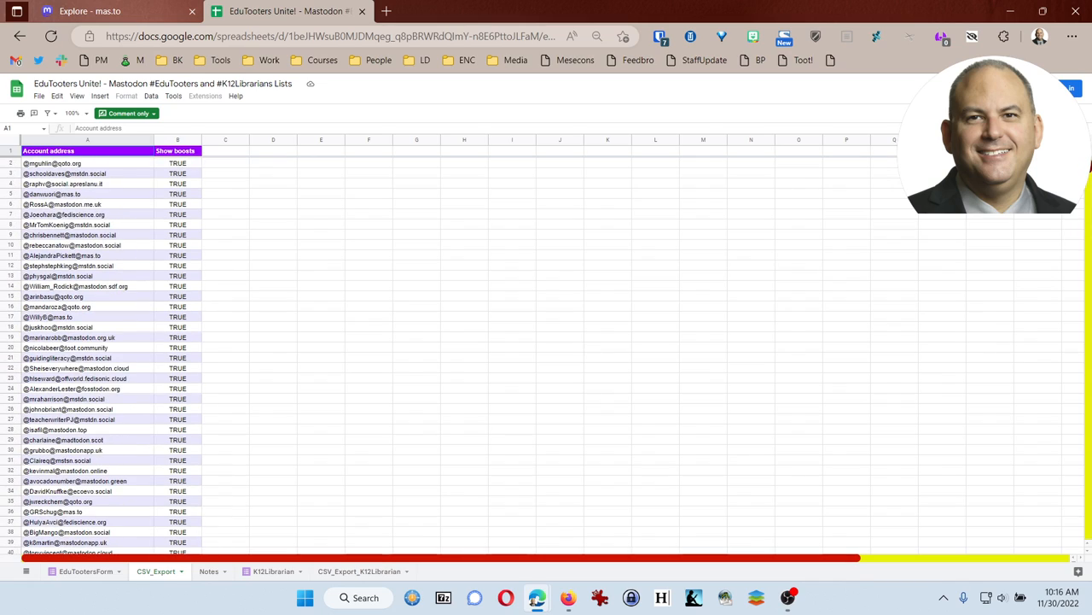
mouse_move(655, 284)
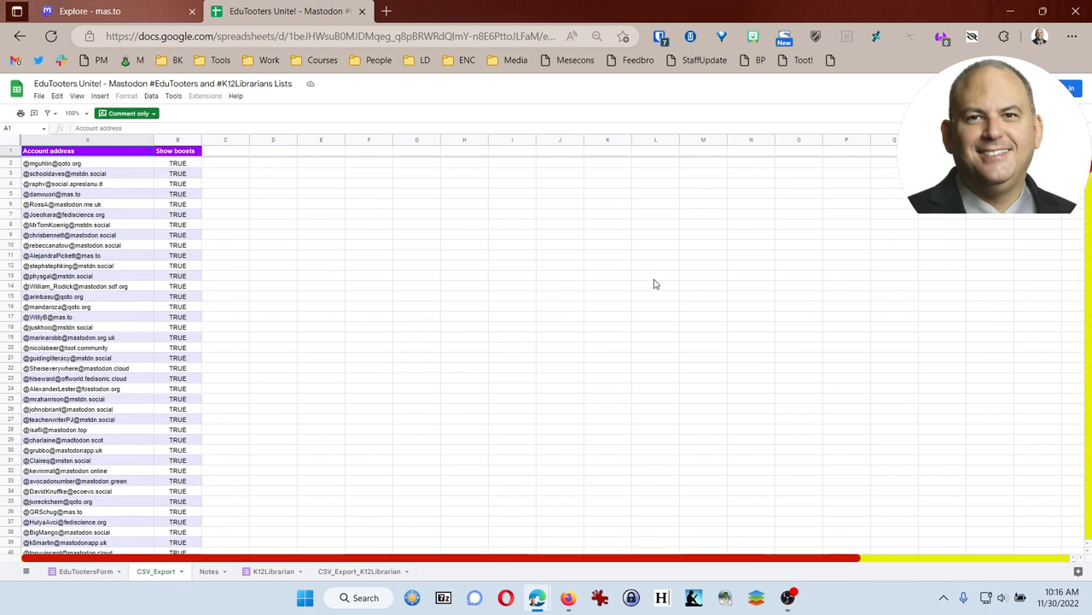
mouse_move(775, 304)
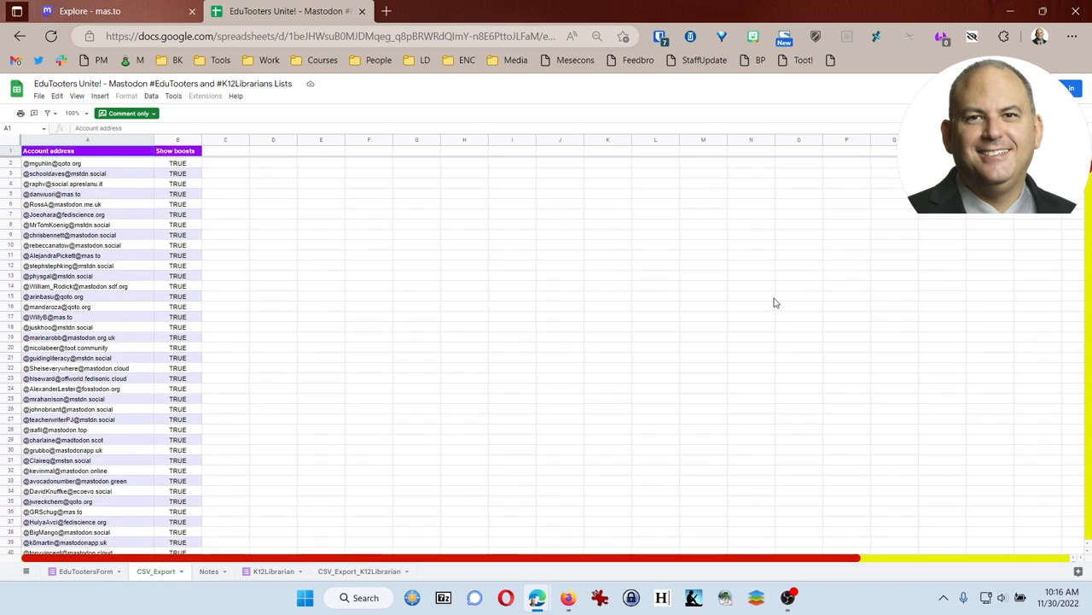
mouse_move(430, 344)
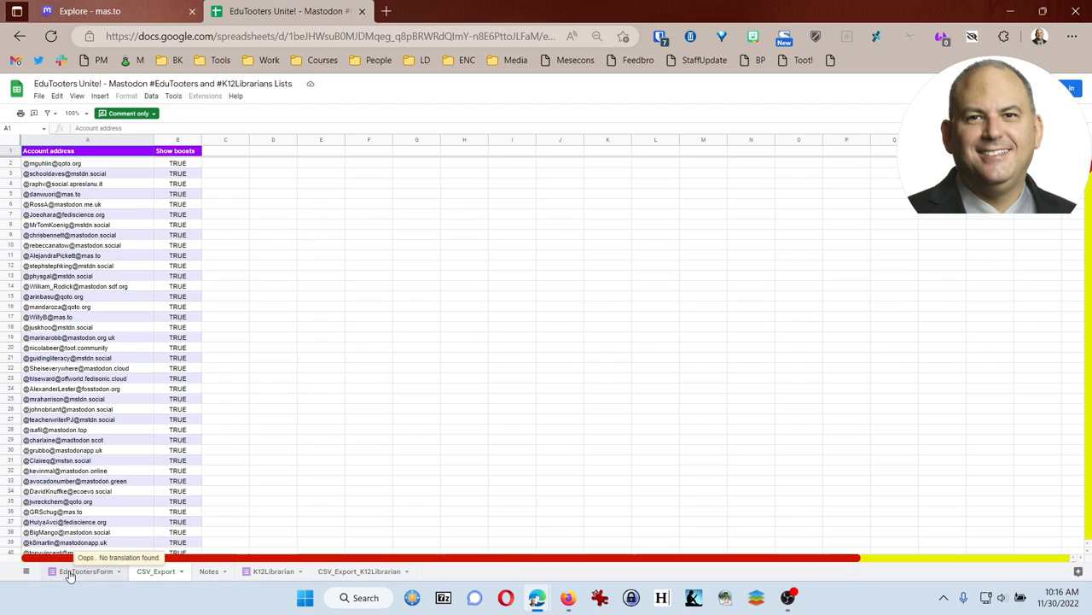
- Browse the EduTootersForm responses of names, roles and Mastodon addresses
left_click(82, 570)
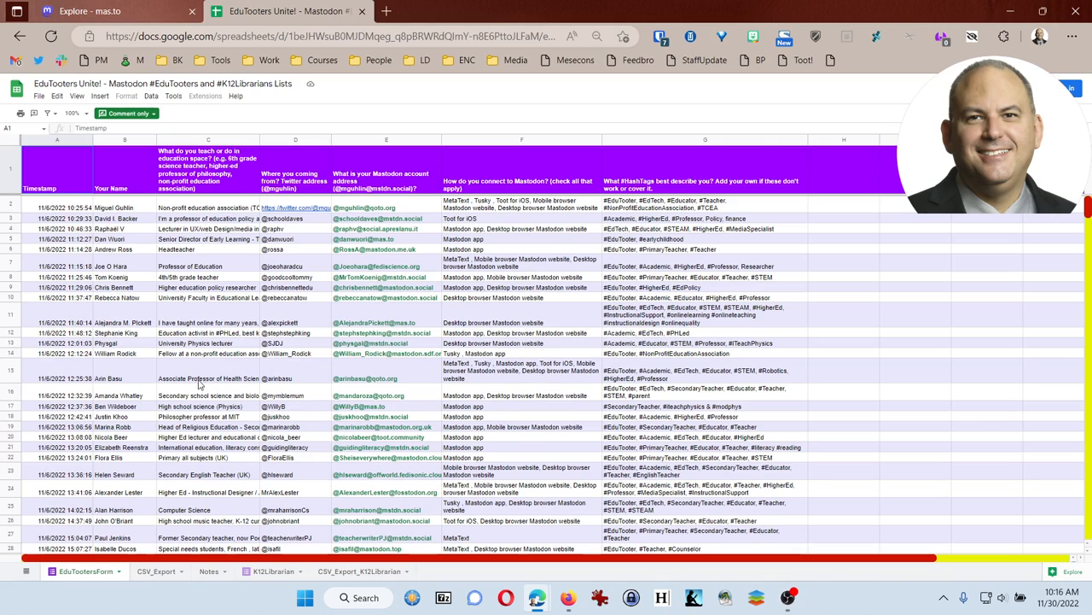
mouse_move(229, 389)
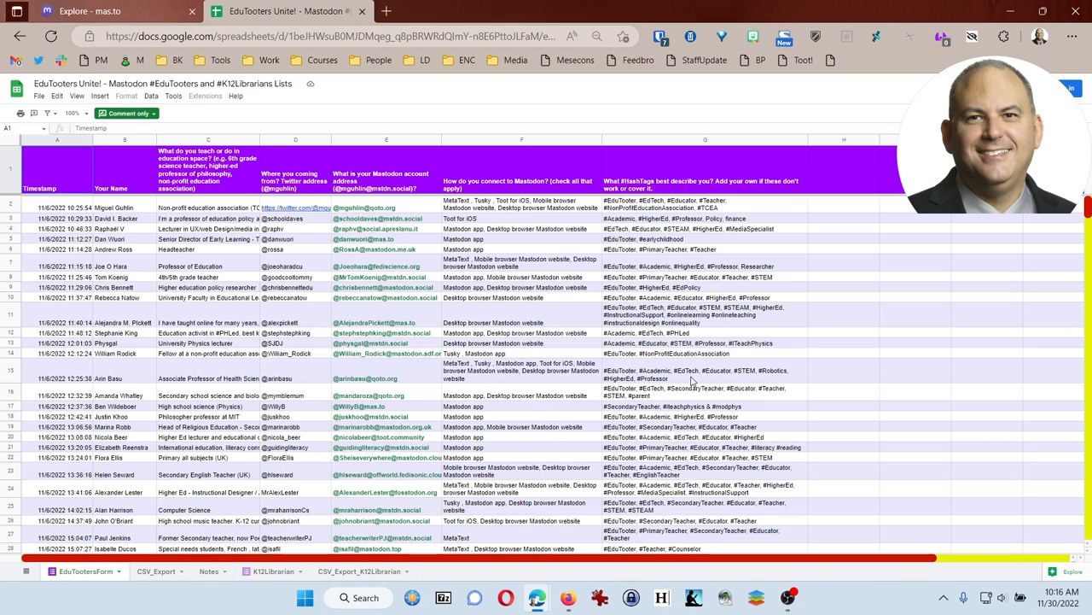
scroll("down", 3)
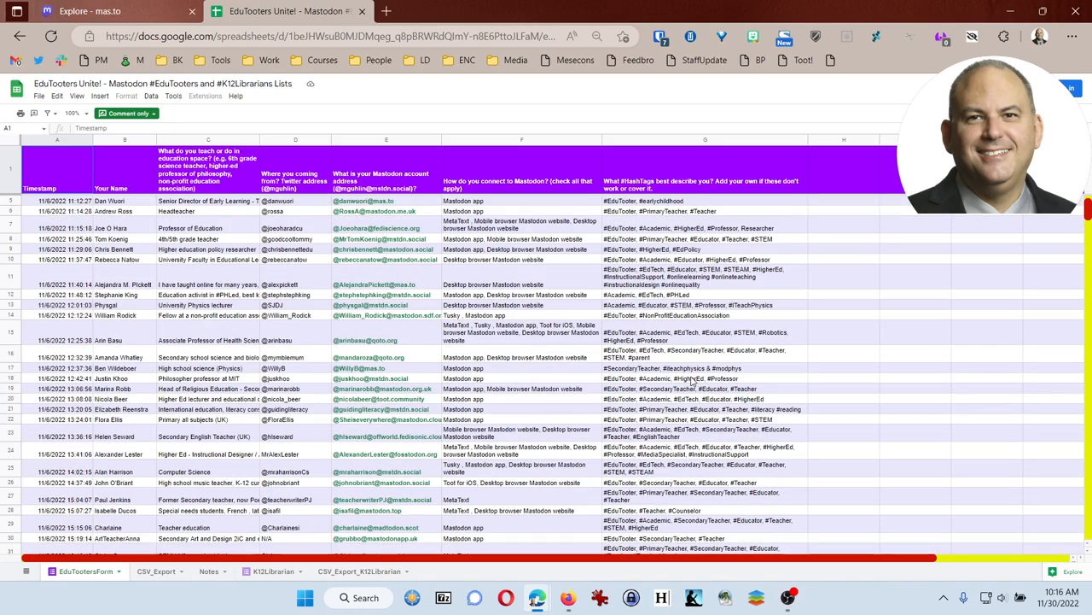
scroll("down", 3)
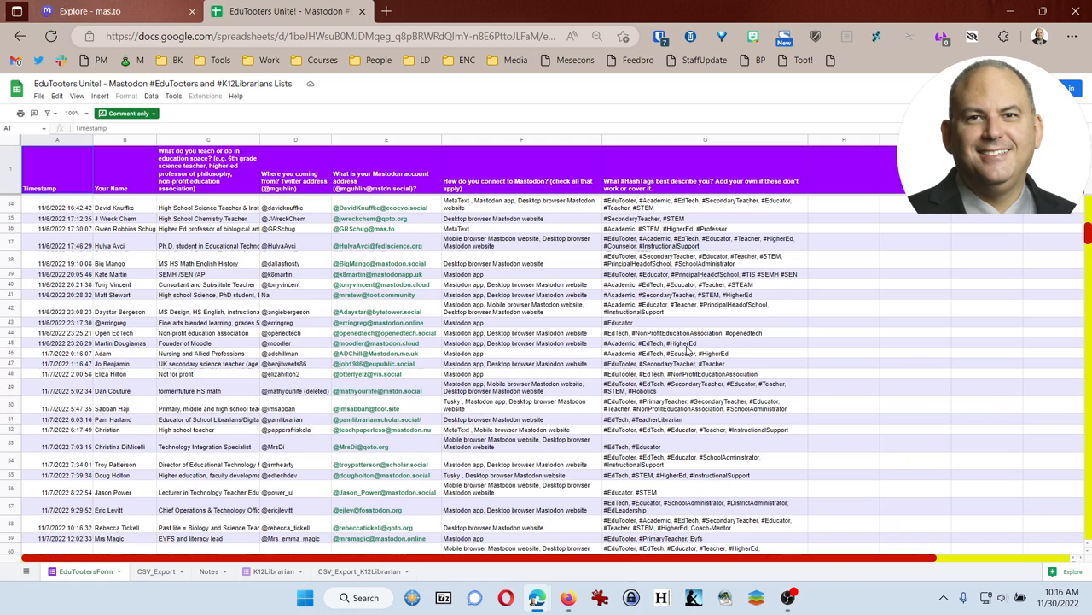
scroll("down", 3)
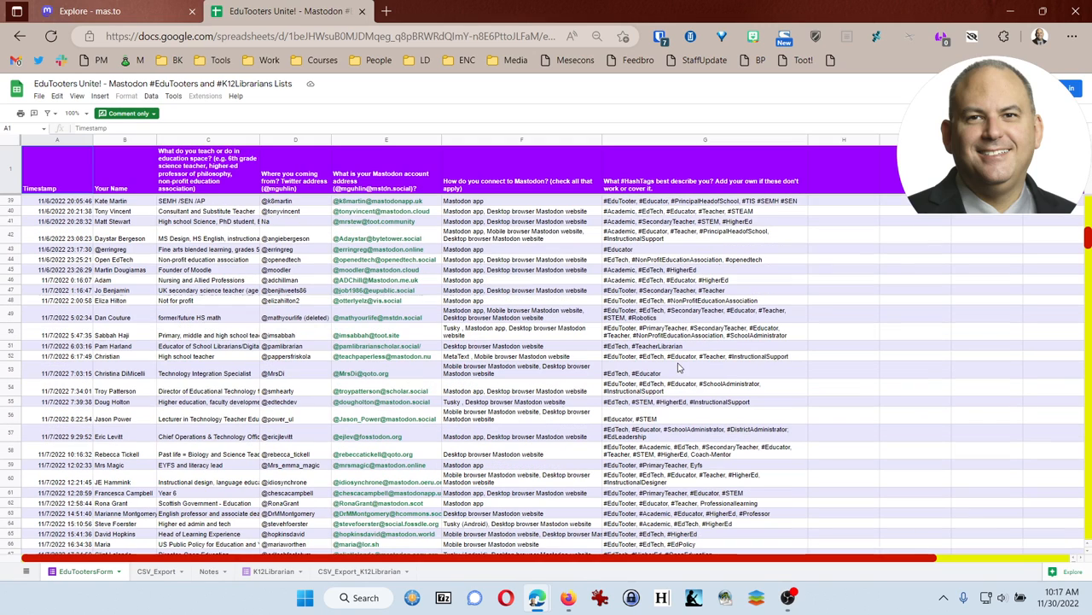
scroll("down", 3)
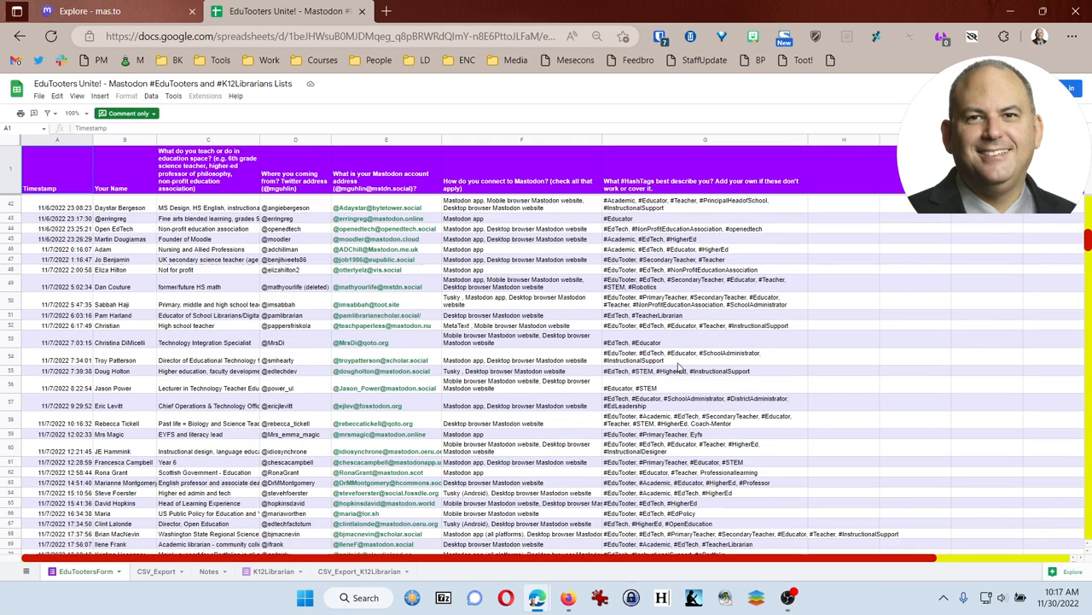
scroll("down", 3)
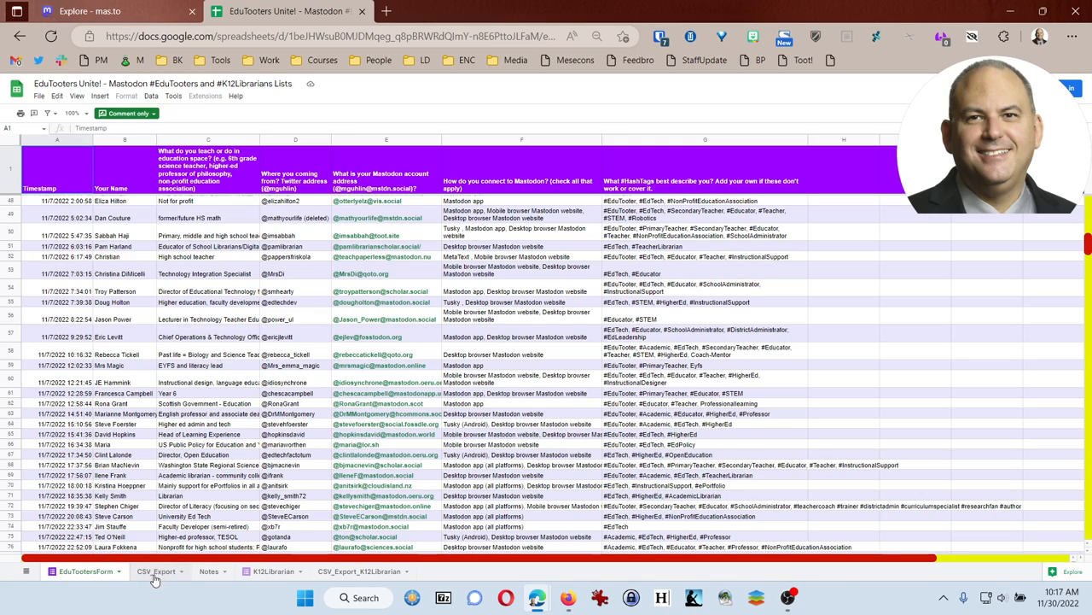
- Download the CSV_Export address sheet as a comma-separated values file
left_click(156, 570)
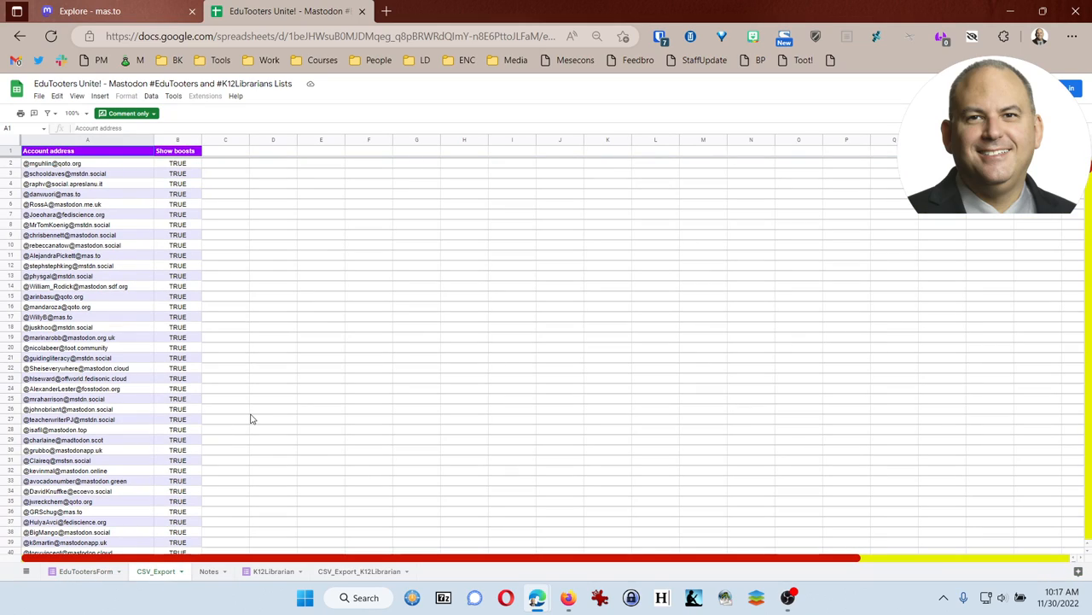
mouse_move(181, 314)
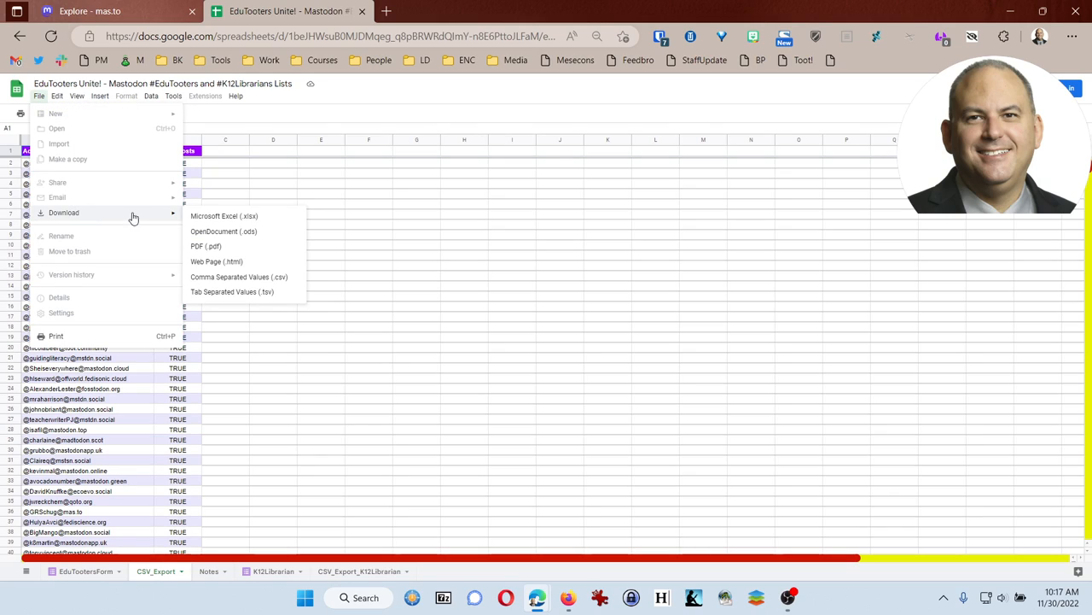
mouse_move(271, 277)
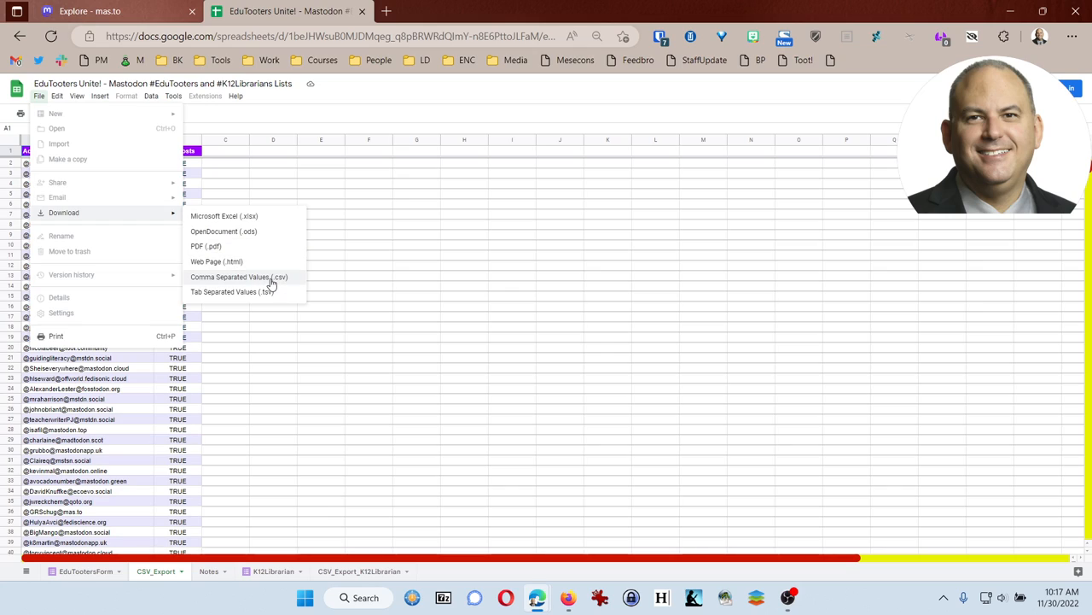
mouse_move(284, 284)
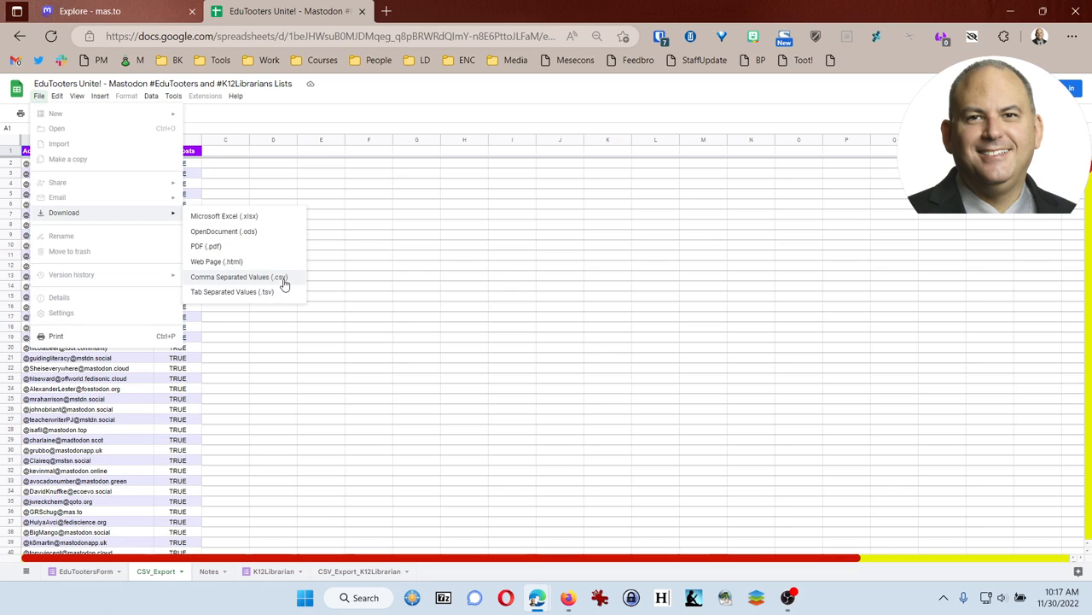
left_click(239, 276)
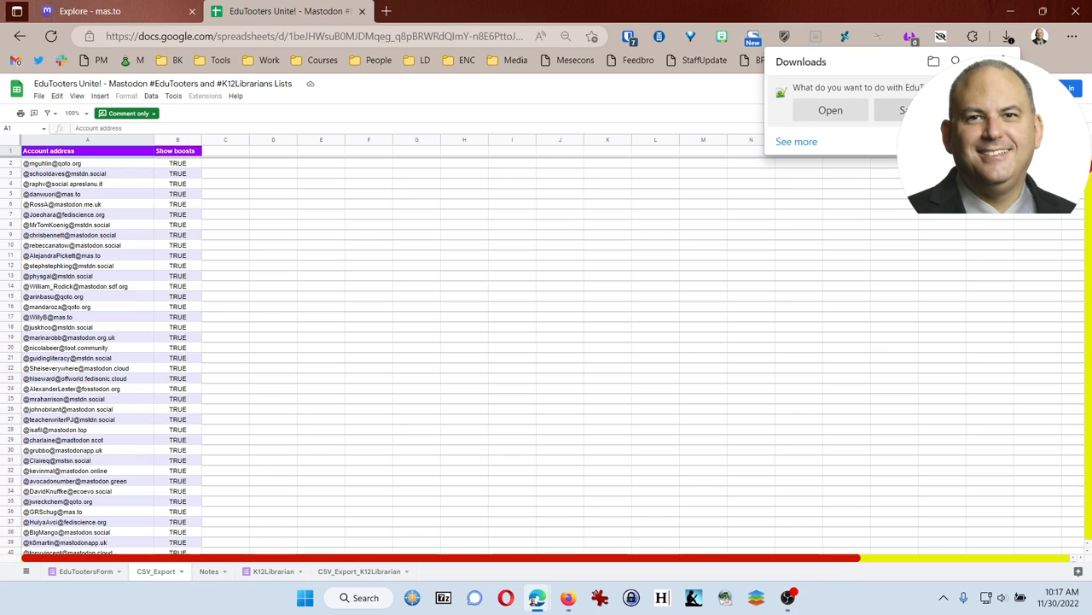
- Save the downloaded address list to the Desktop as following_list.csv
left_click(908, 109)
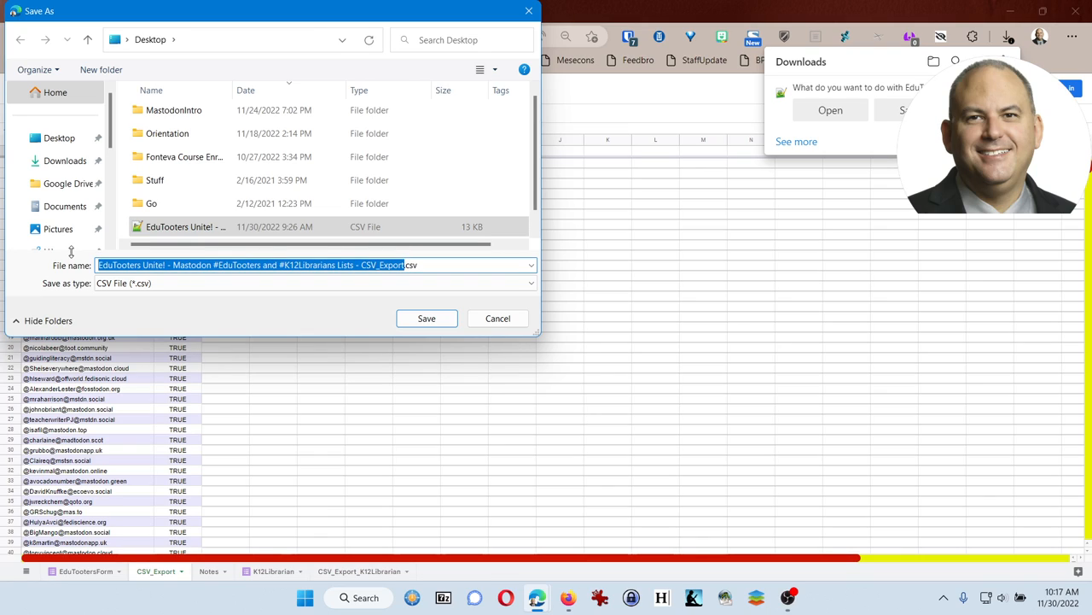
type("following_list.csv")
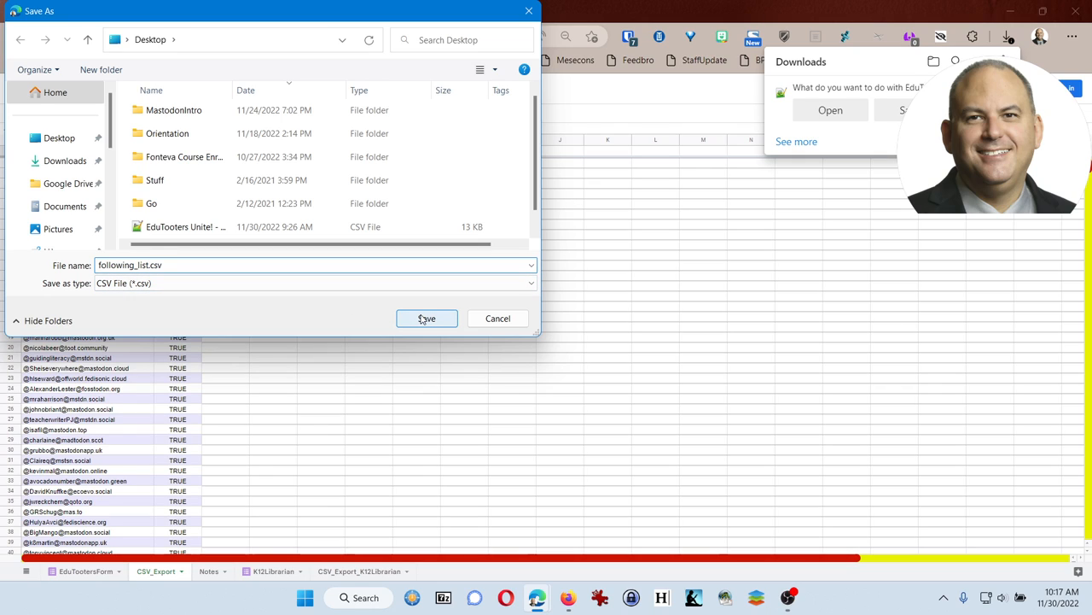
left_click(426, 319)
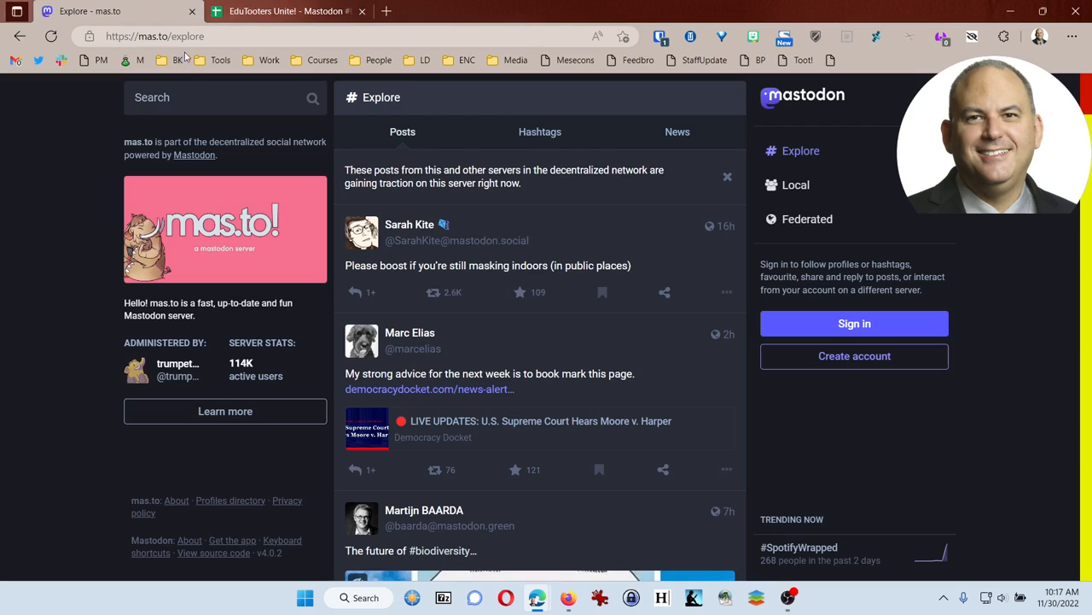
mouse_move(508, 82)
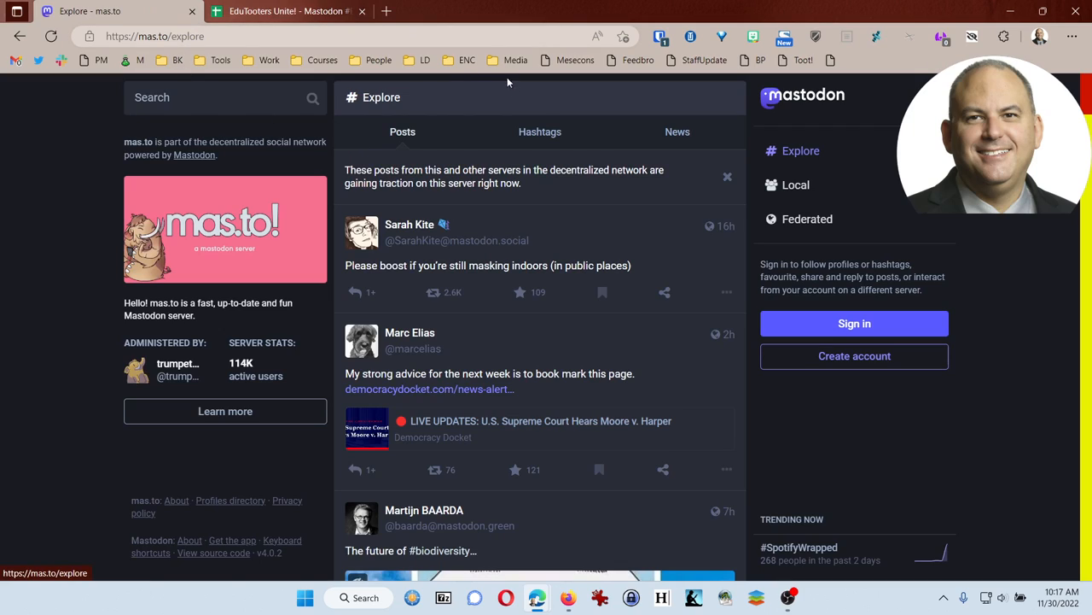
mouse_move(508, 111)
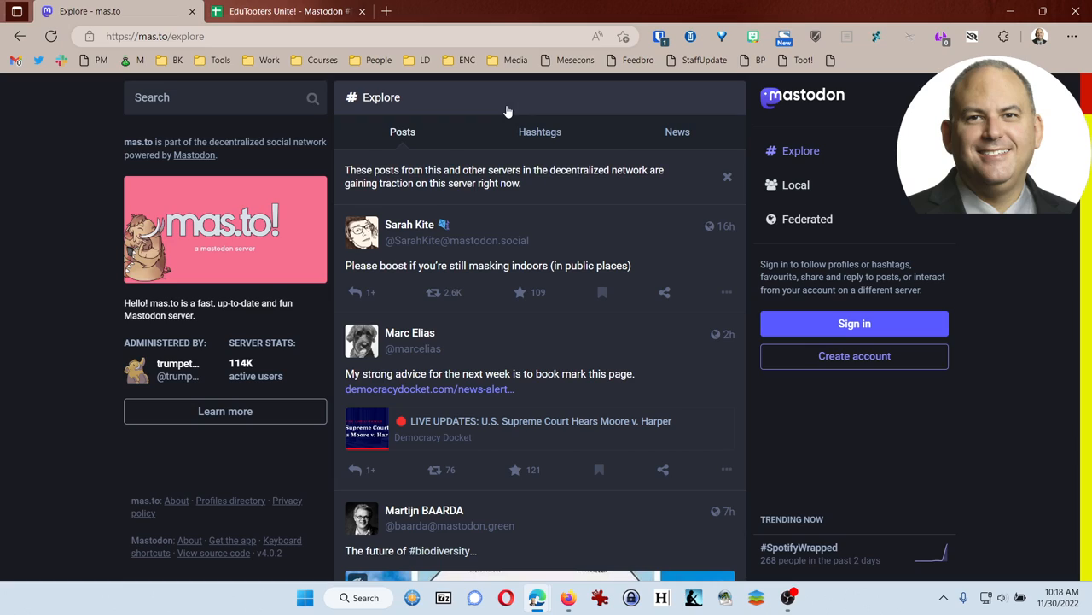
mouse_move(564, 147)
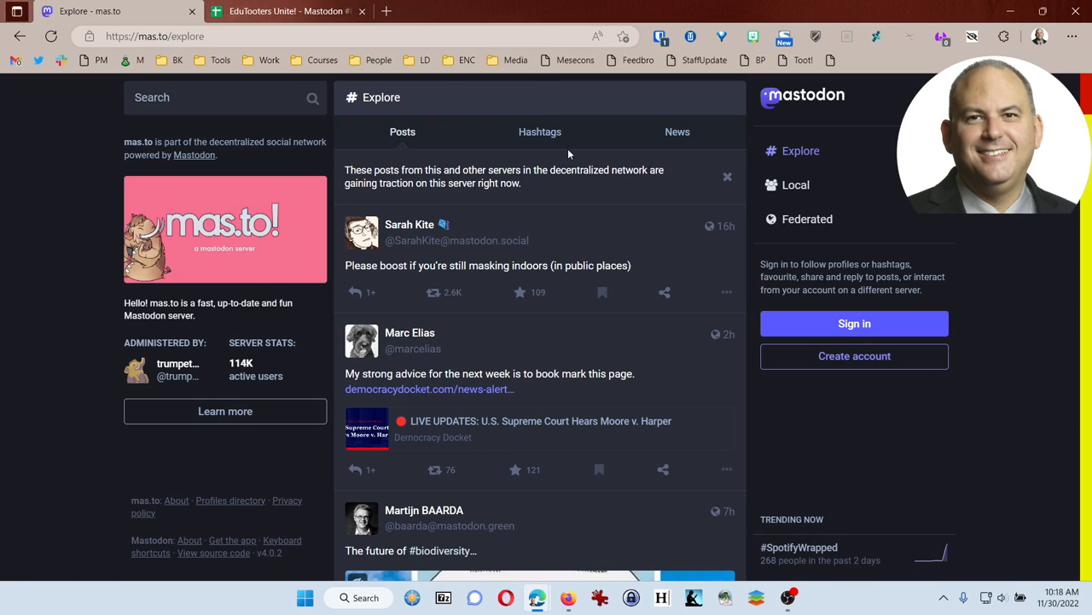
mouse_move(714, 199)
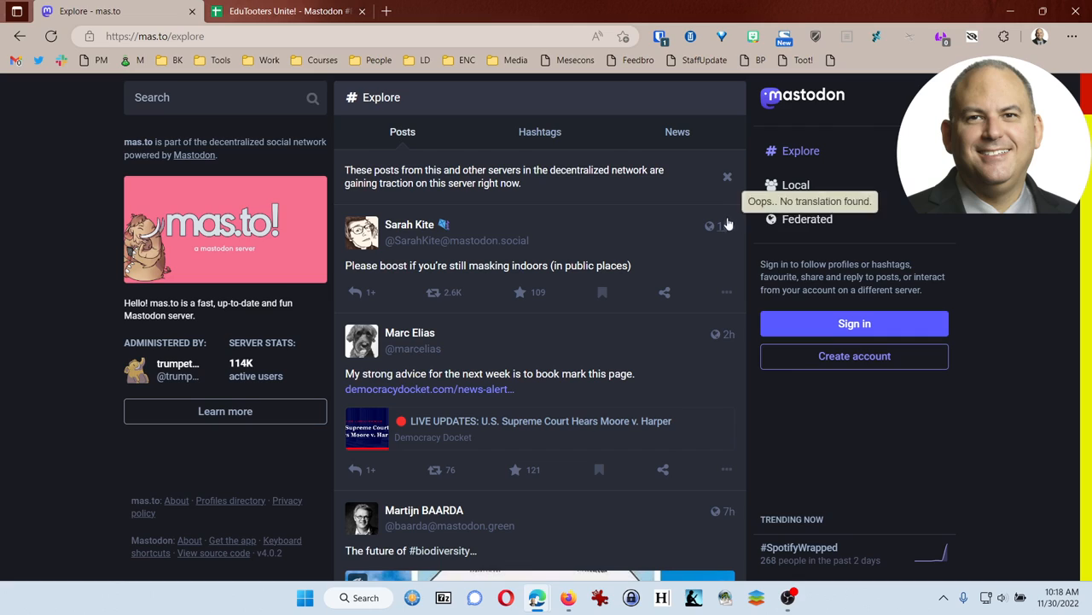
mouse_move(796, 184)
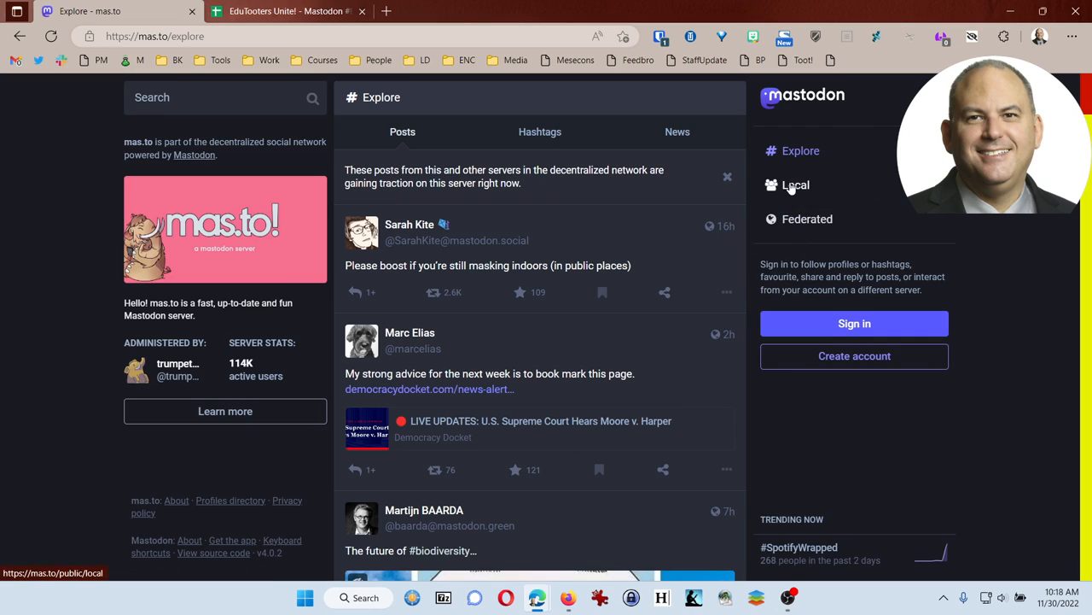
- Attempt to sign in to mas.to with the account e-mail and password
left_click(854, 324)
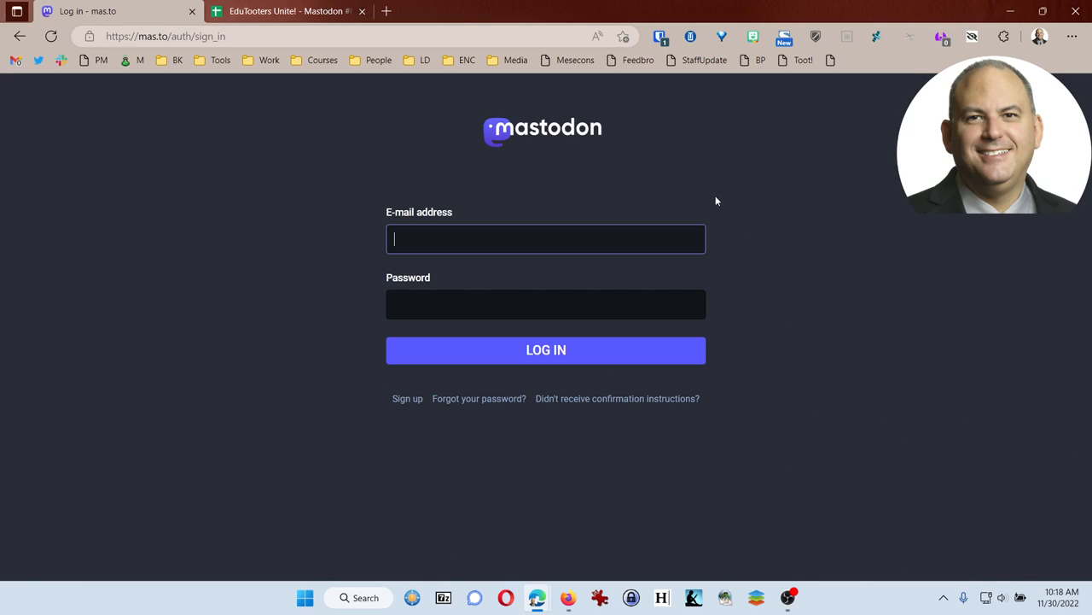
left_click(659, 36)
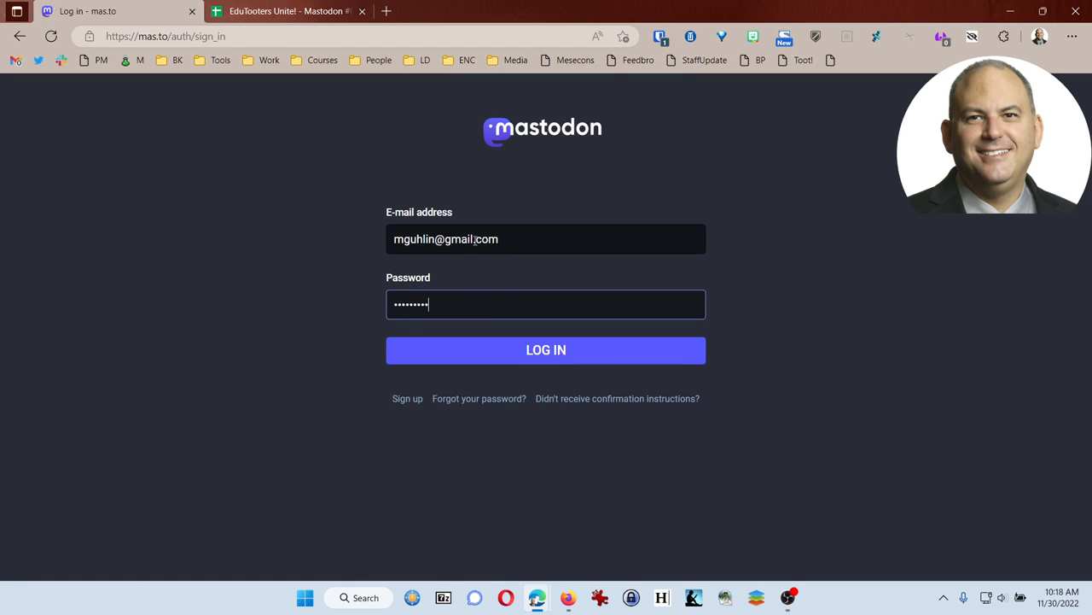
left_click(546, 348)
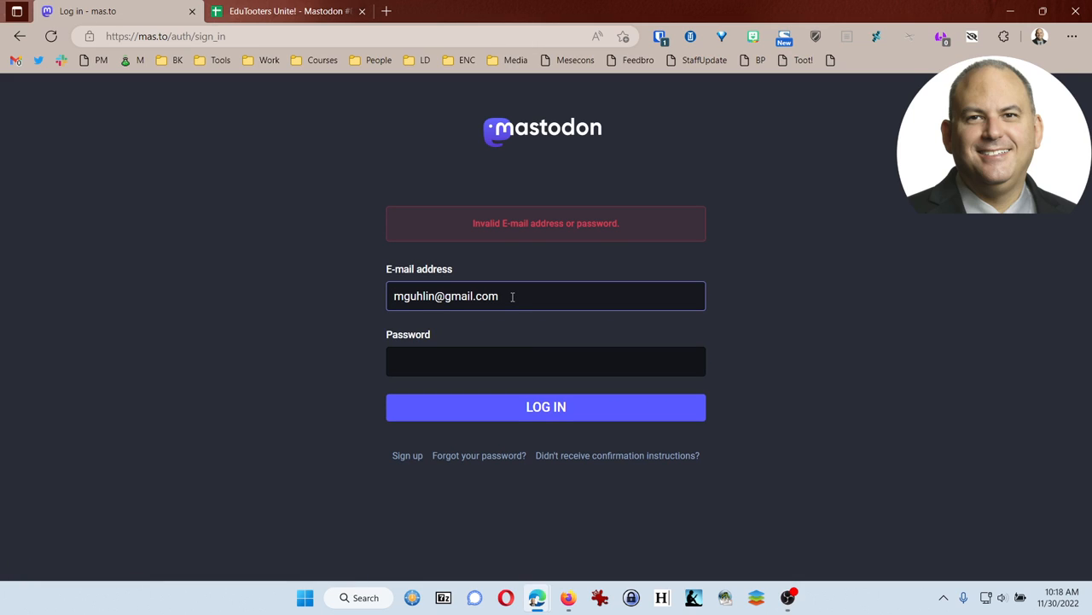
- Correct the rejected e-mail address, re-enter the password and log in successfully
left_click(395, 295)
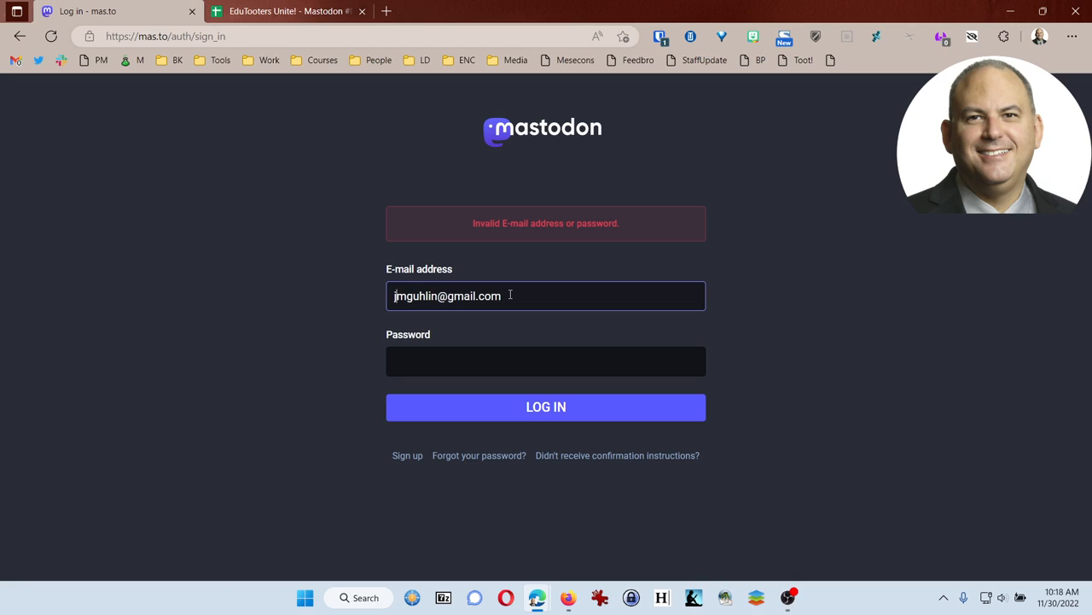
left_click(659, 38)
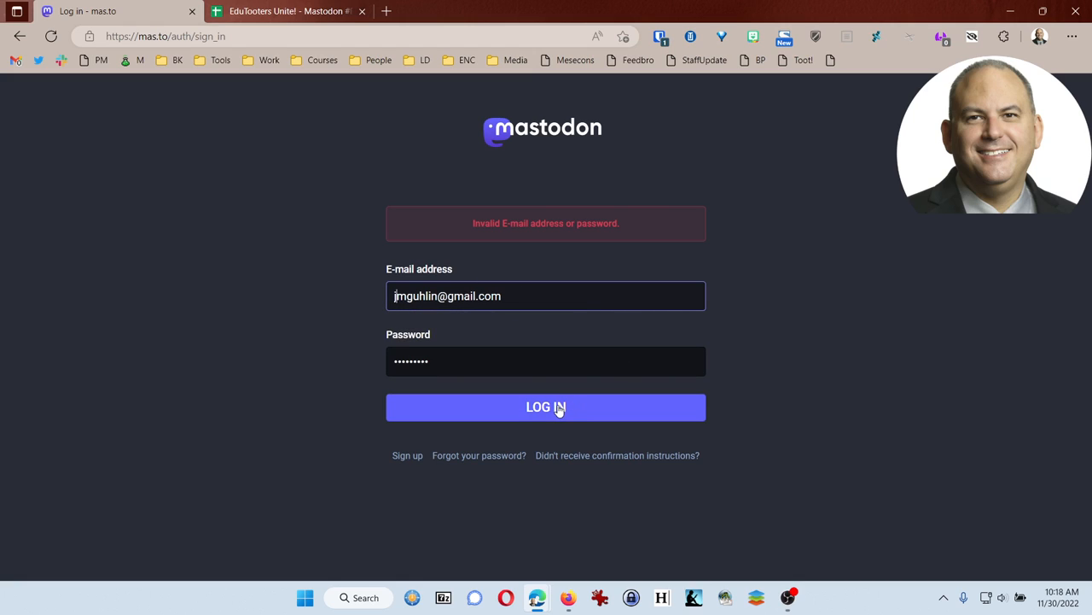
left_click(547, 406)
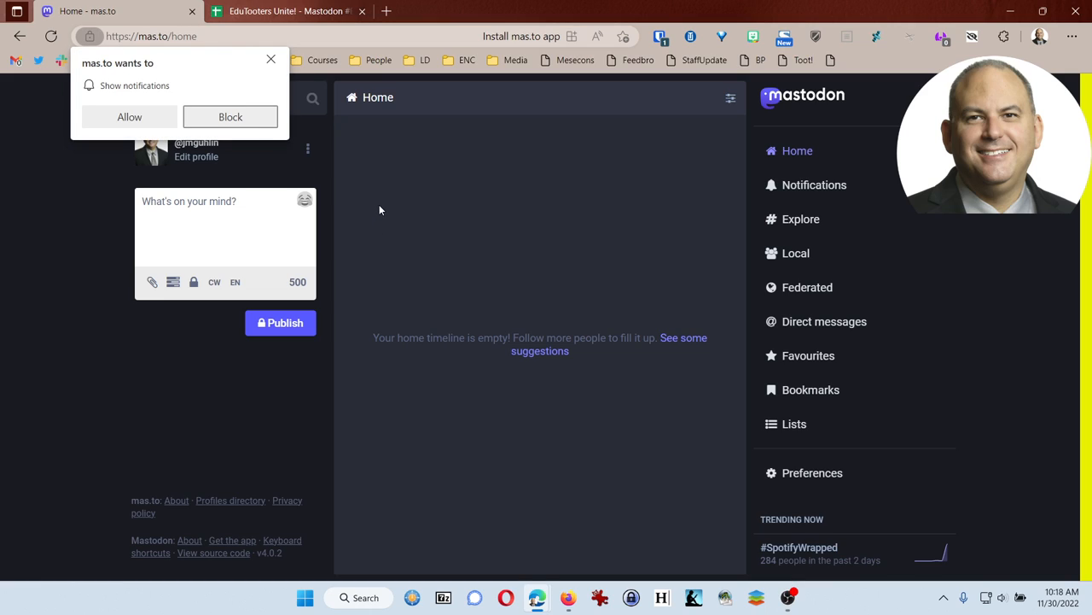
mouse_move(336, 89)
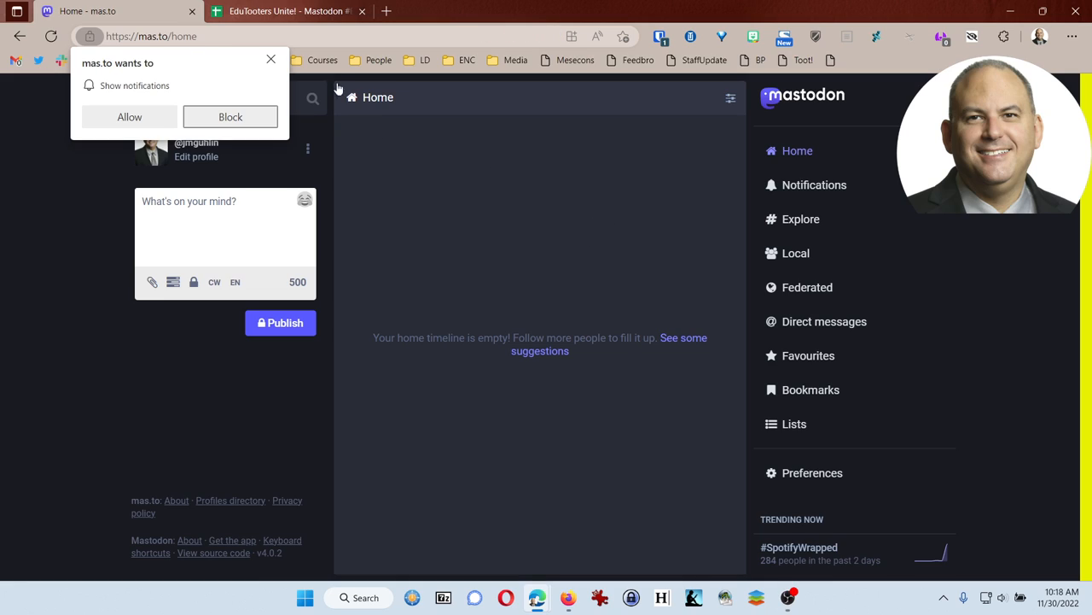
- Block mas.to browser notifications, glance at the spreadsheet and return to the home timeline
left_click(231, 116)
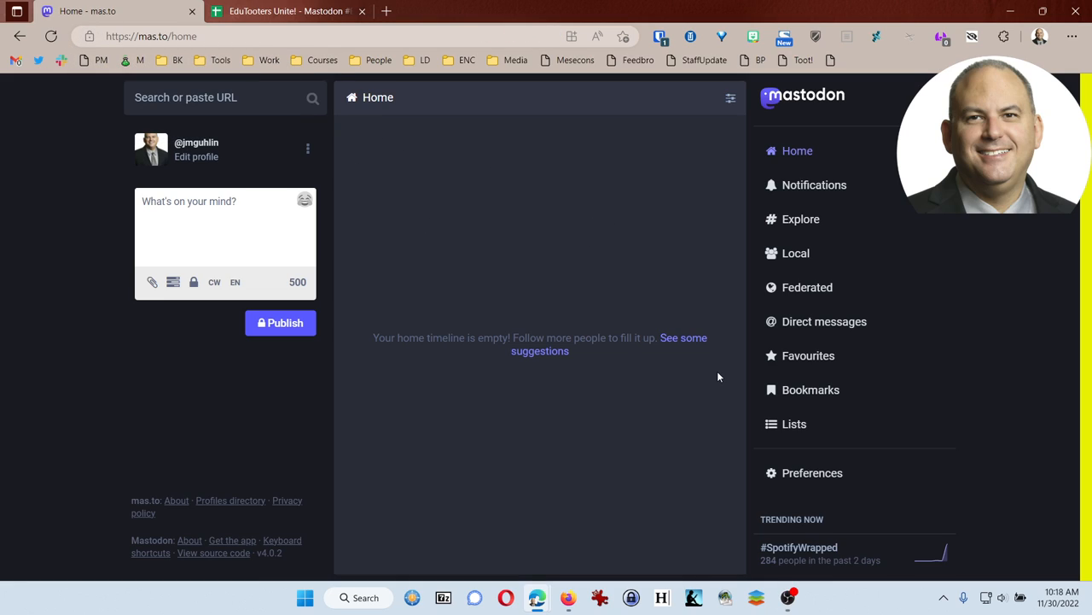
mouse_move(813, 471)
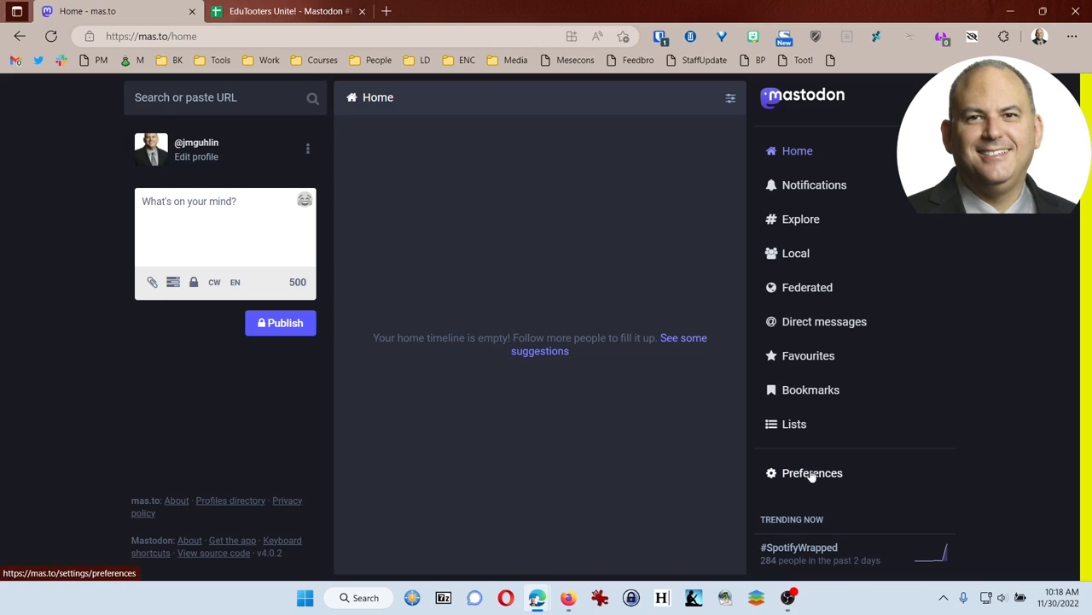
mouse_move(239, 553)
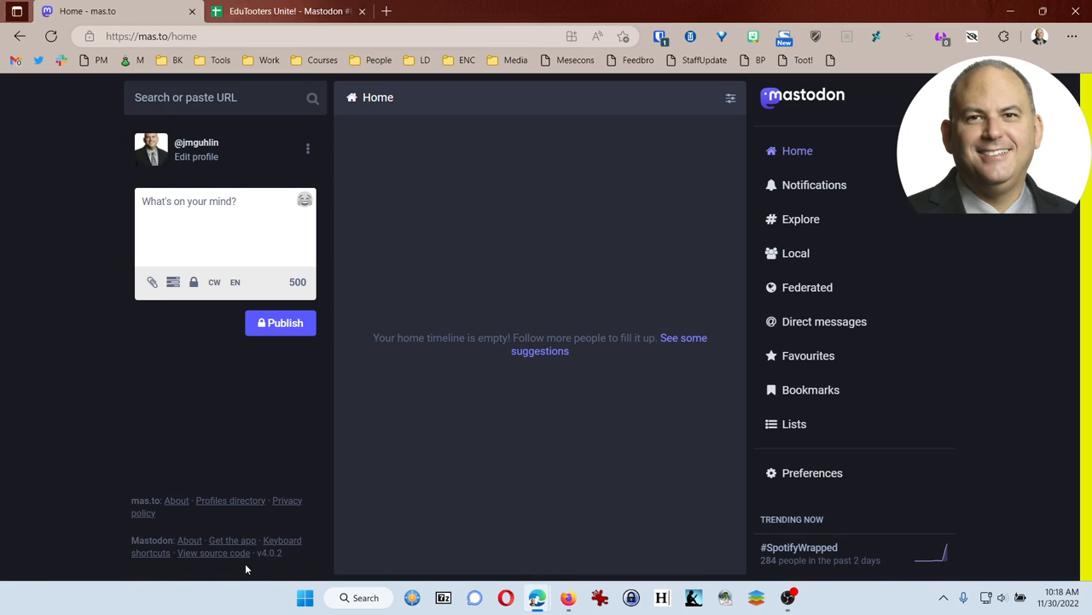
mouse_move(266, 567)
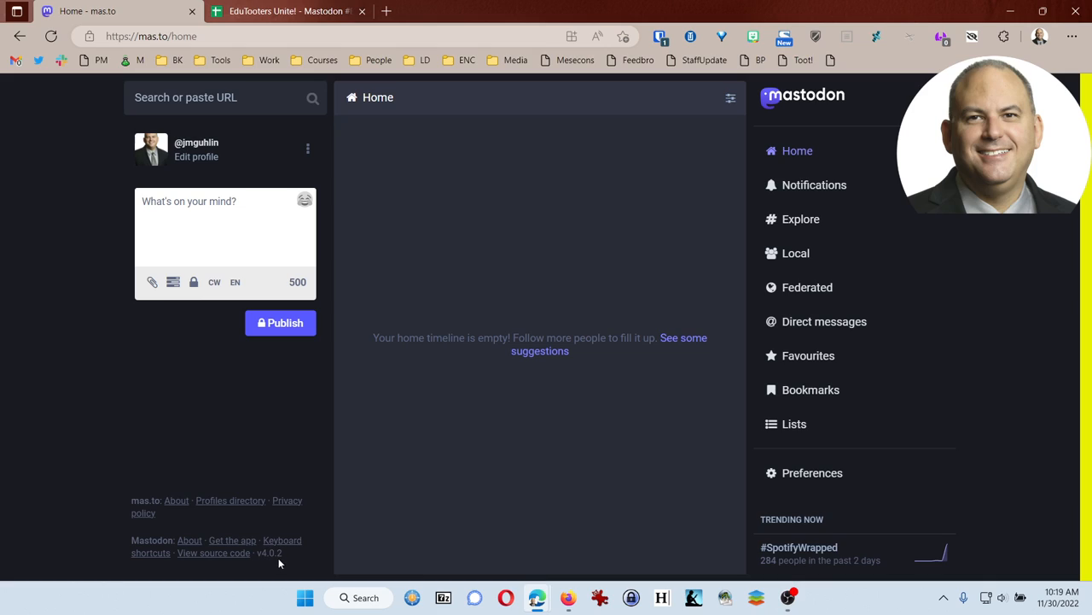
mouse_move(379, 499)
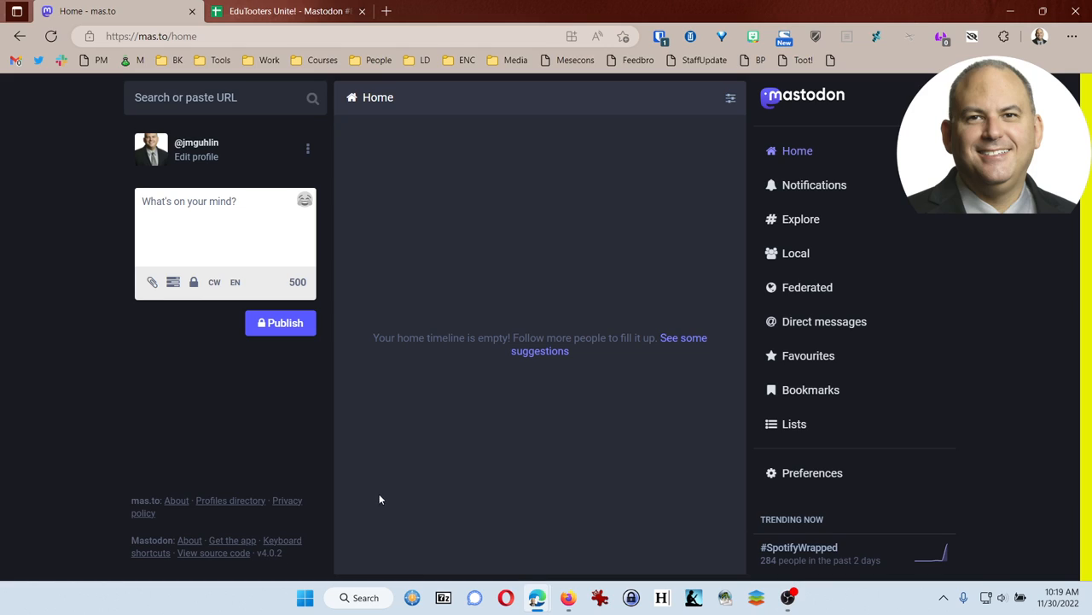
mouse_move(748, 353)
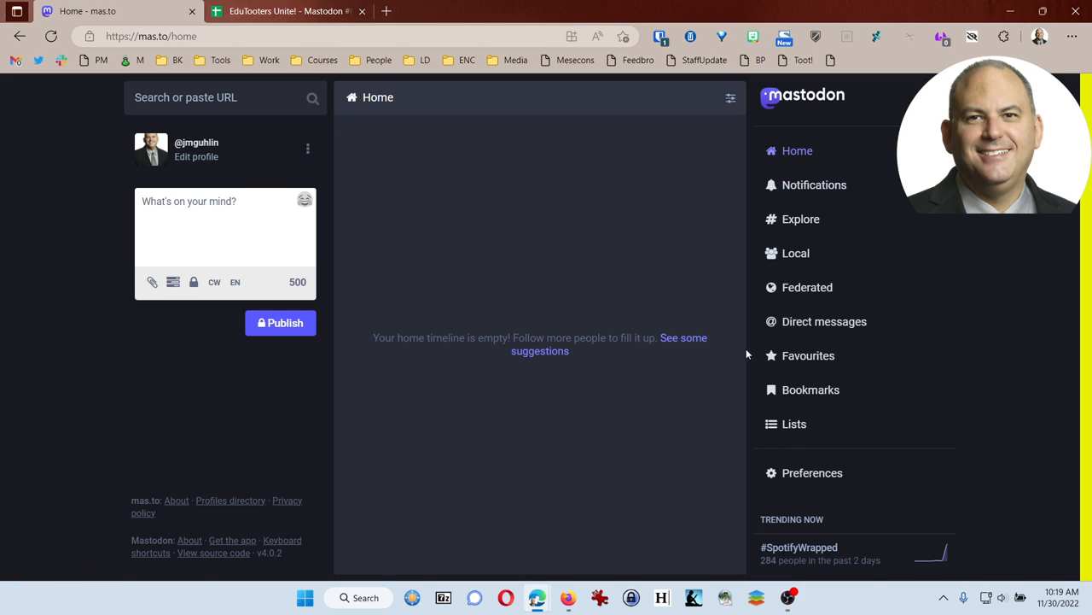
mouse_move(802, 474)
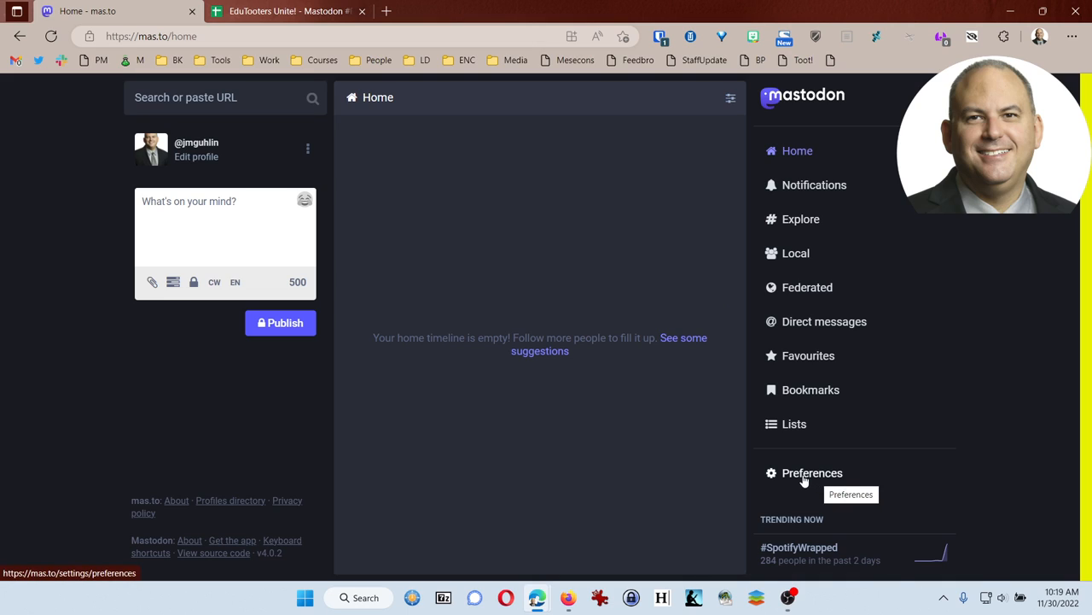
mouse_move(485, 143)
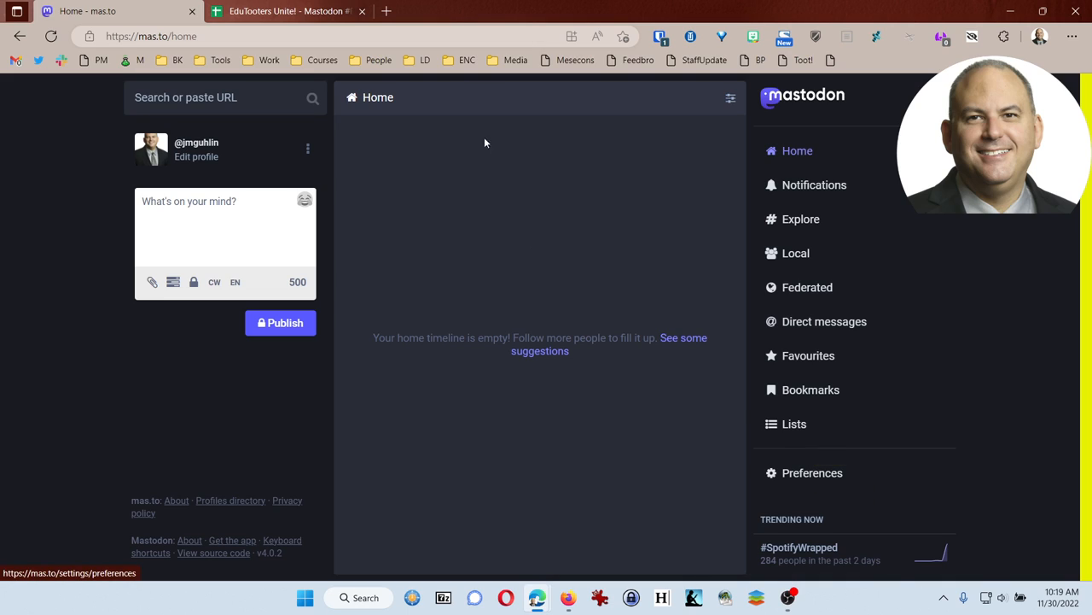
left_click(290, 10)
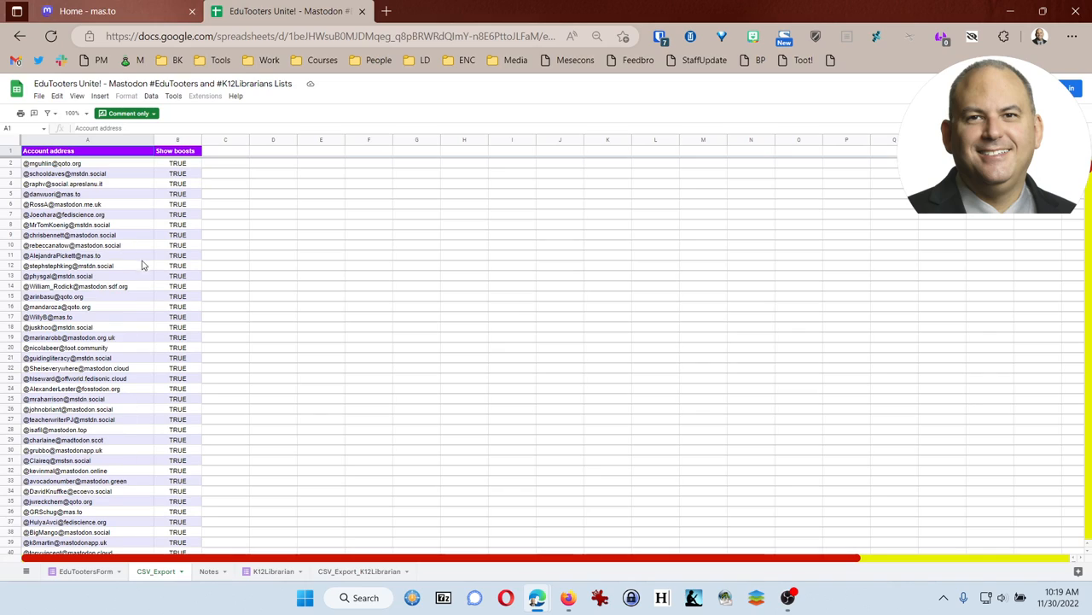
left_click(85, 10)
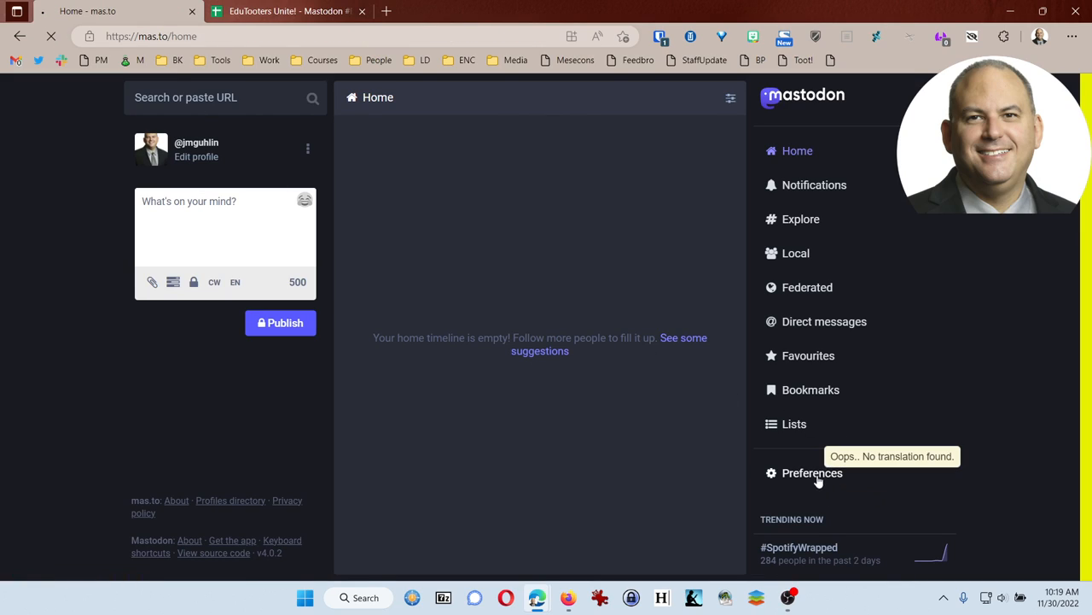
- Navigate from Preferences to the Import and export Data export page
left_click(812, 471)
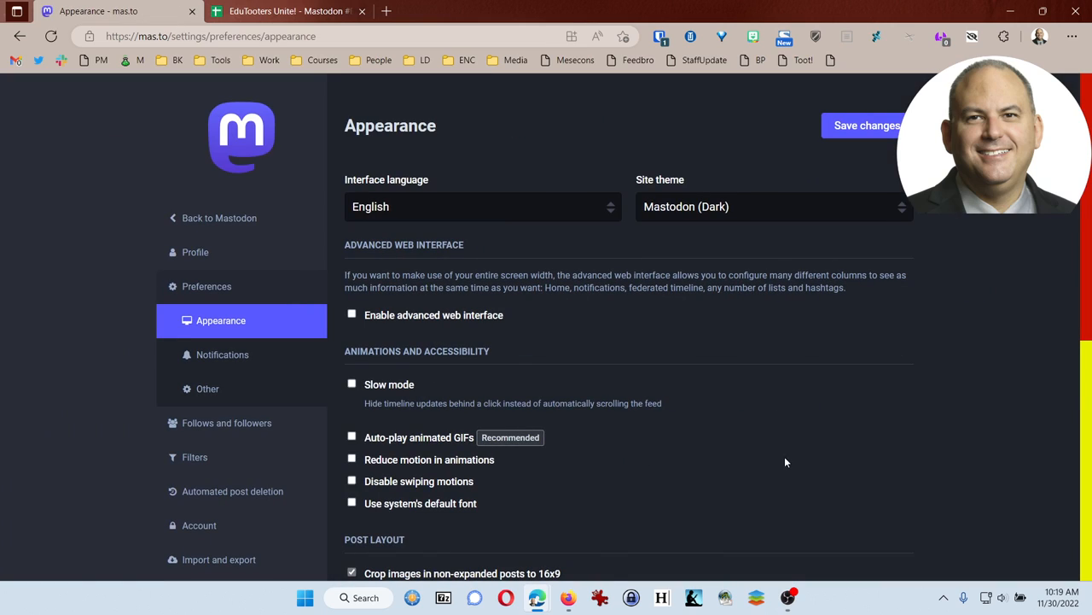
scroll("down", 3)
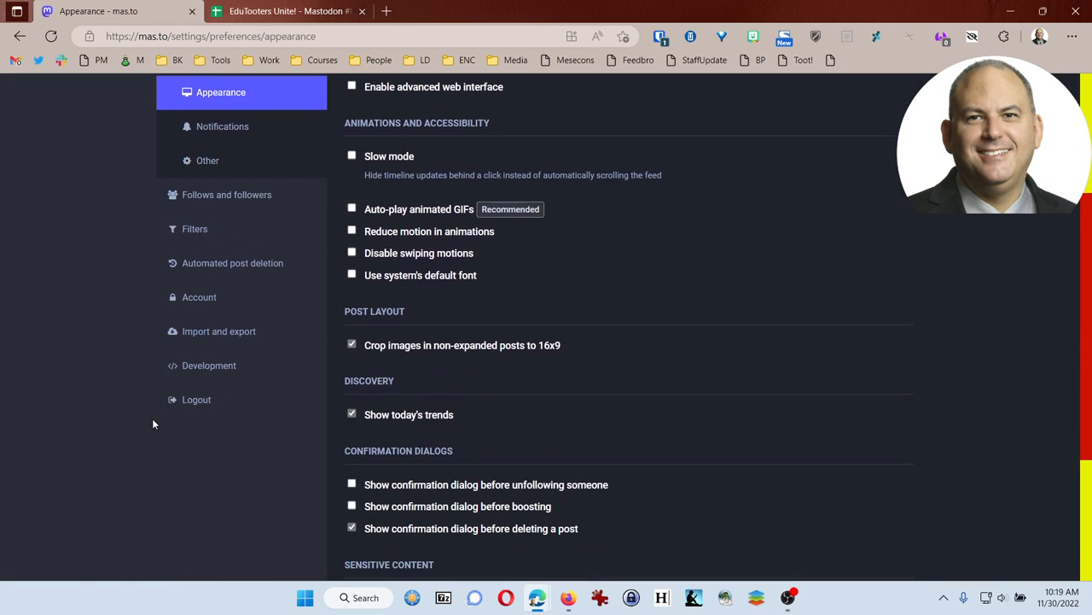
mouse_move(218, 331)
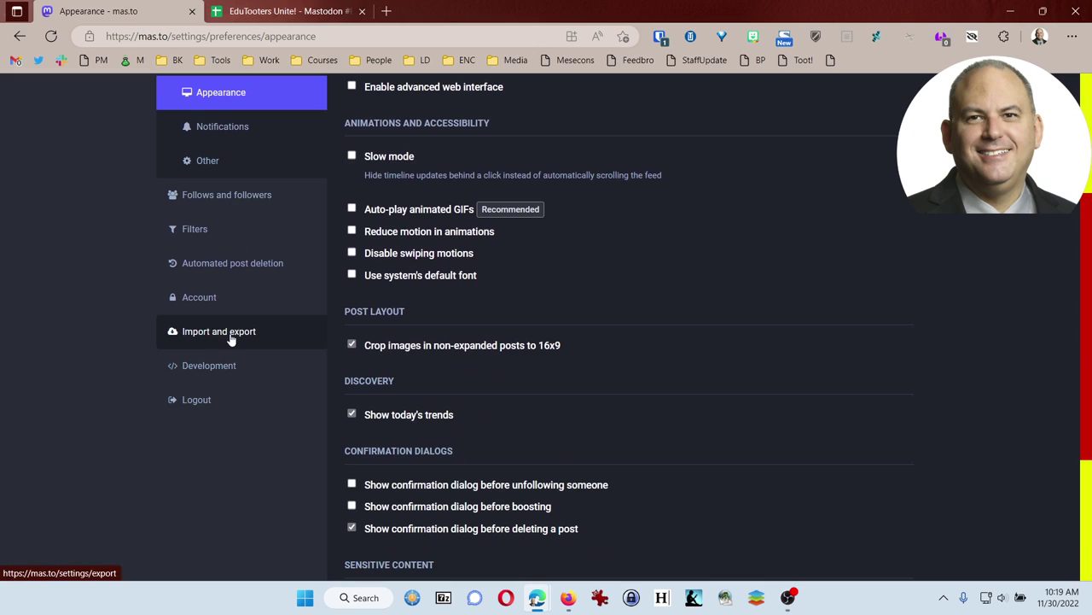
left_click(219, 331)
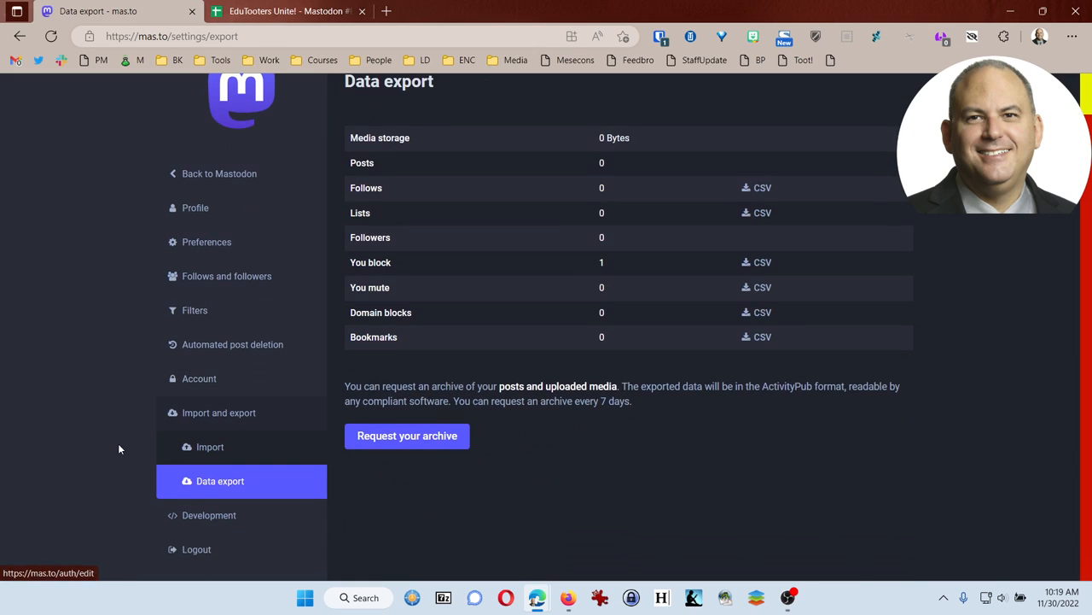
mouse_move(210, 448)
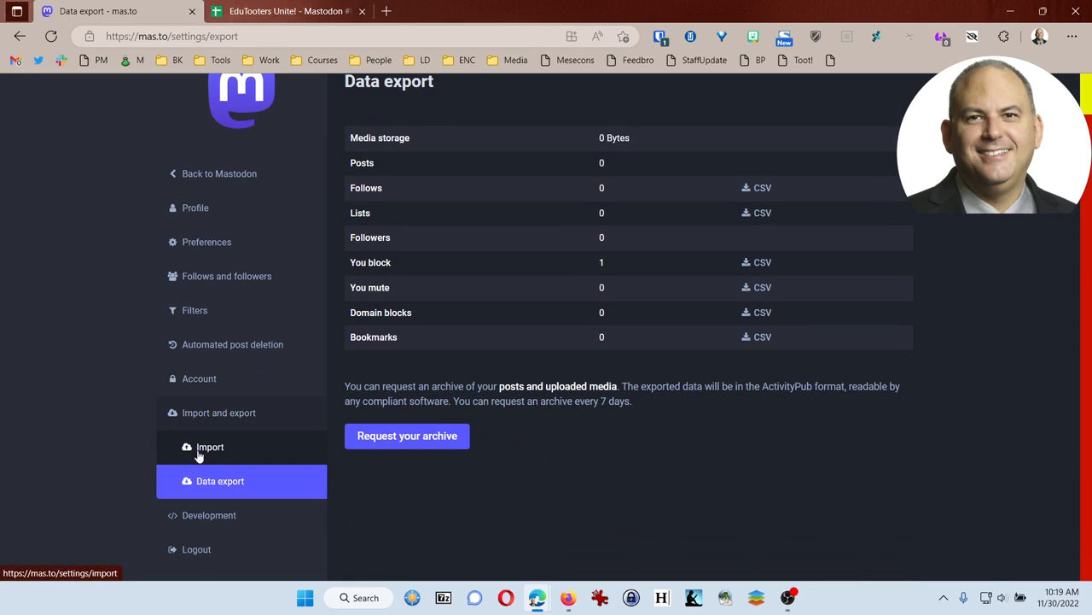
mouse_move(212, 492)
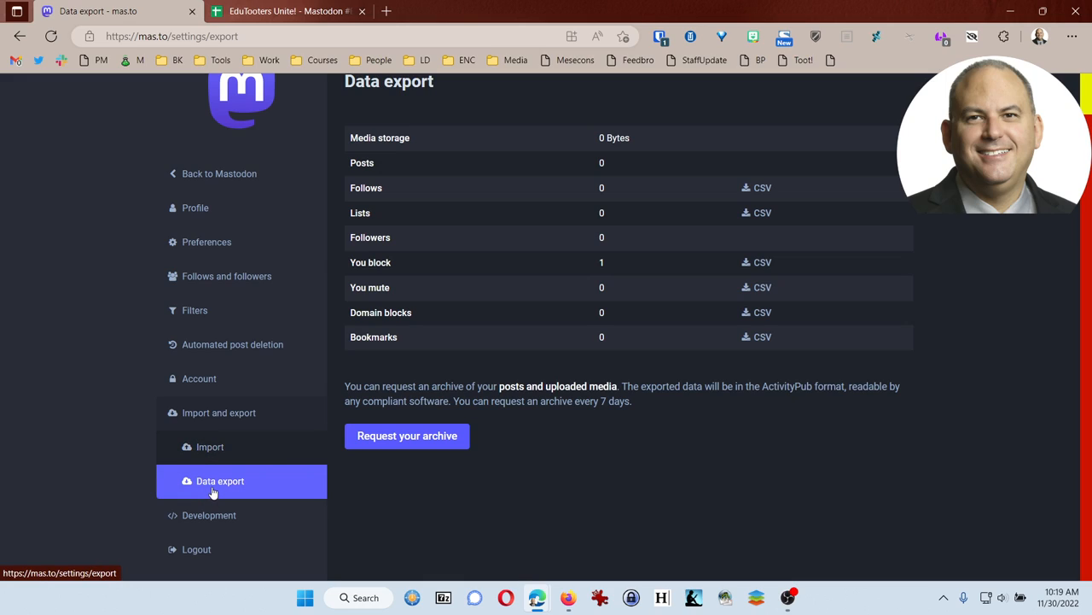
mouse_move(655, 237)
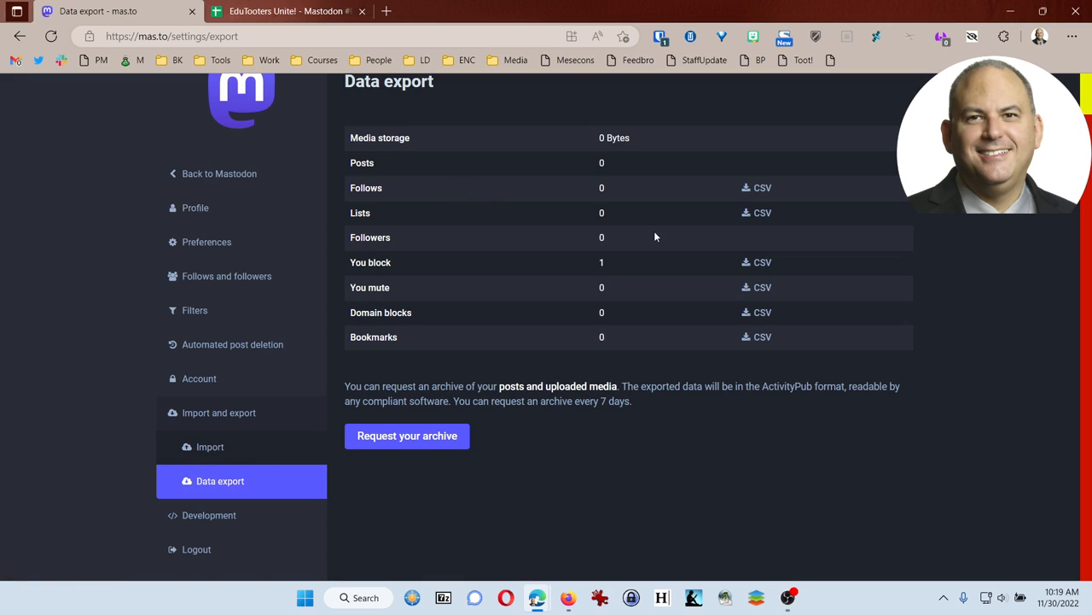
mouse_move(715, 195)
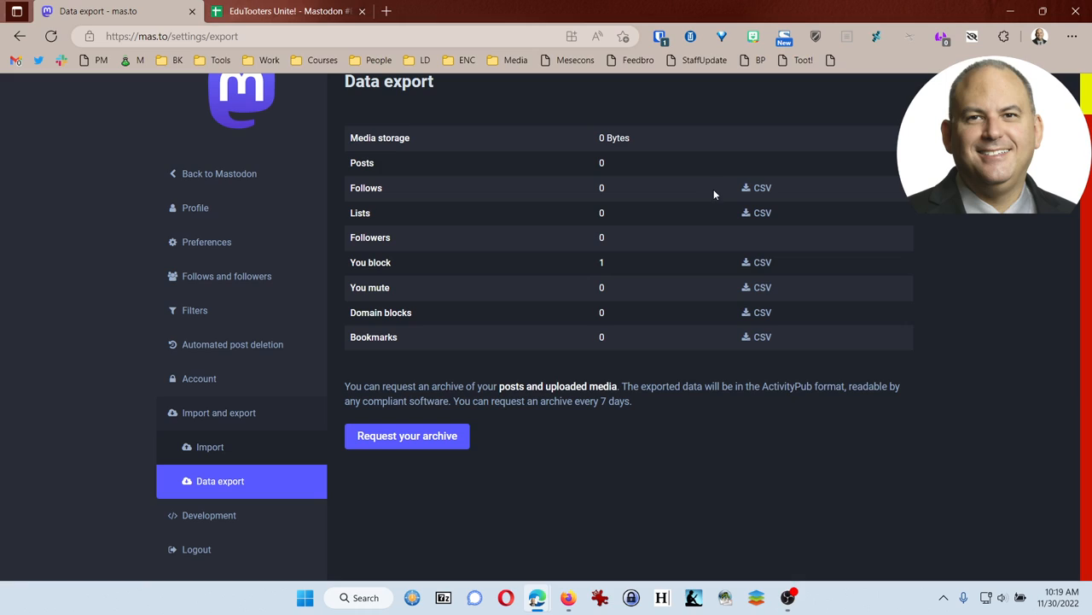
mouse_move(755, 211)
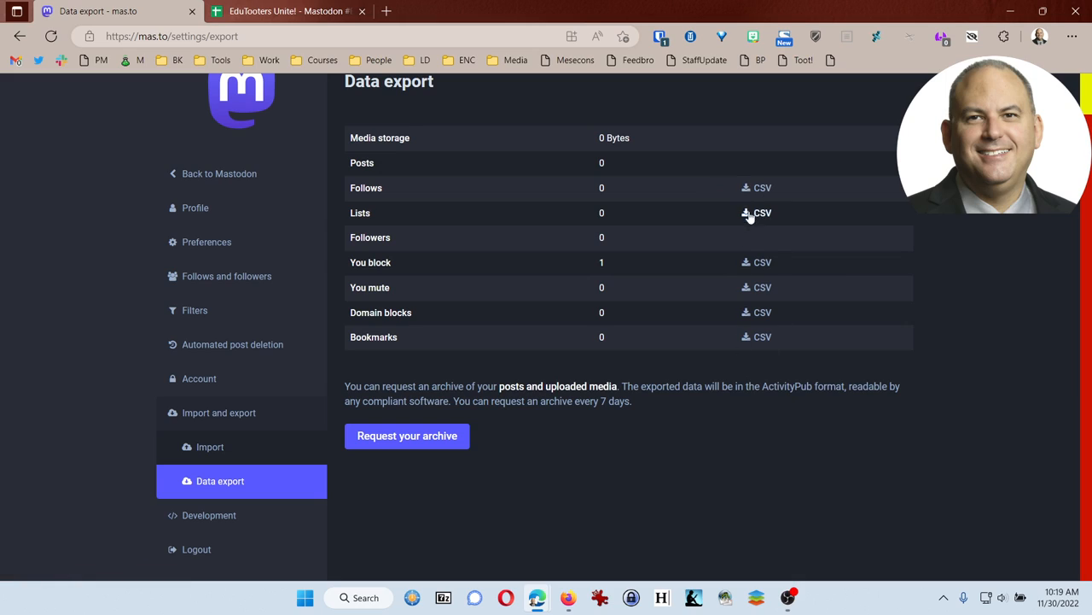
mouse_move(732, 352)
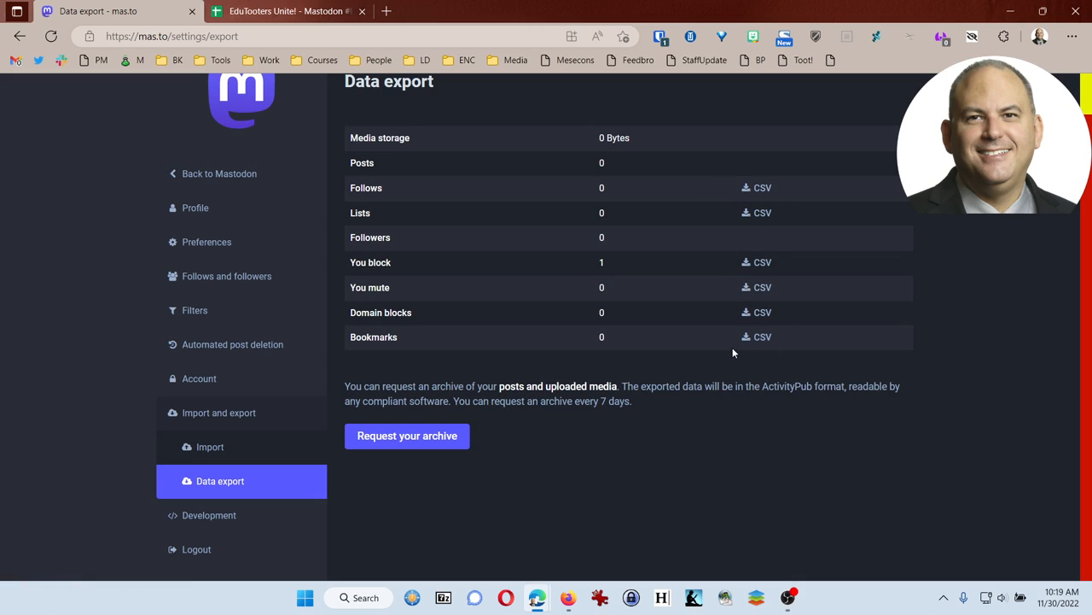
mouse_move(607, 207)
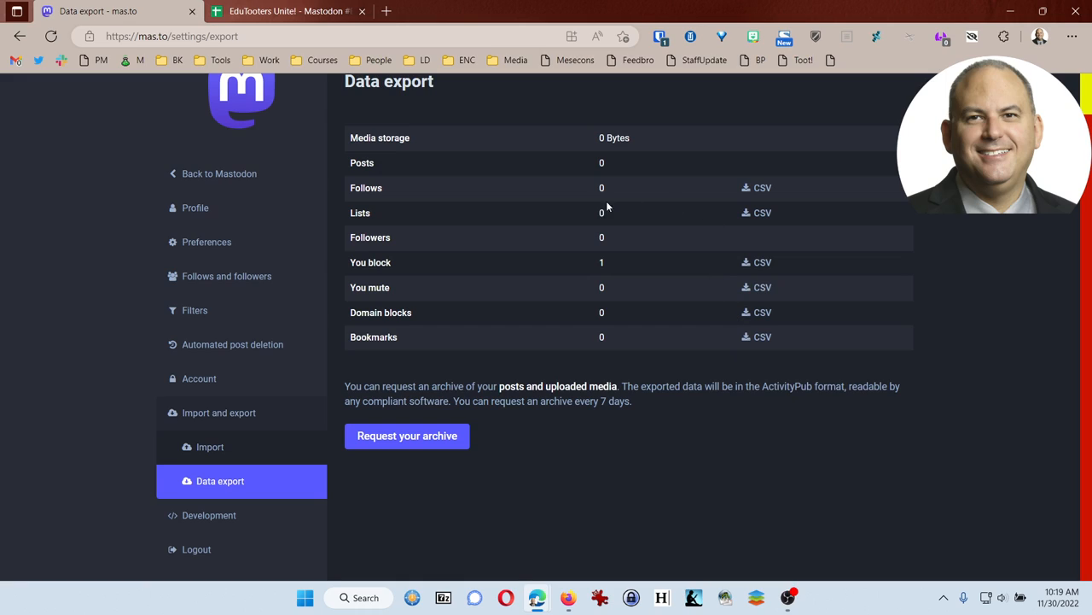
mouse_move(539, 273)
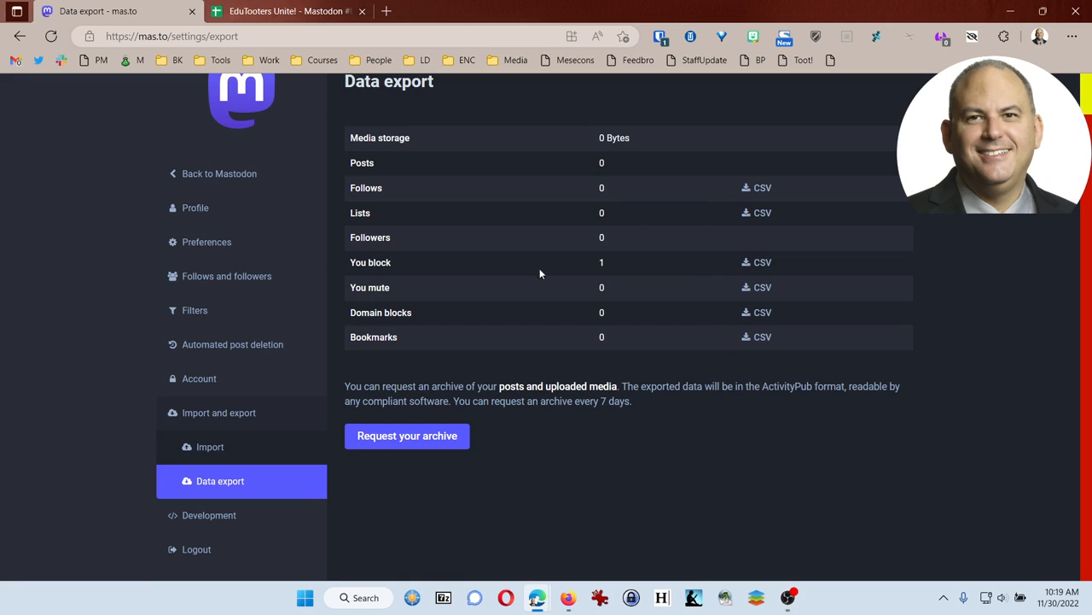
mouse_move(208, 447)
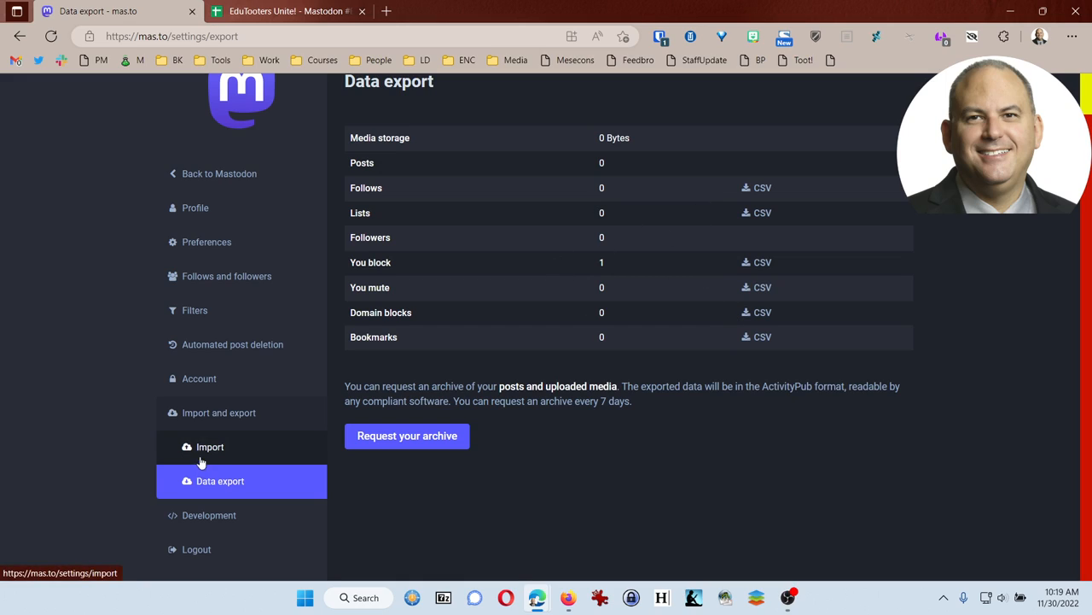
- Open the Import page with Following list as the import type
left_click(210, 447)
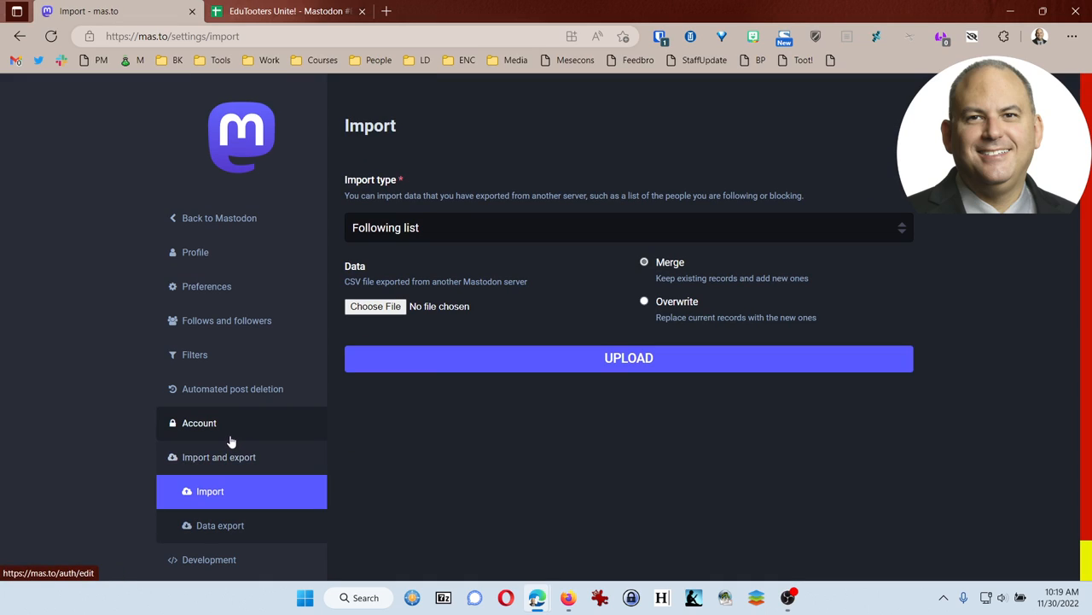
mouse_move(413, 269)
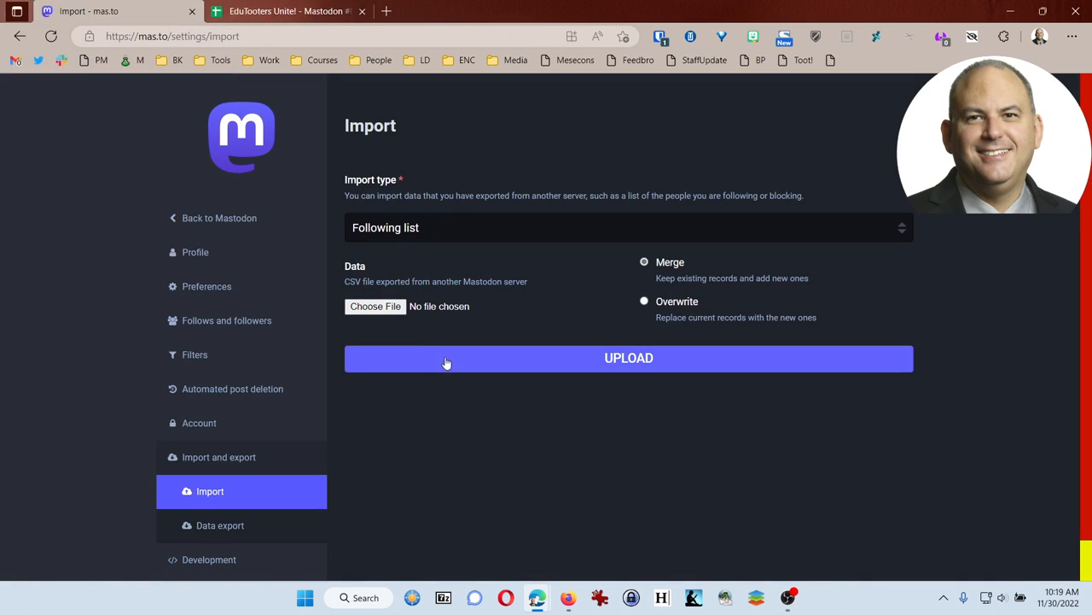
- Attach following_list.csv from the Desktop as the Following list import file
left_click(375, 306)
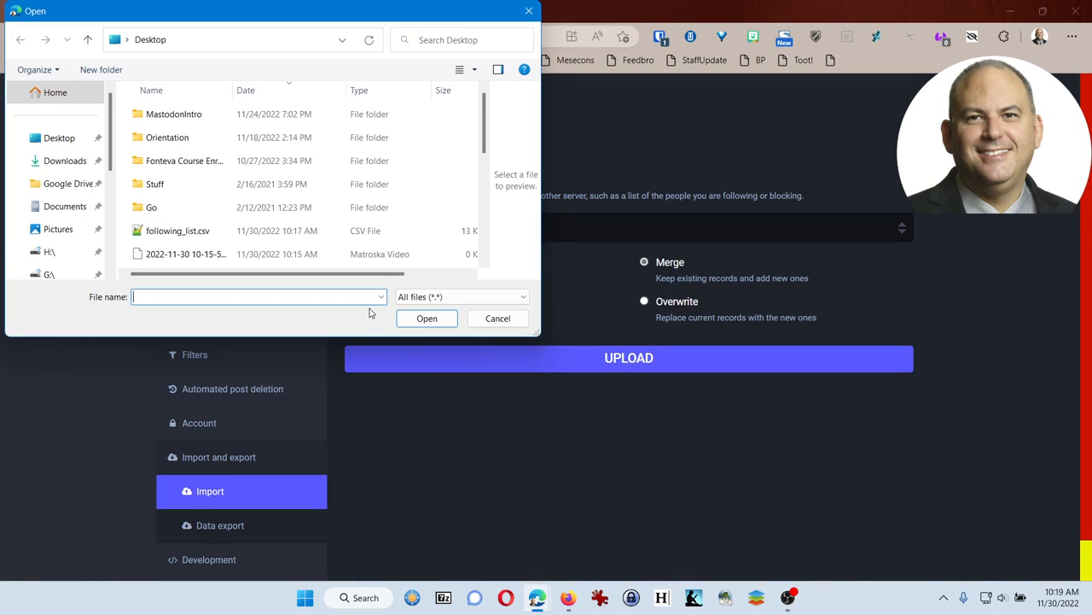
left_click(178, 230)
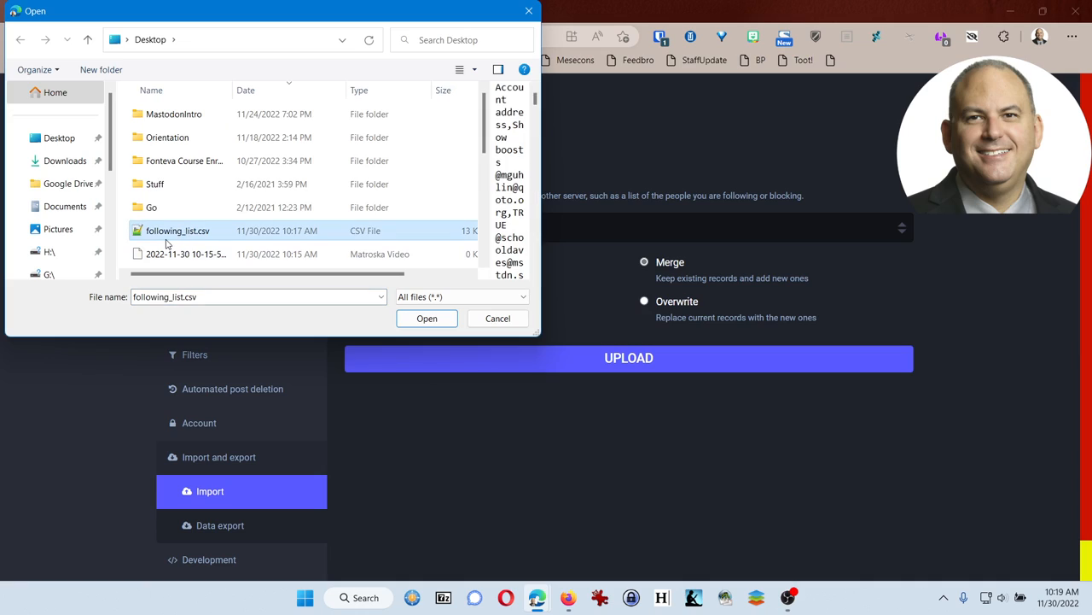
mouse_move(178, 230)
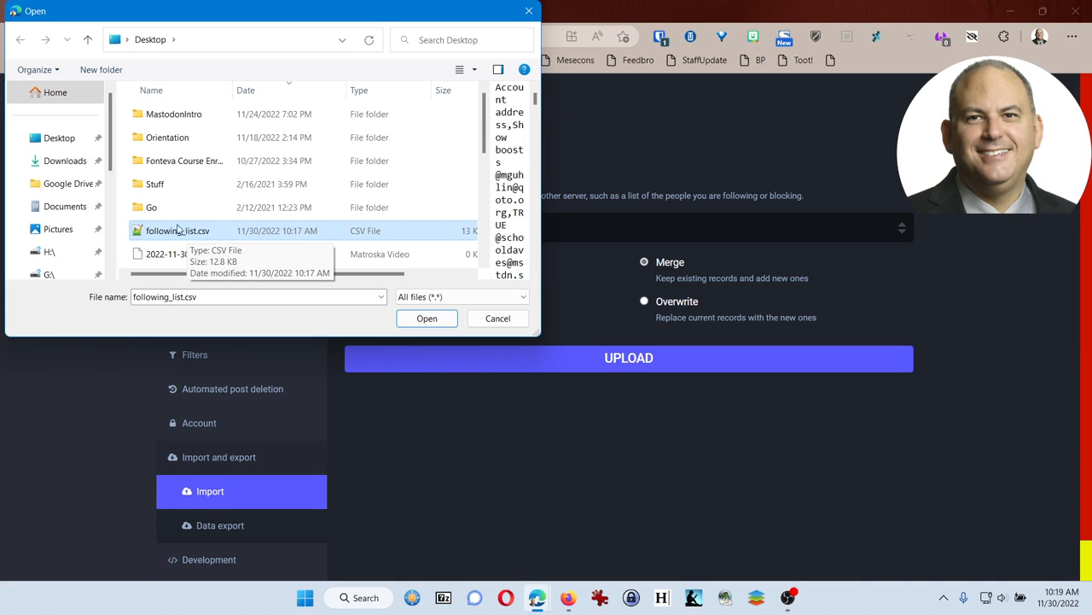
mouse_move(372, 311)
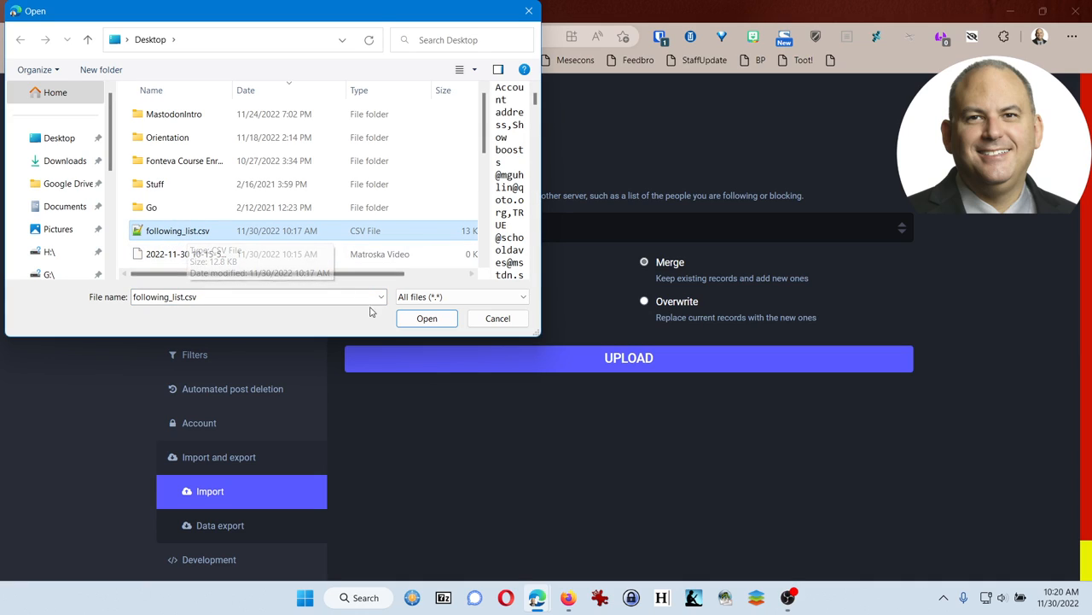
left_click(427, 318)
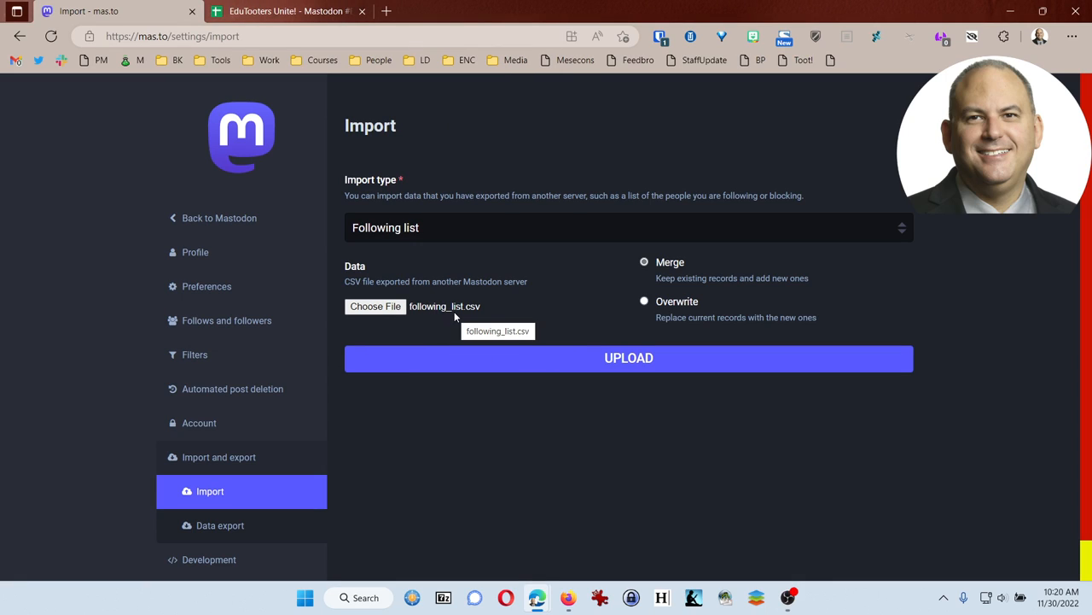
mouse_move(623, 287)
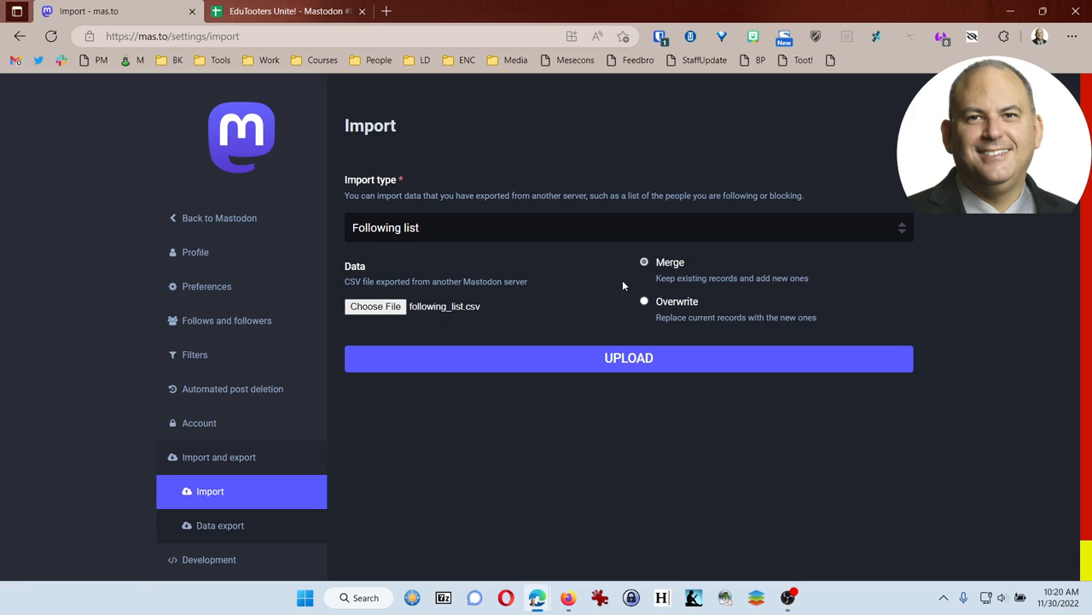
mouse_move(664, 280)
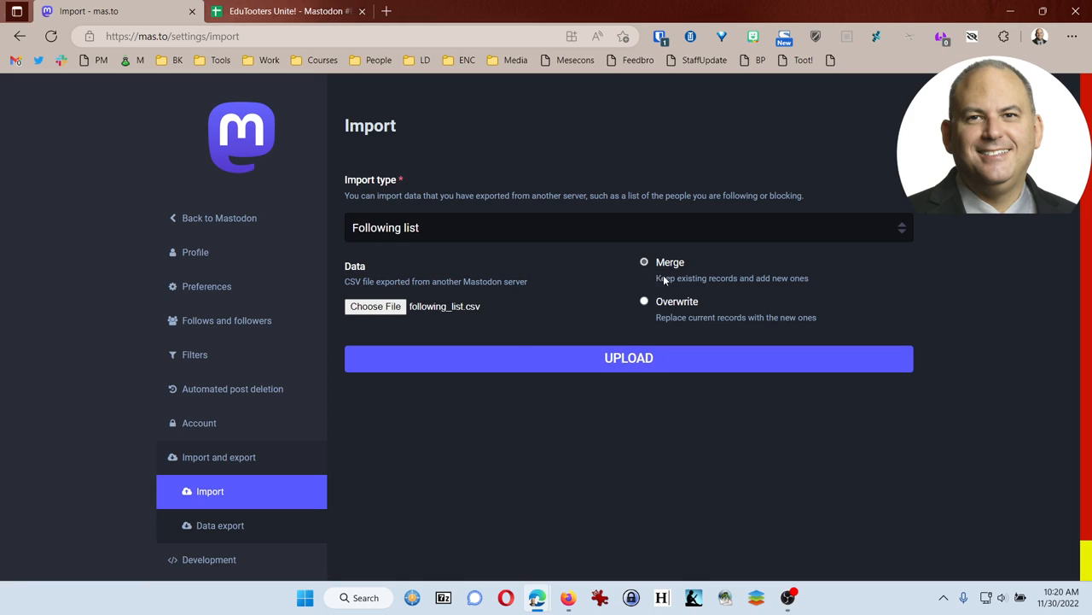
mouse_move(696, 309)
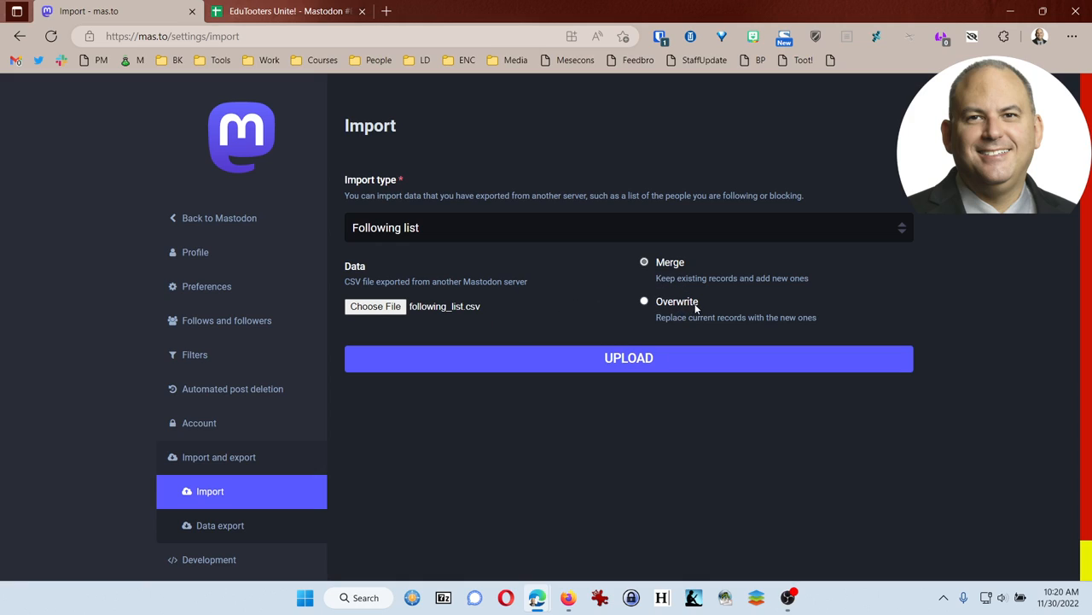
mouse_move(679, 275)
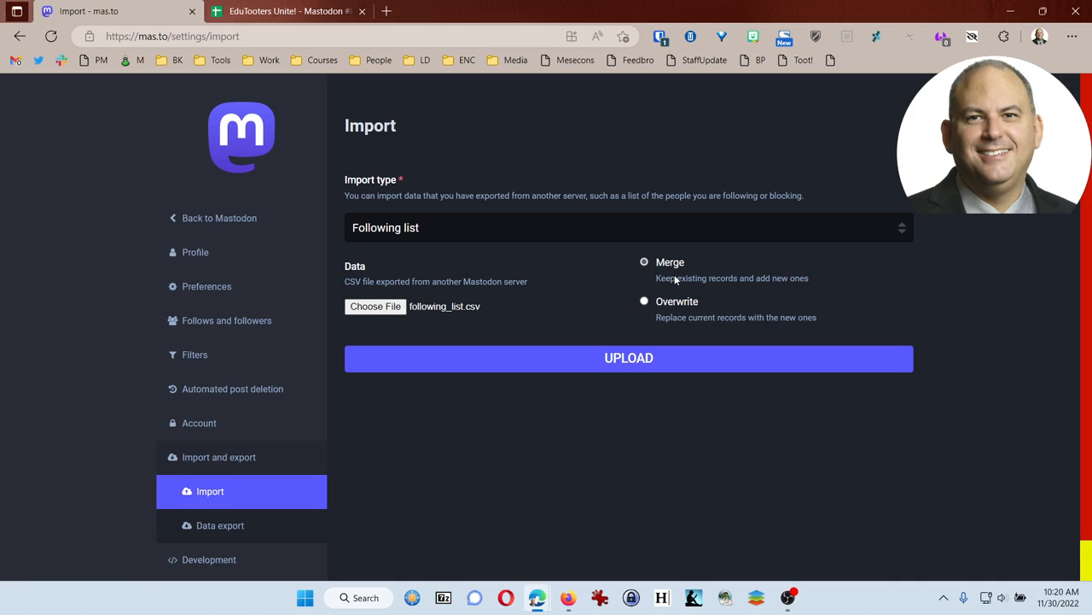
mouse_move(628, 358)
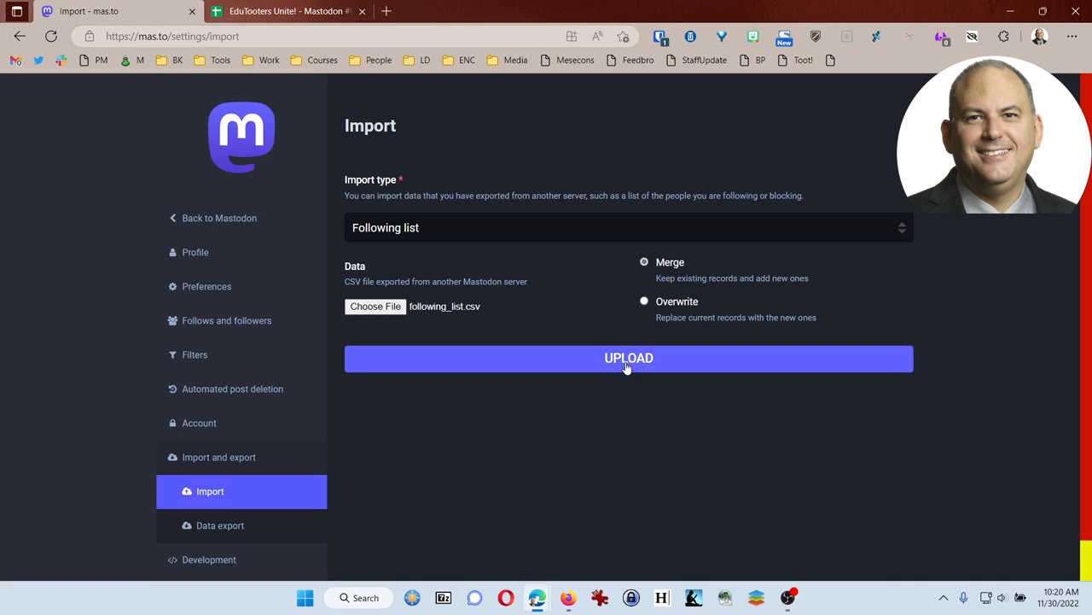
- Set the import to Overwrite current follows and upload following_list.csv
left_click(629, 358)
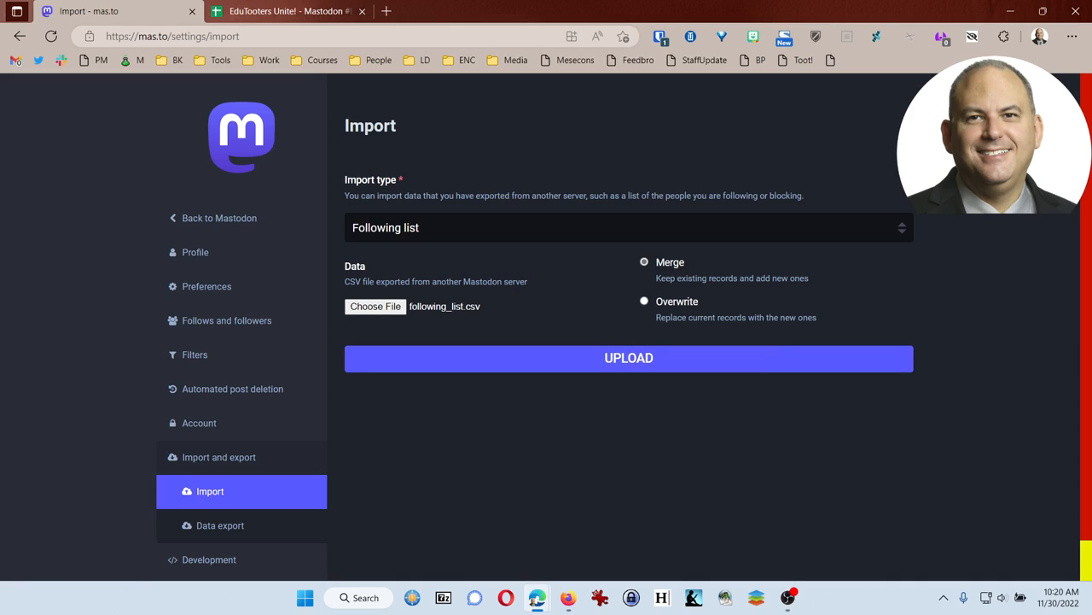
mouse_move(622, 348)
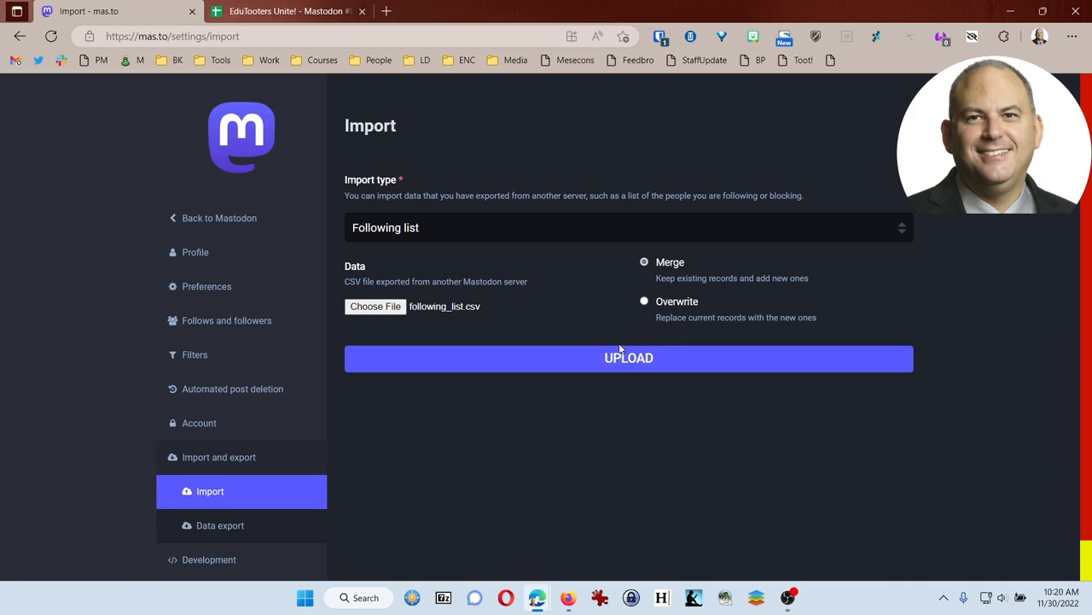
left_click(629, 357)
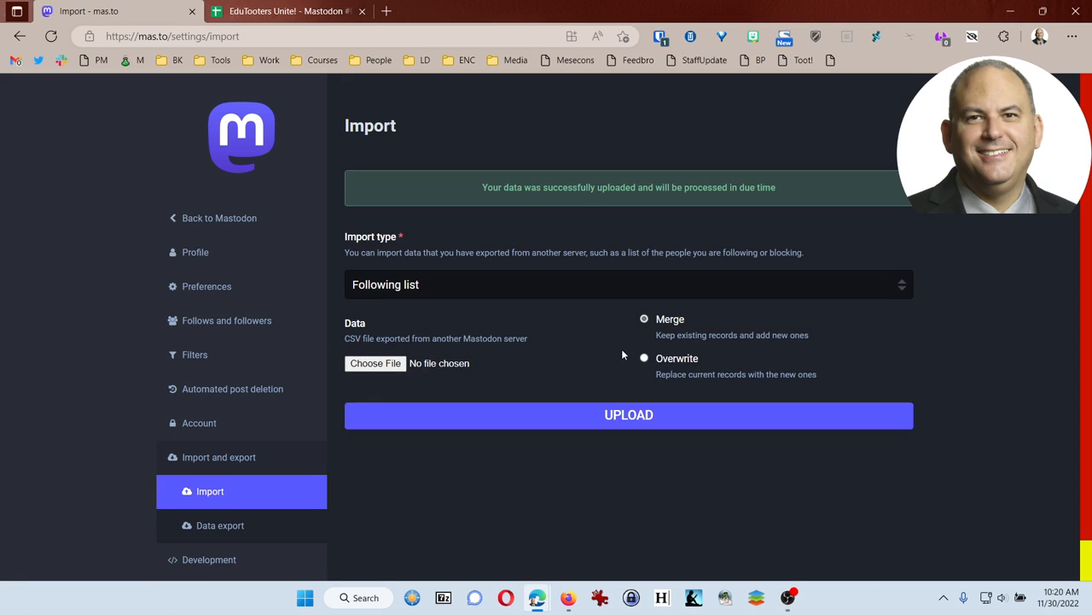
mouse_move(560, 210)
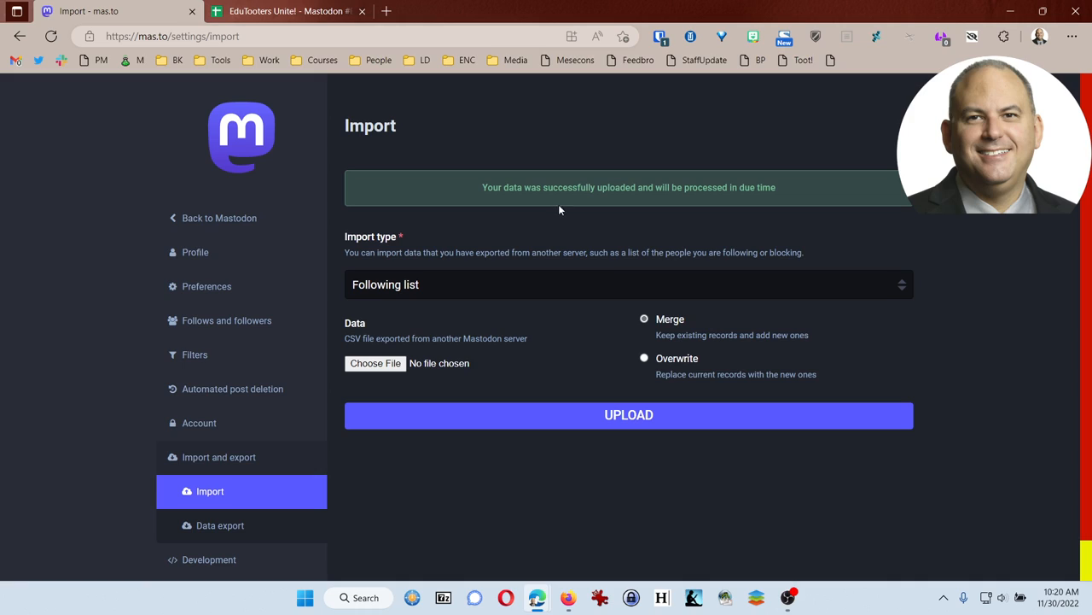
mouse_move(680, 227)
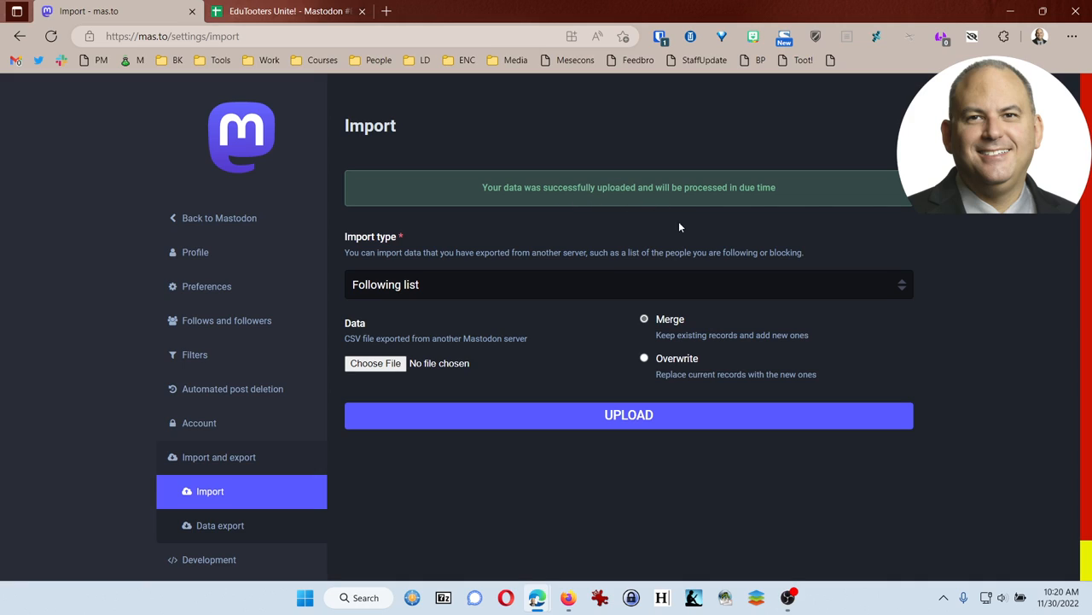
mouse_move(556, 249)
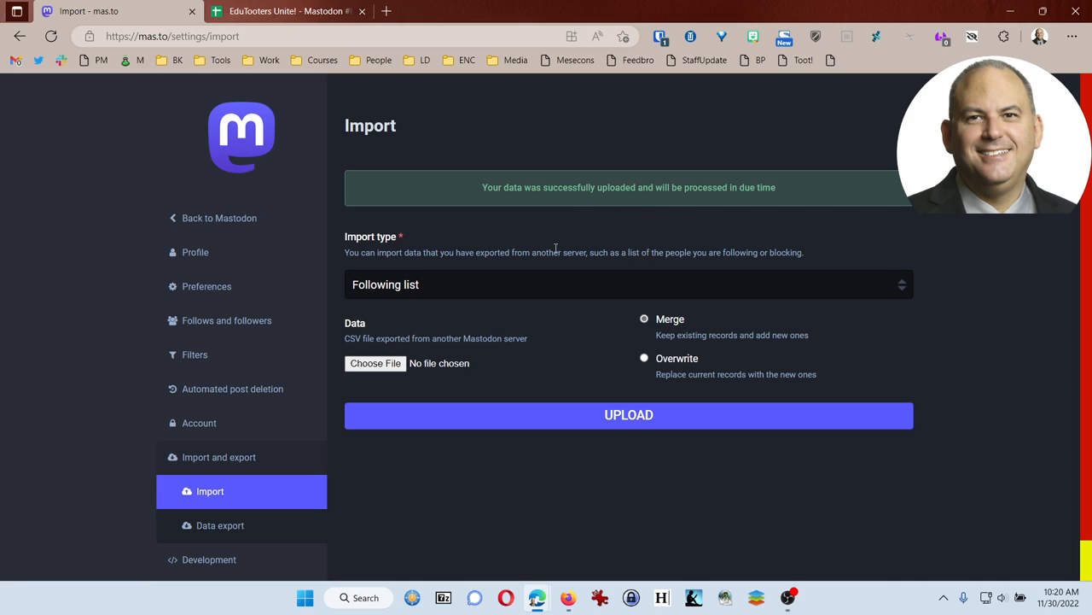
- Return from the Import page to the main mas.to site after the upload is confirmed
left_click(219, 218)
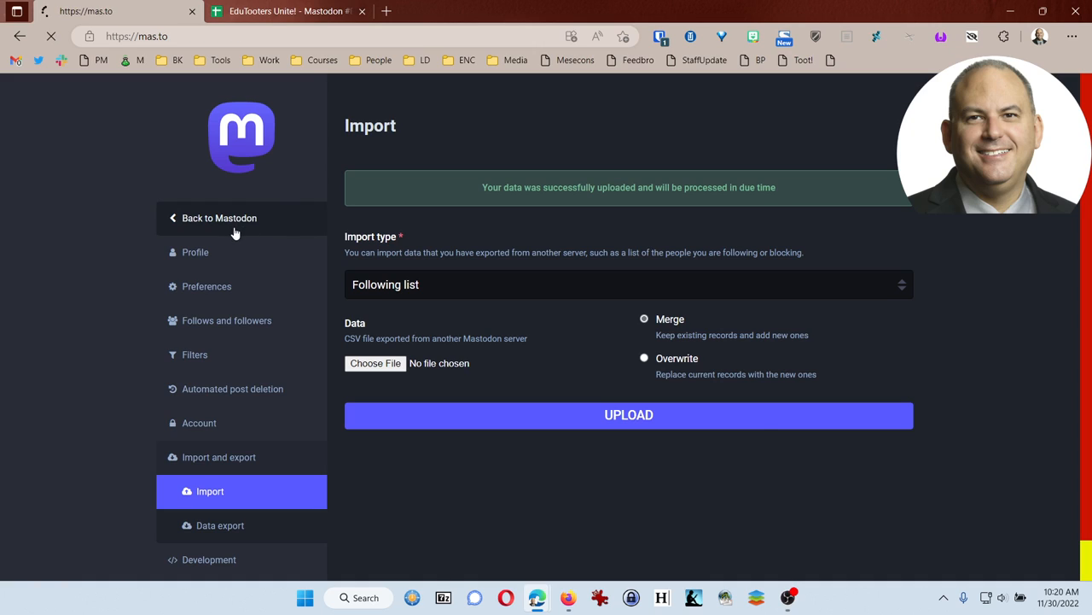
- View the account's profile page, which shows 301 accounts followed and 0 followers
left_click(218, 218)
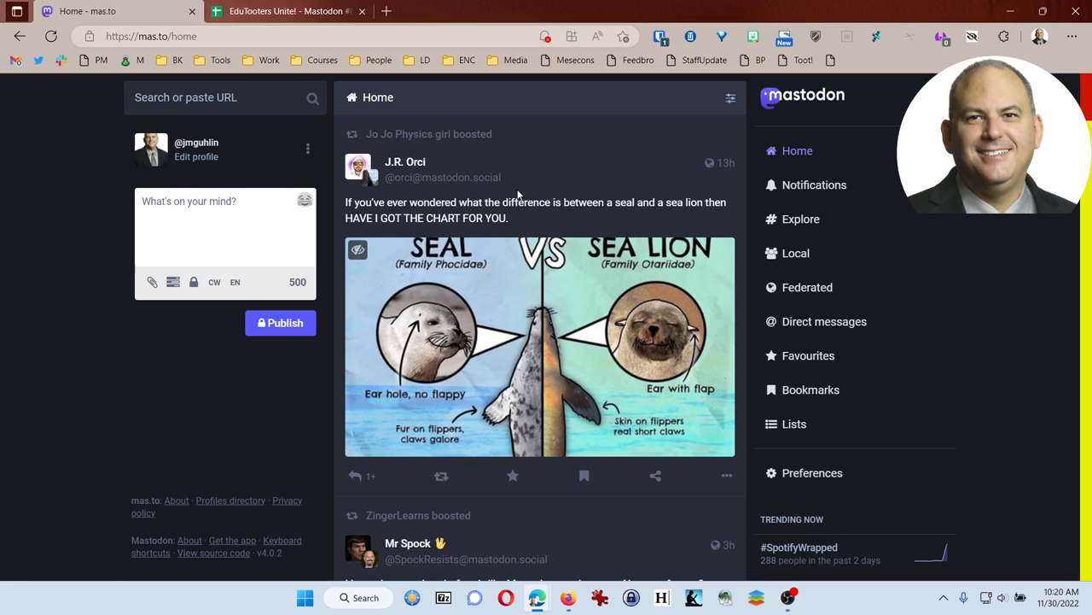
mouse_move(211, 152)
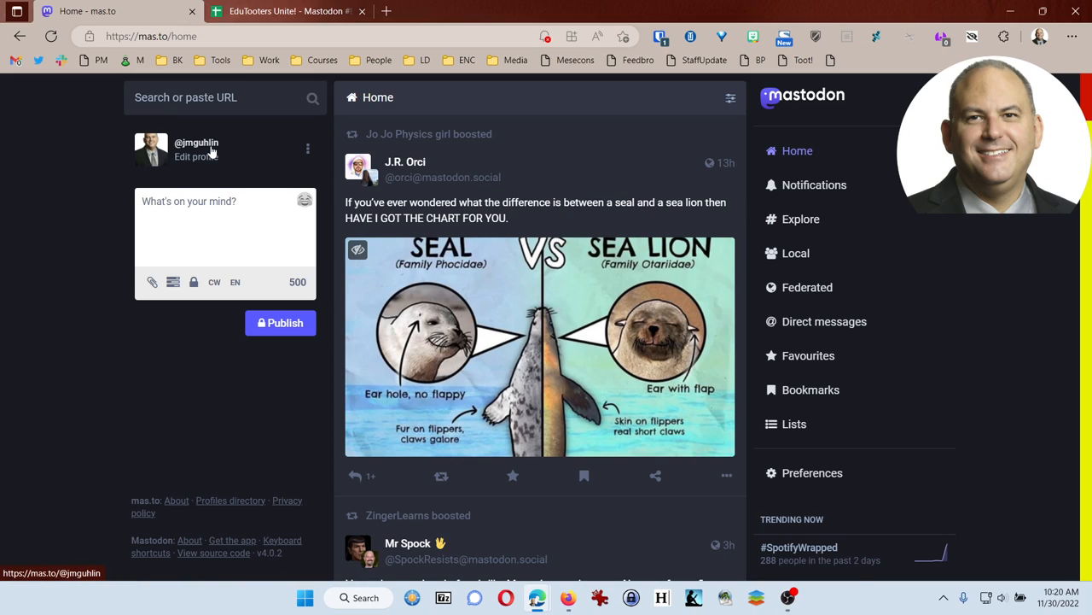
left_click(196, 143)
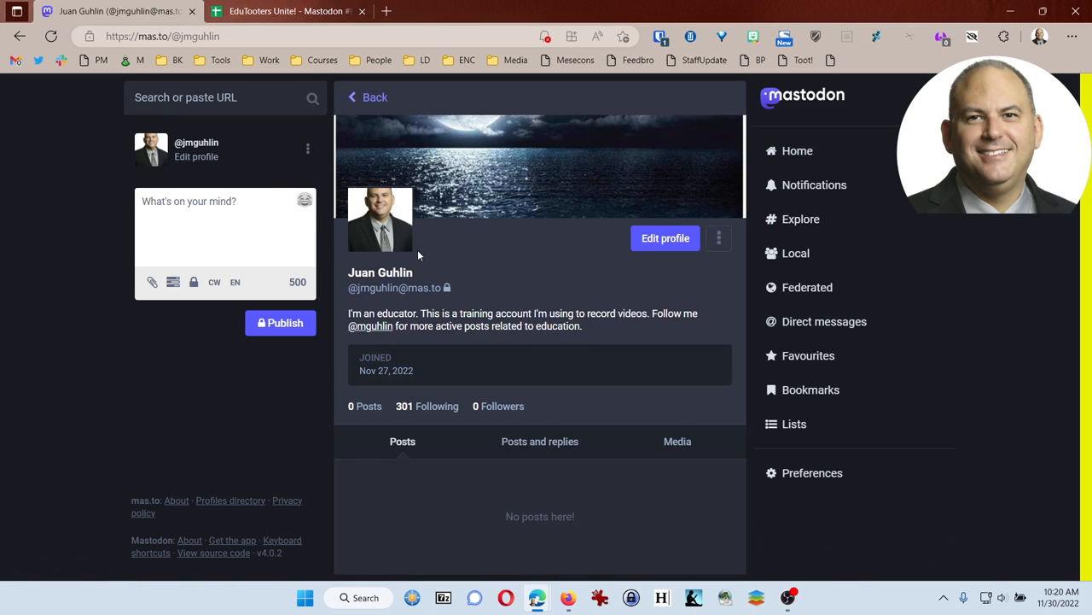
mouse_move(420, 340)
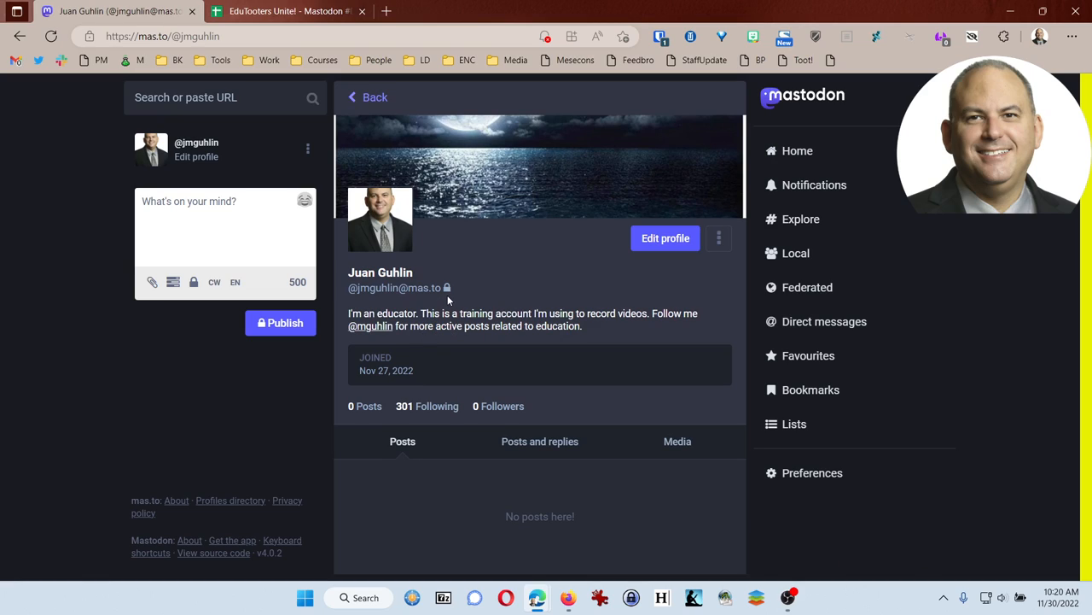
mouse_move(406, 420)
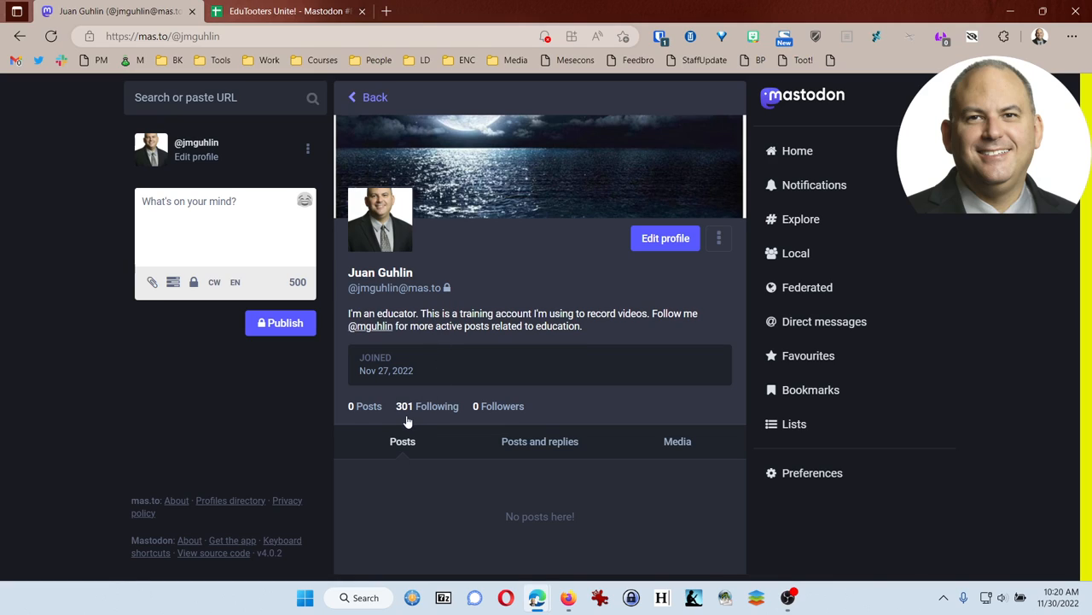
mouse_move(417, 406)
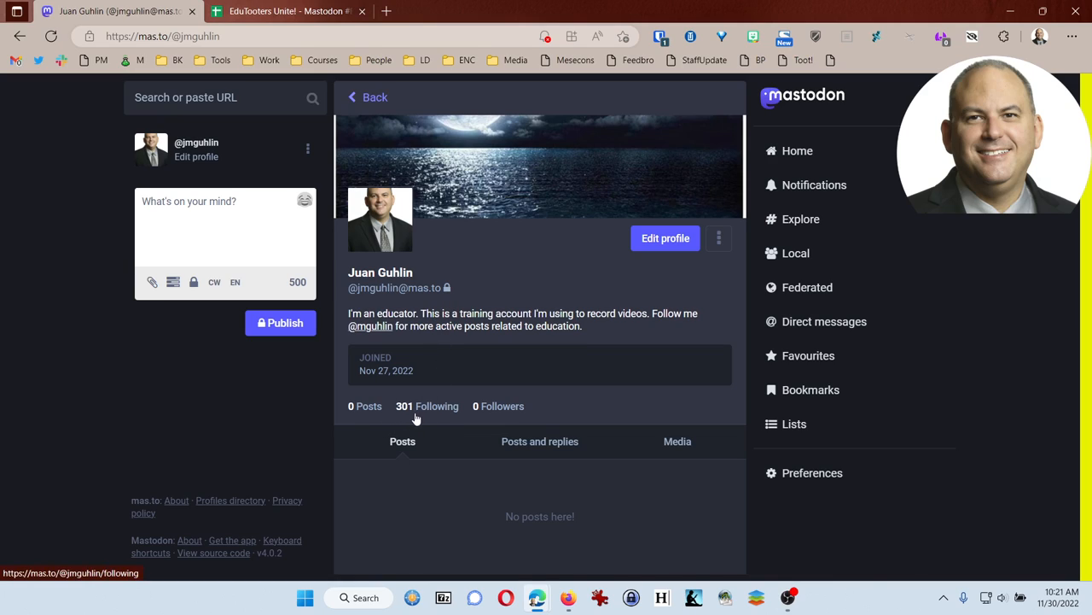
mouse_move(424, 420)
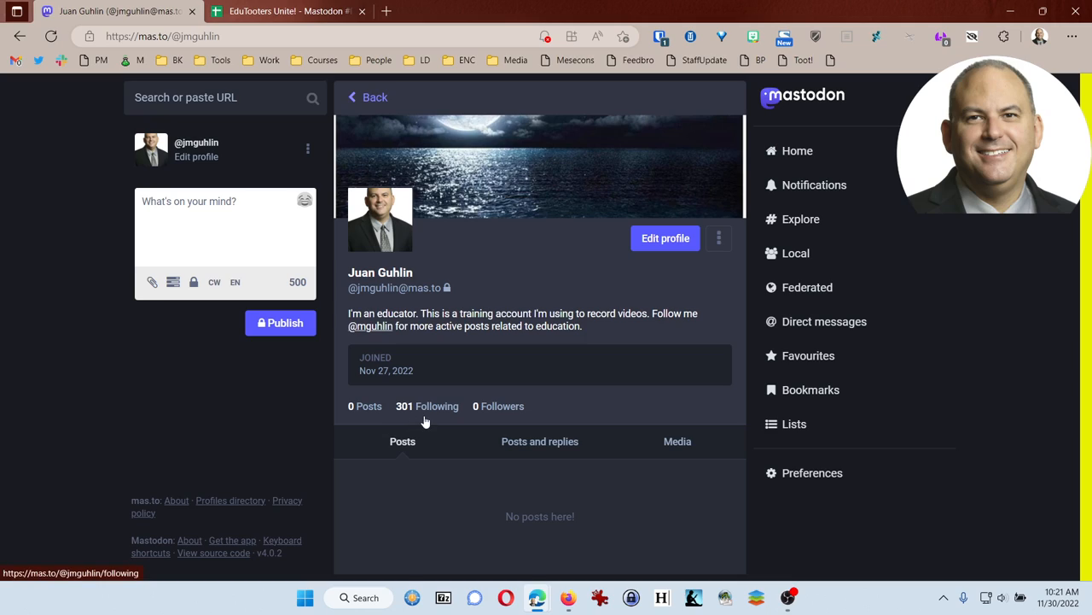
mouse_move(427, 418)
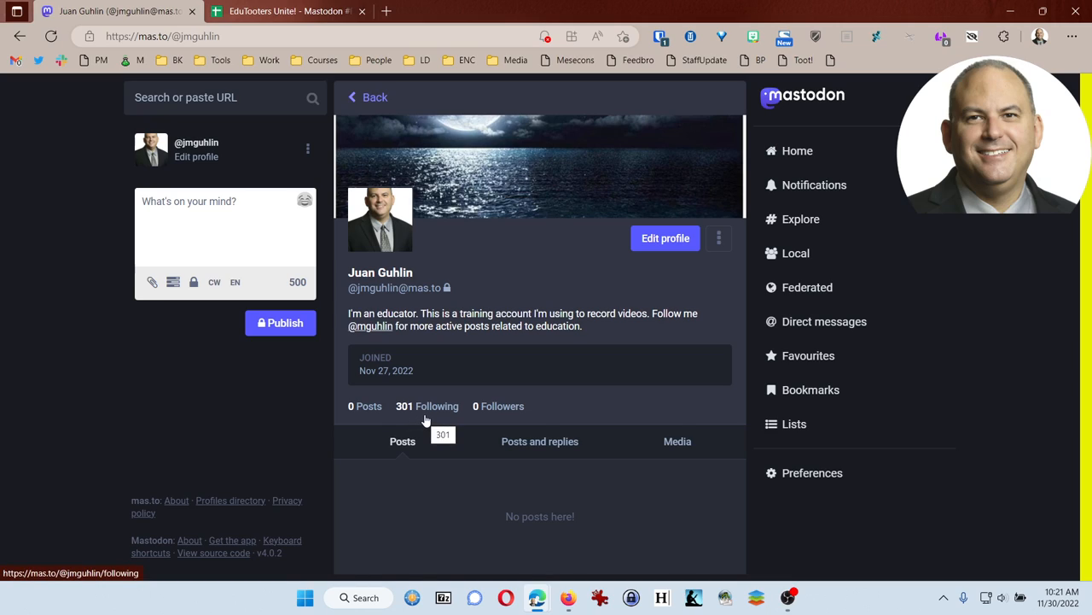
mouse_move(413, 428)
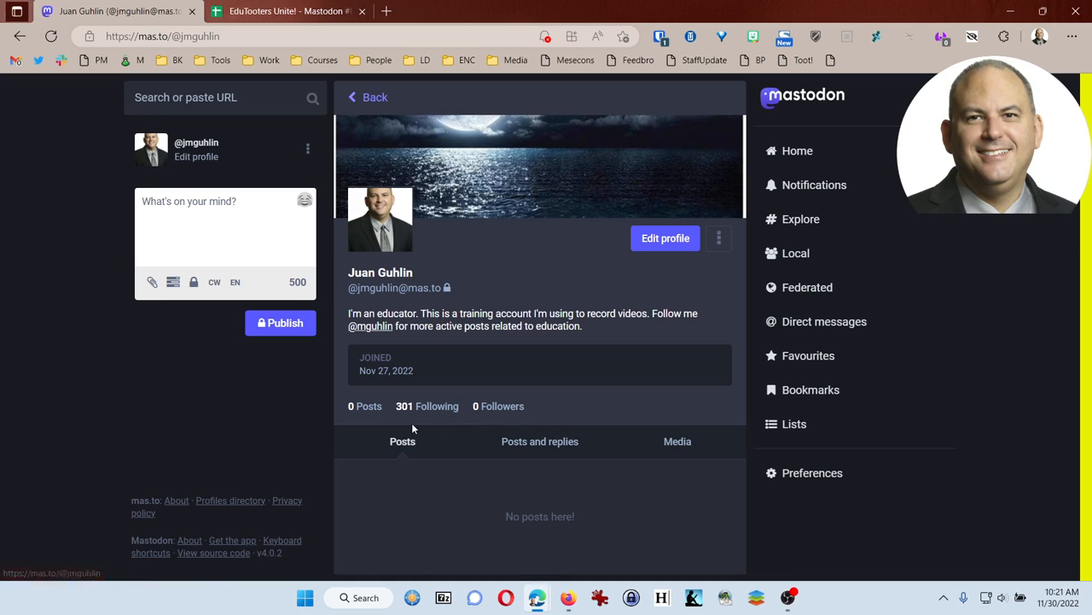
mouse_move(415, 423)
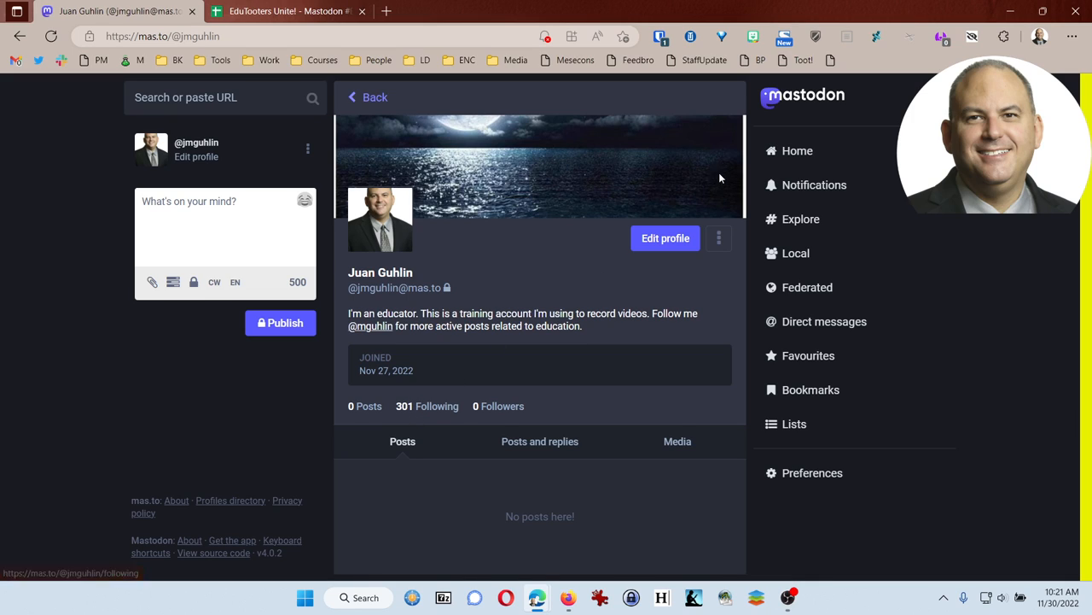
- Go to the Home timeline and browse the boosted posts from the newly followed accounts
left_click(795, 150)
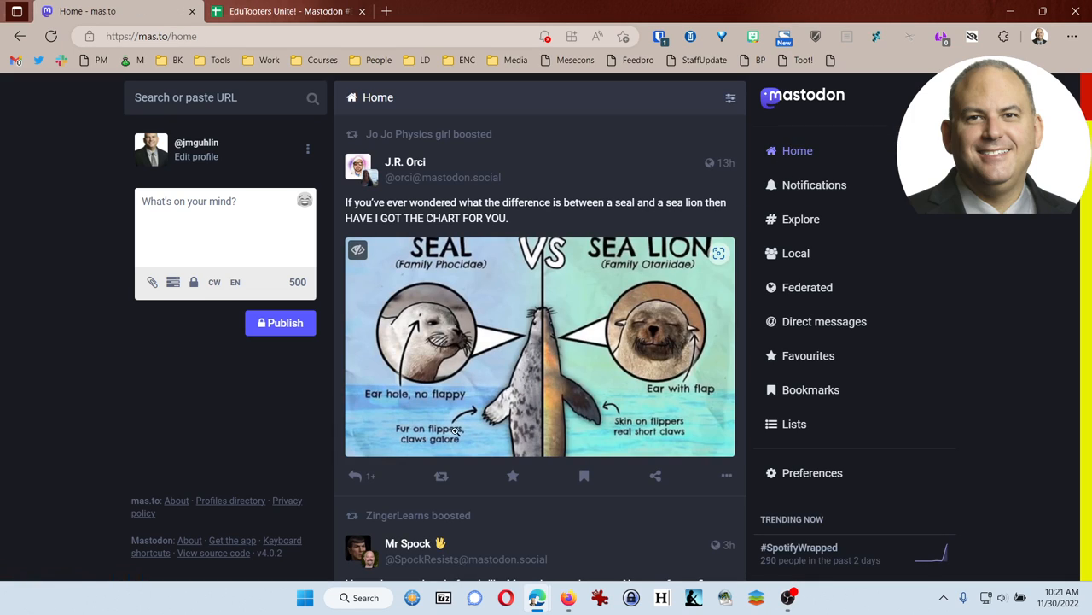
scroll("down", 3)
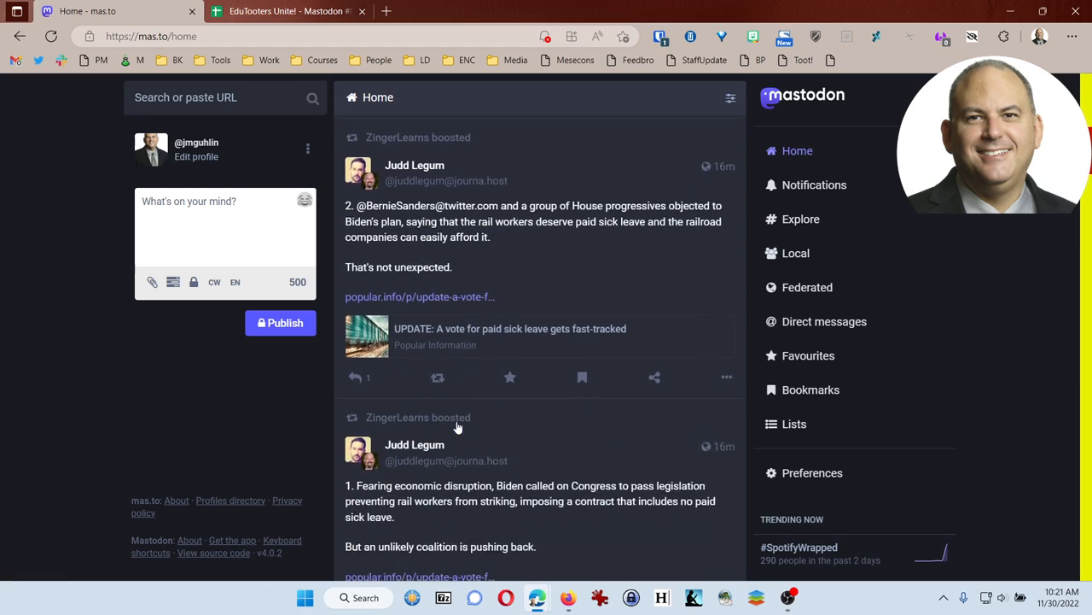
scroll("down", 3)
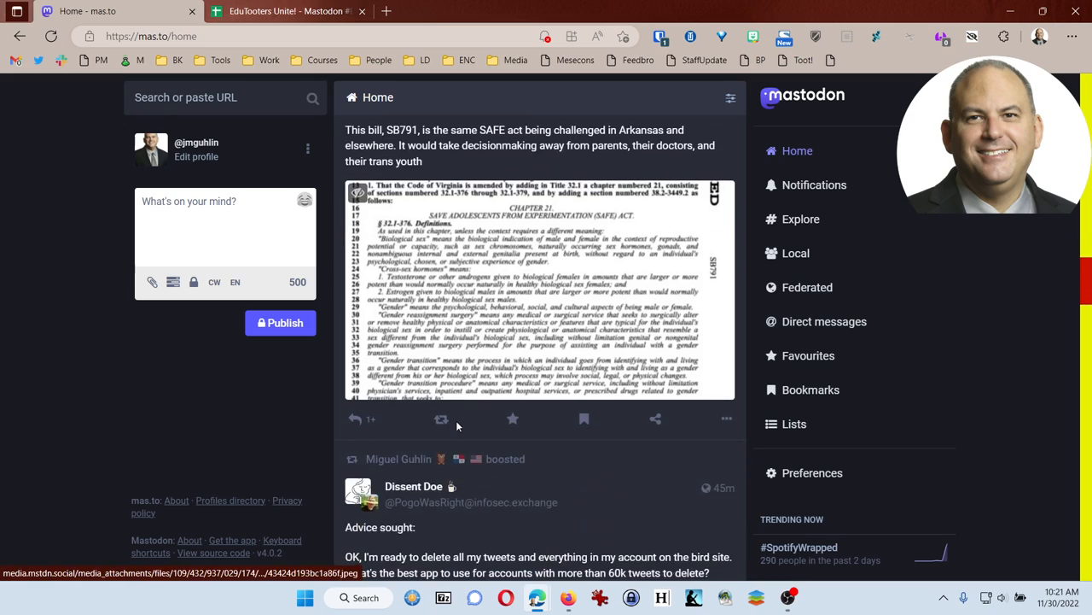
scroll("down", 3)
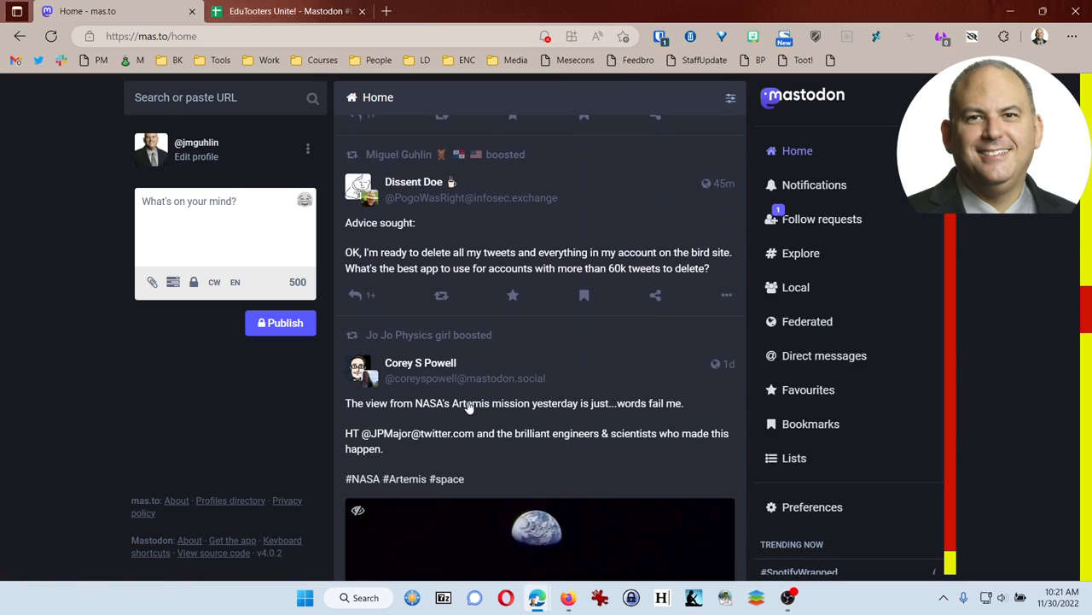
- View the 'Advice sought' post about deleting old tweets with its reply thread
left_click(538, 253)
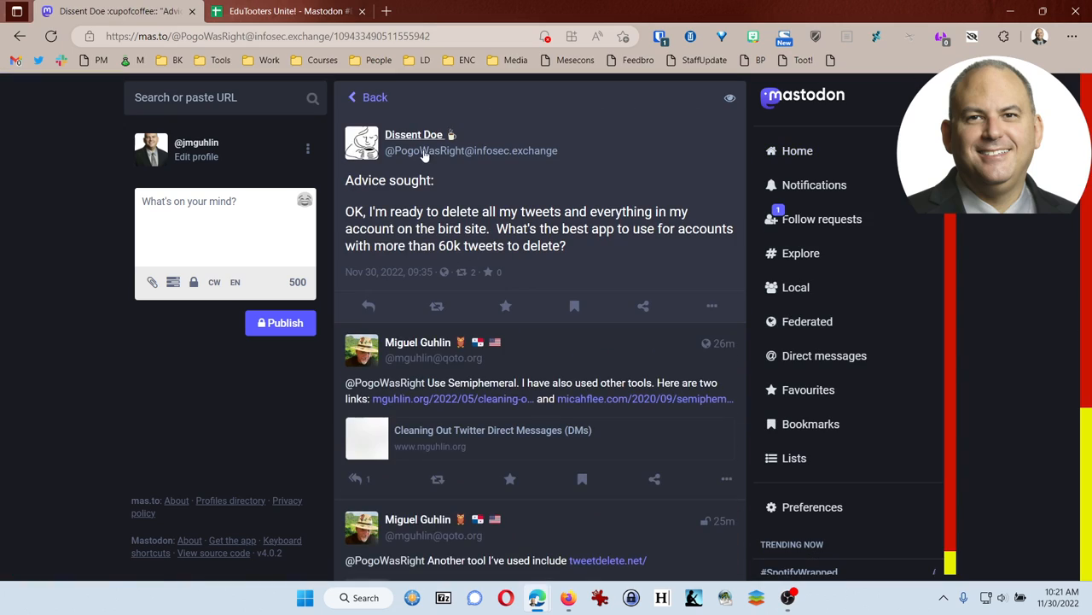
mouse_move(386, 229)
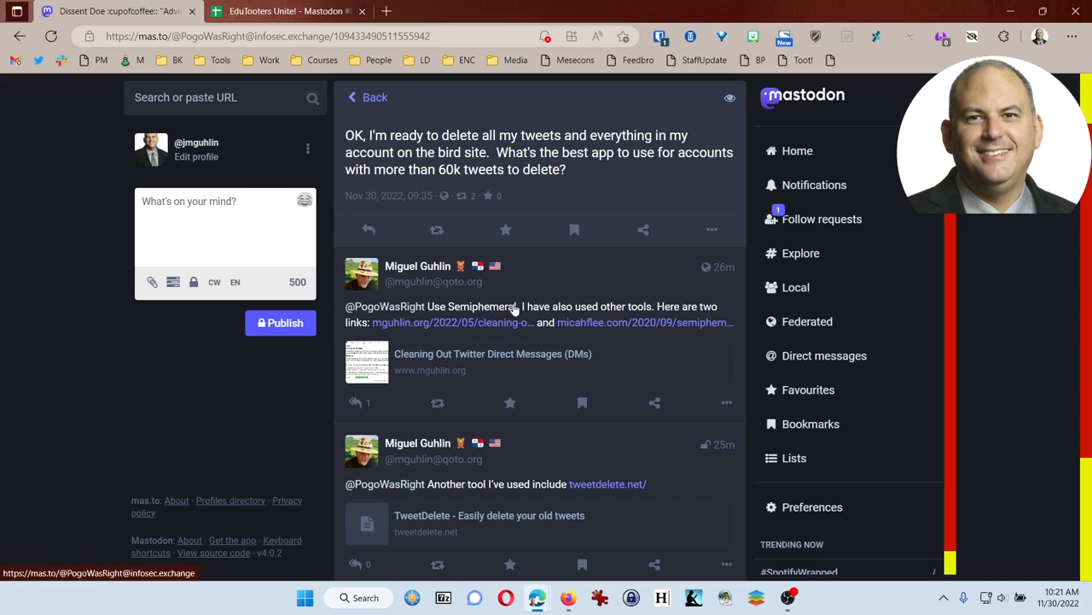
mouse_move(453, 321)
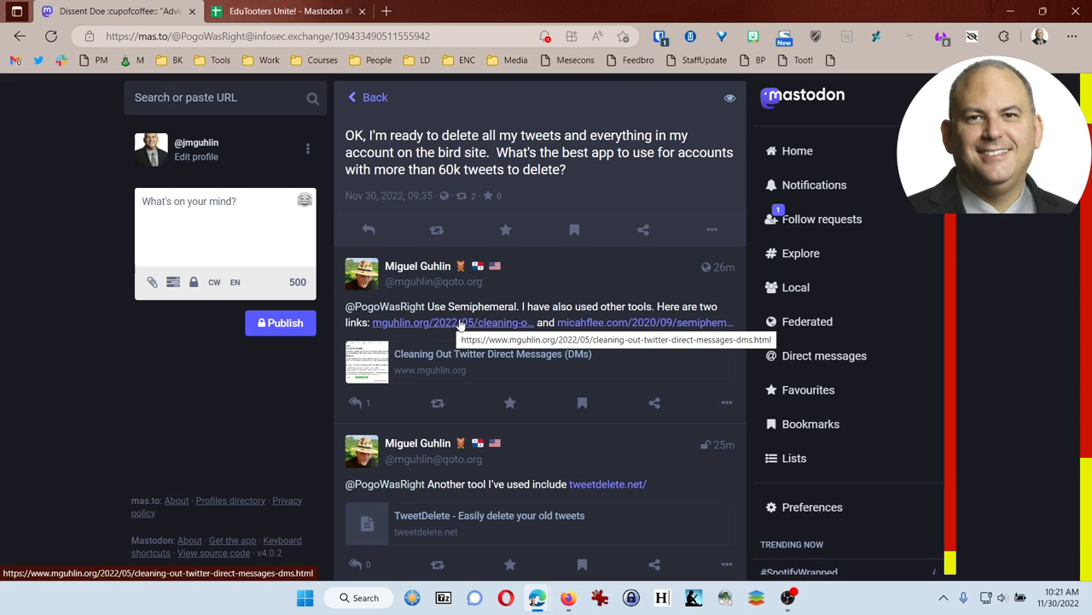
mouse_move(426, 360)
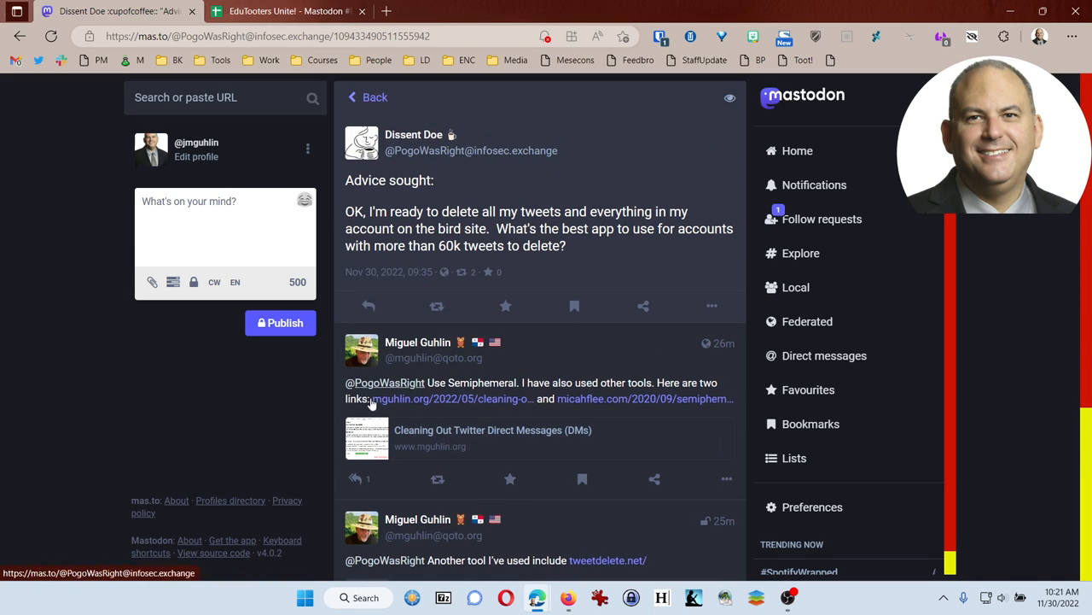
mouse_move(367, 367)
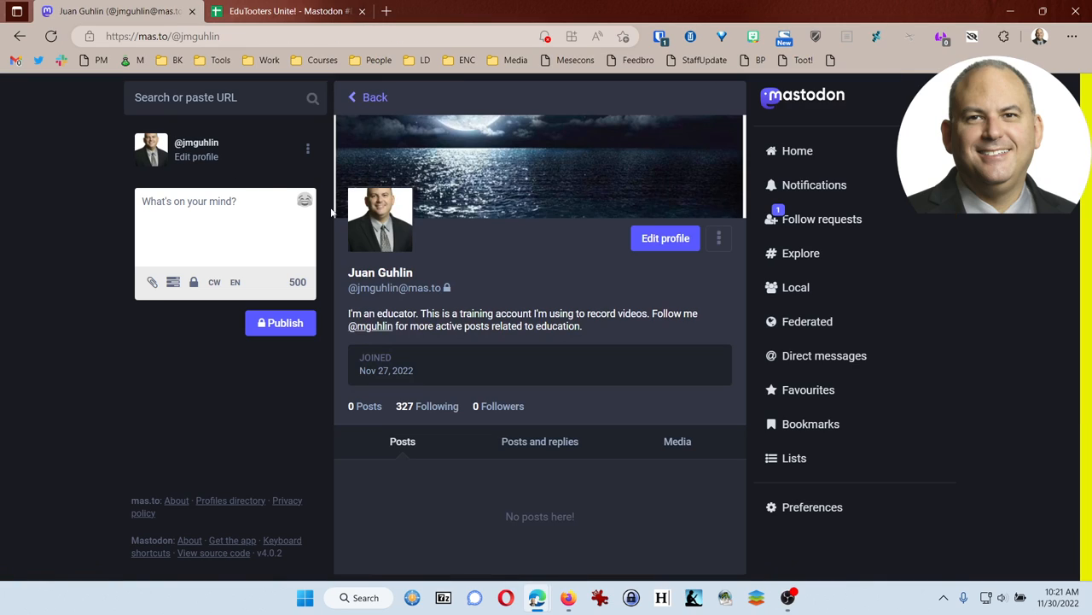
mouse_move(379, 256)
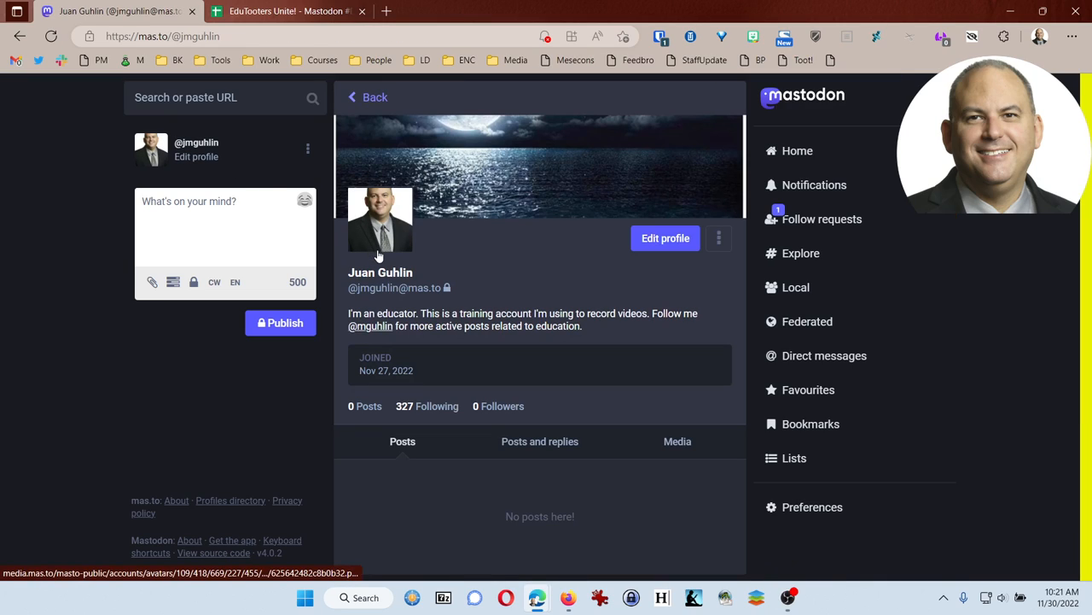
mouse_move(440, 268)
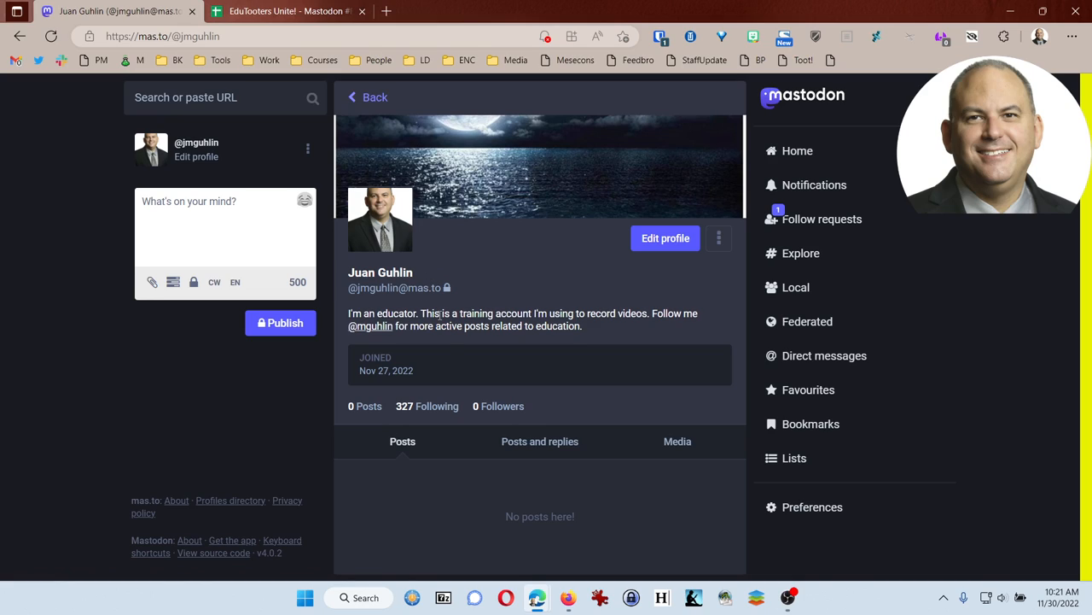
mouse_move(502, 406)
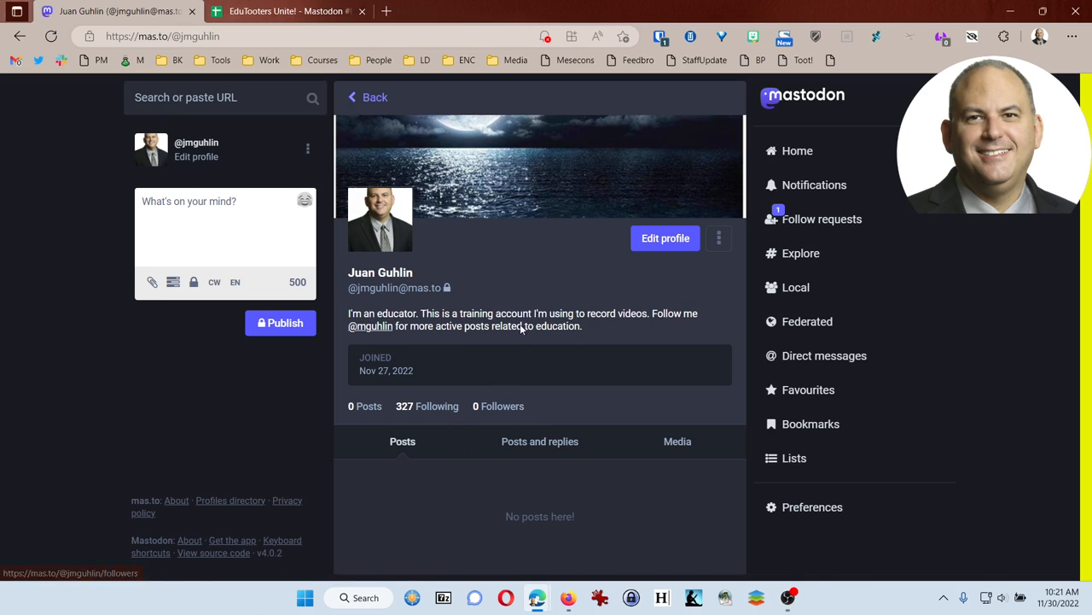
mouse_move(499, 393)
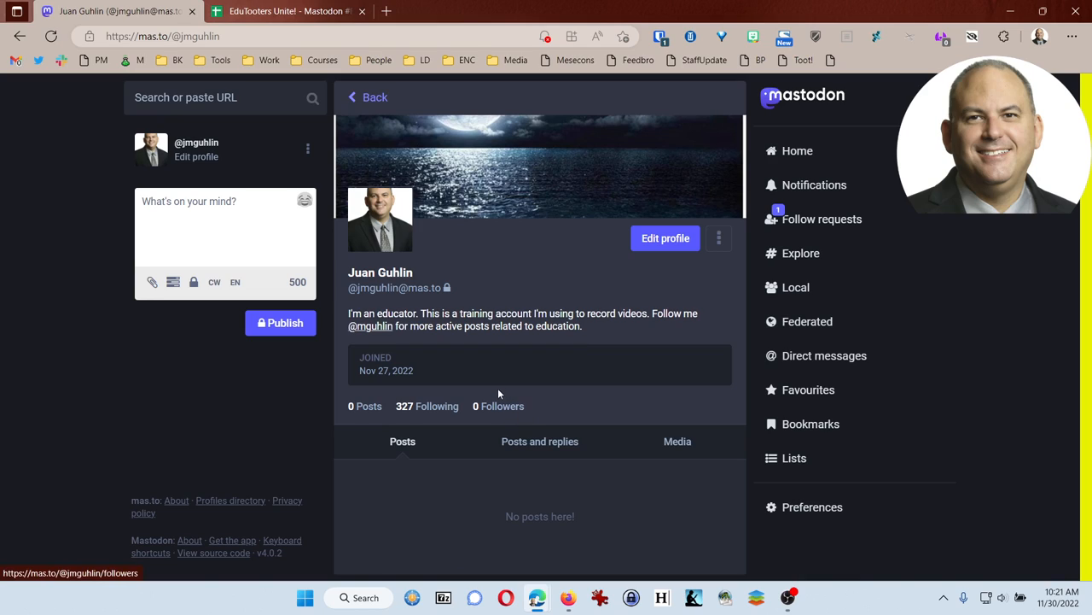
mouse_move(461, 305)
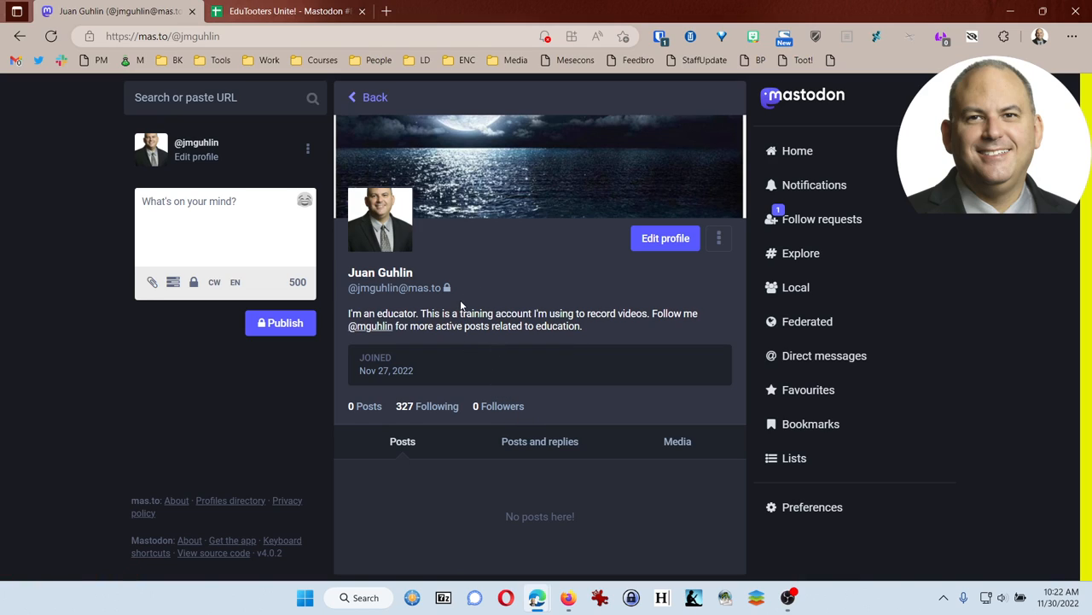
mouse_move(459, 293)
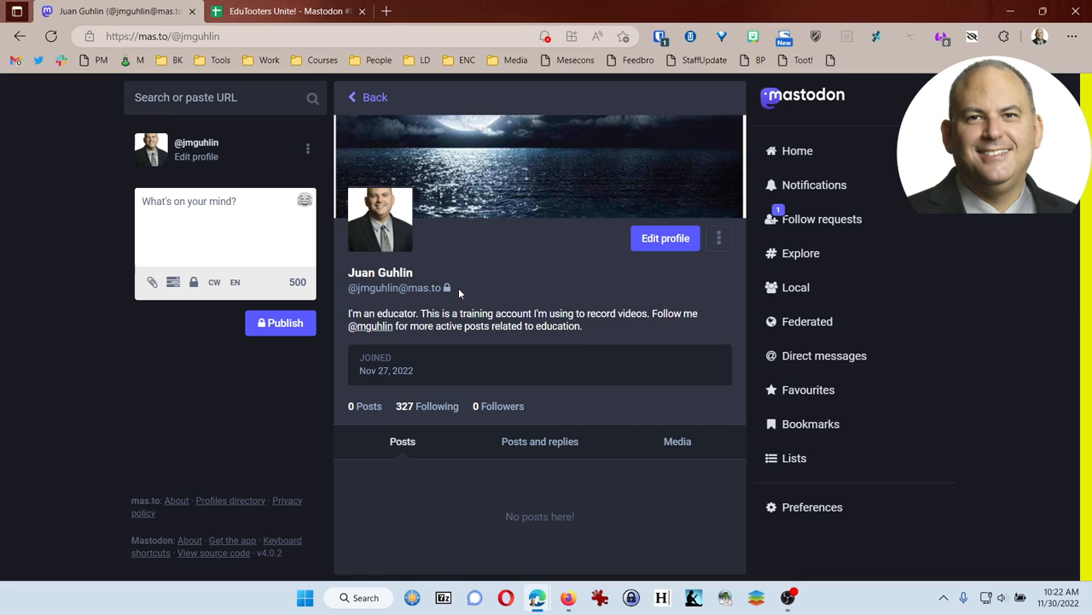
mouse_move(657, 290)
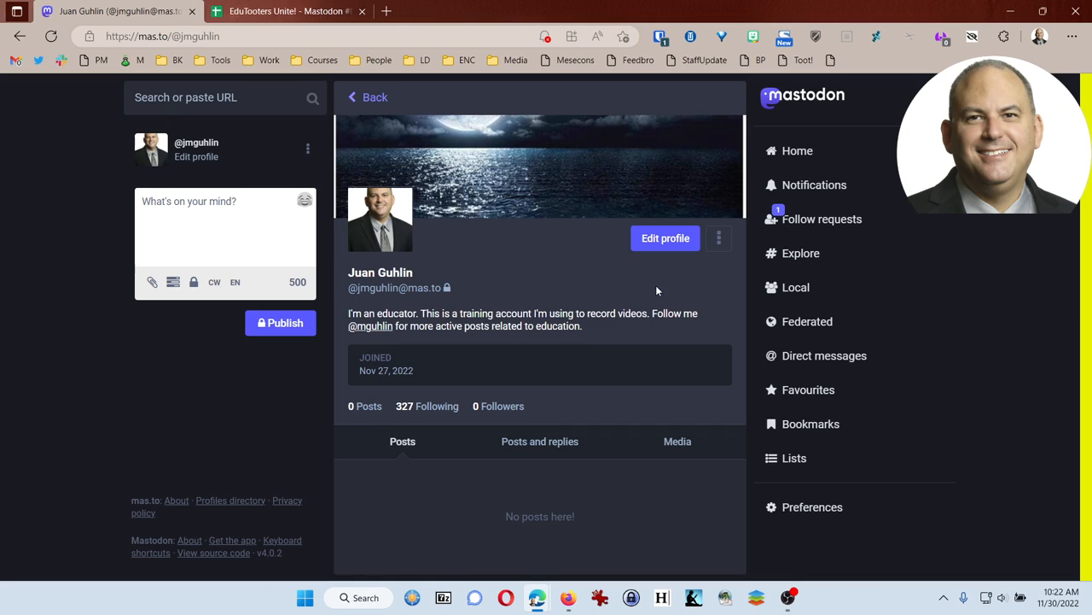
left_click(821, 219)
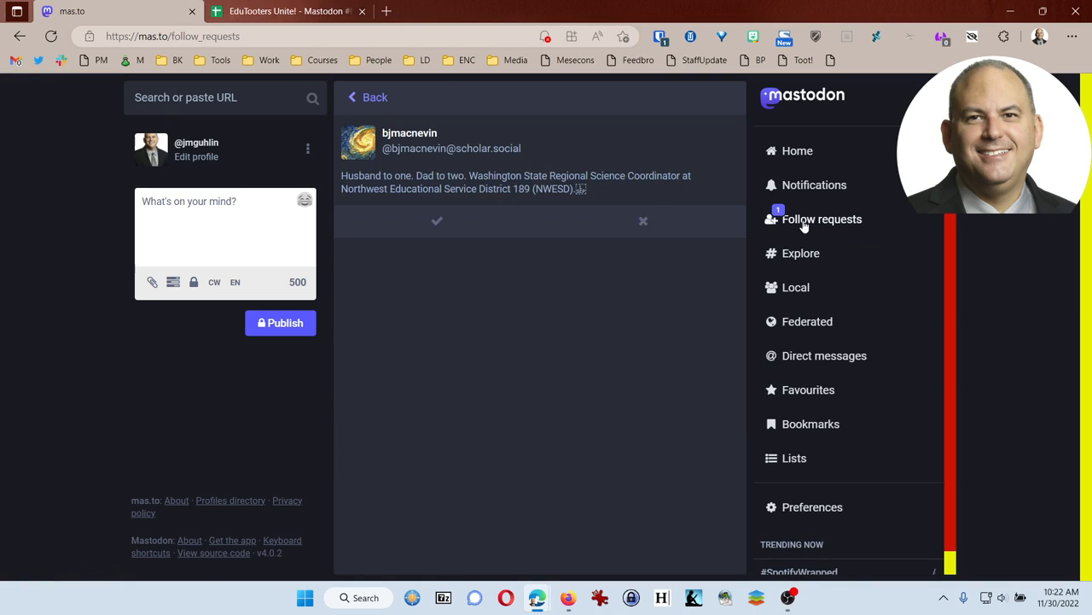
mouse_move(785, 235)
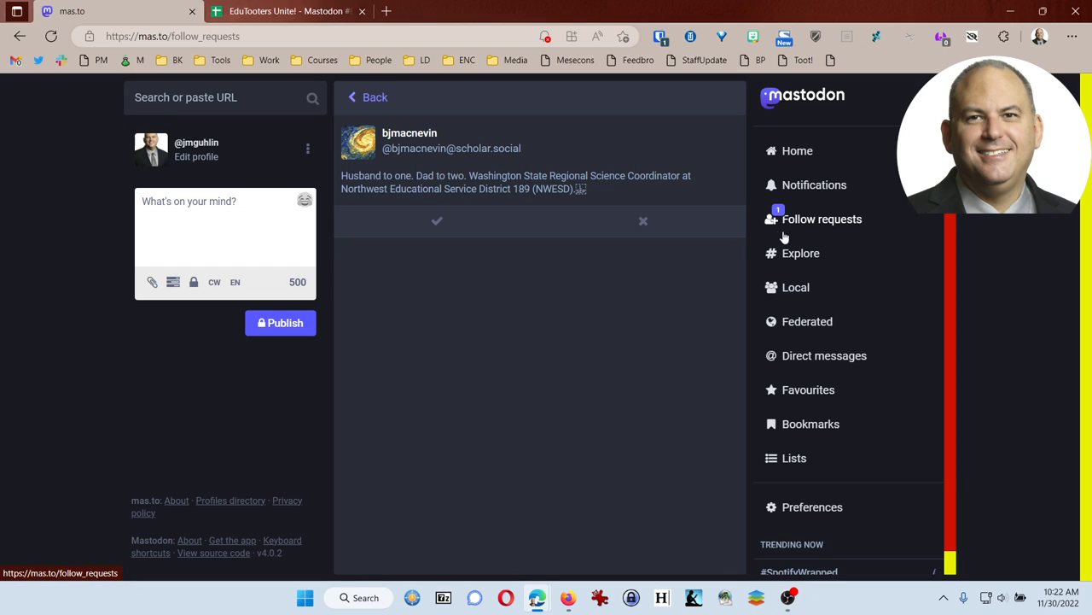
mouse_move(604, 229)
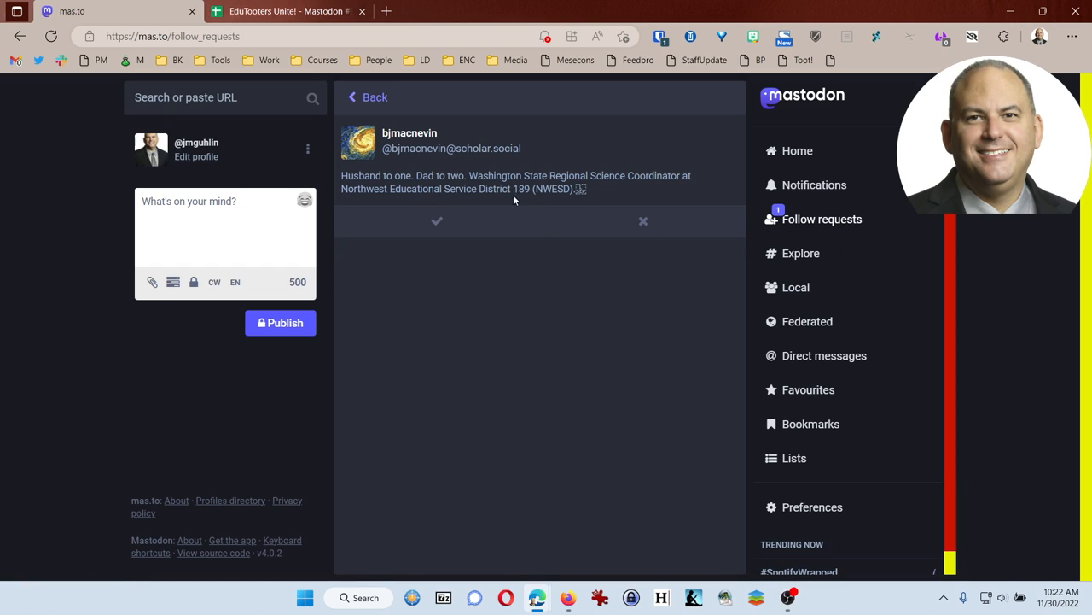
mouse_move(468, 174)
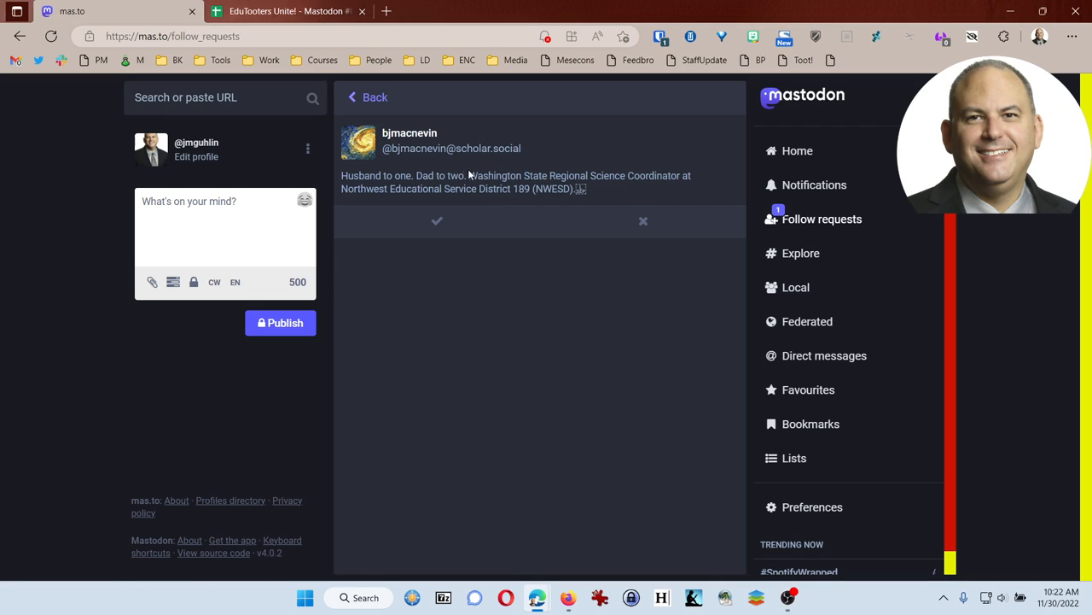
mouse_move(454, 247)
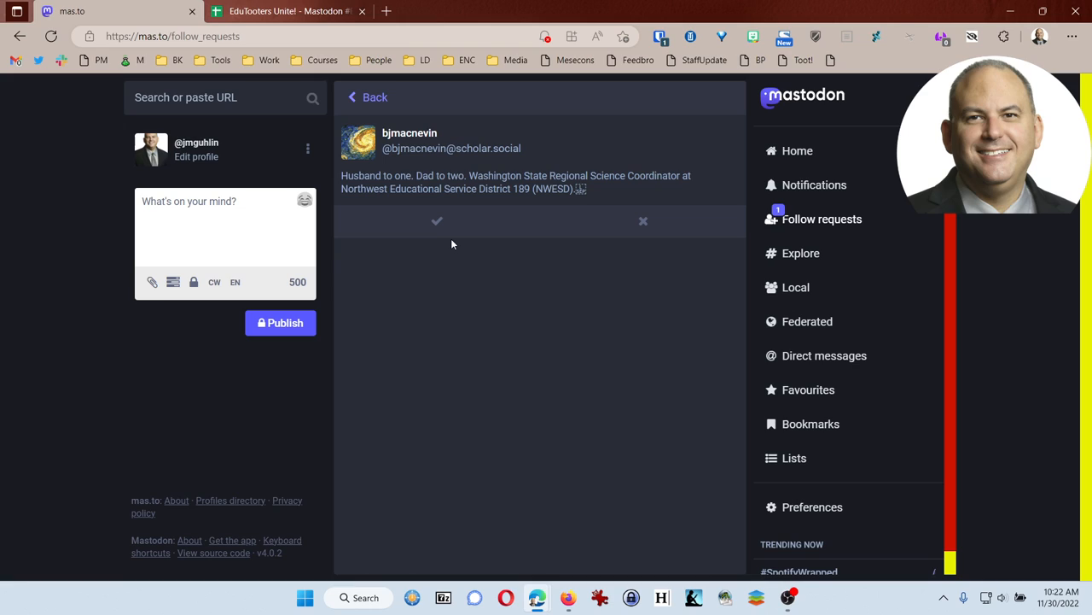
mouse_move(402, 171)
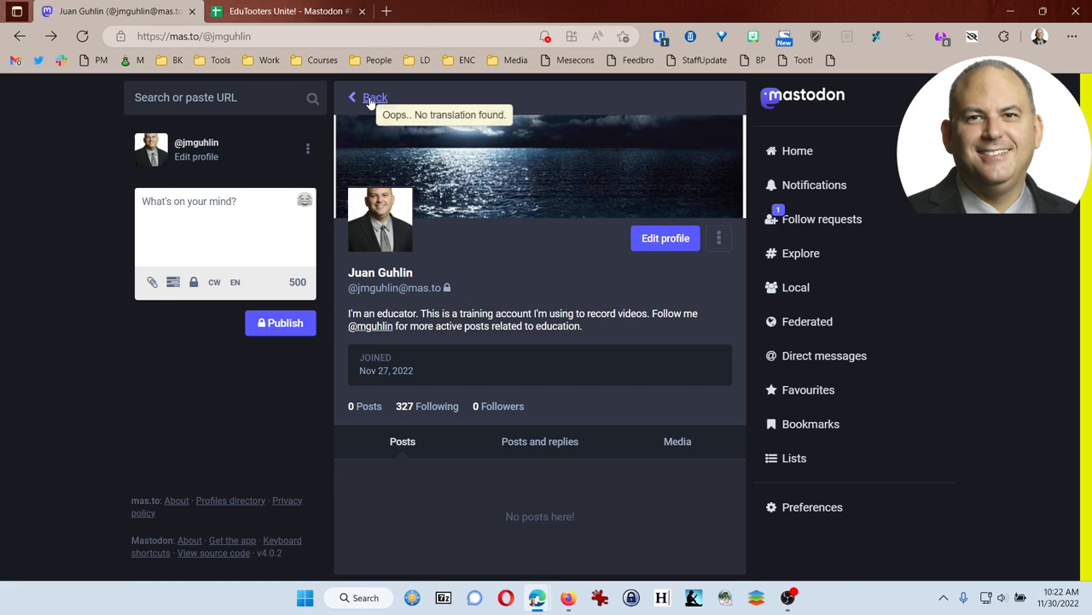
left_click(287, 10)
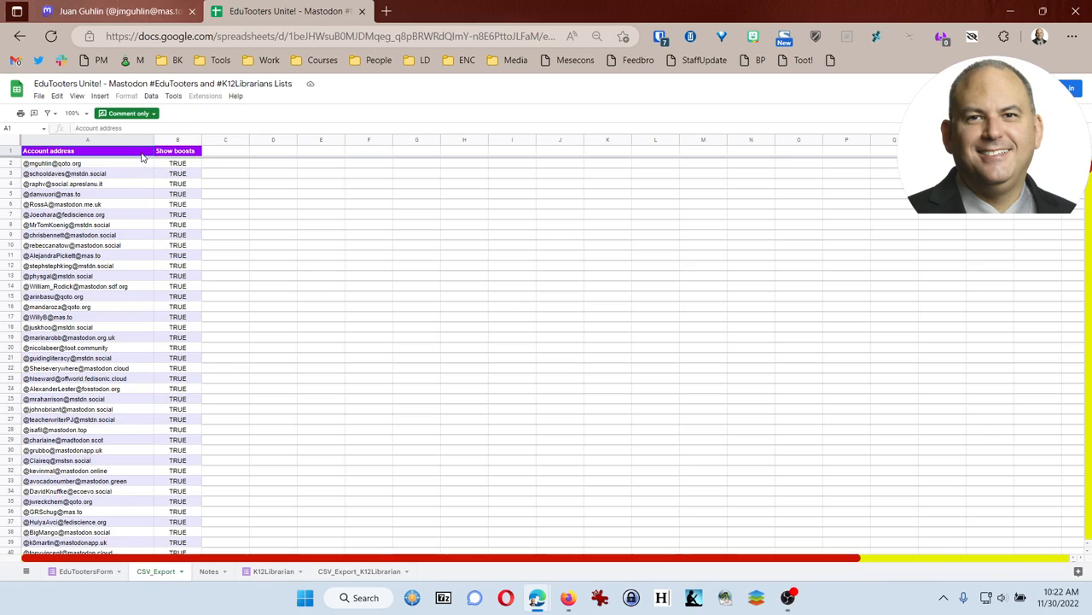
- Review the EduTooters account-address spreadsheet, then return to the mas.to profile
left_click(174, 150)
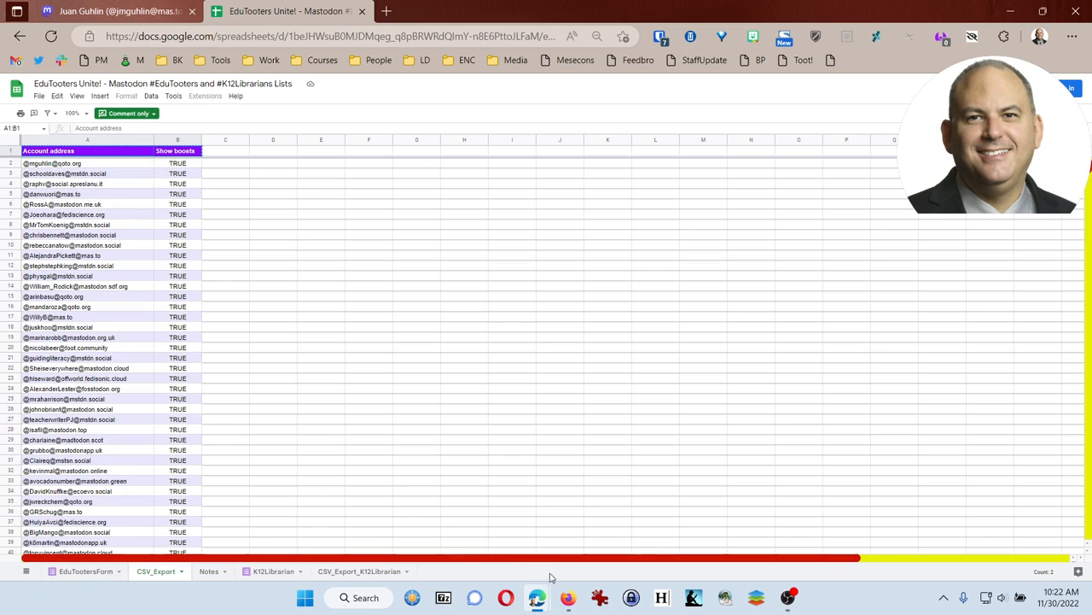
mouse_move(567, 597)
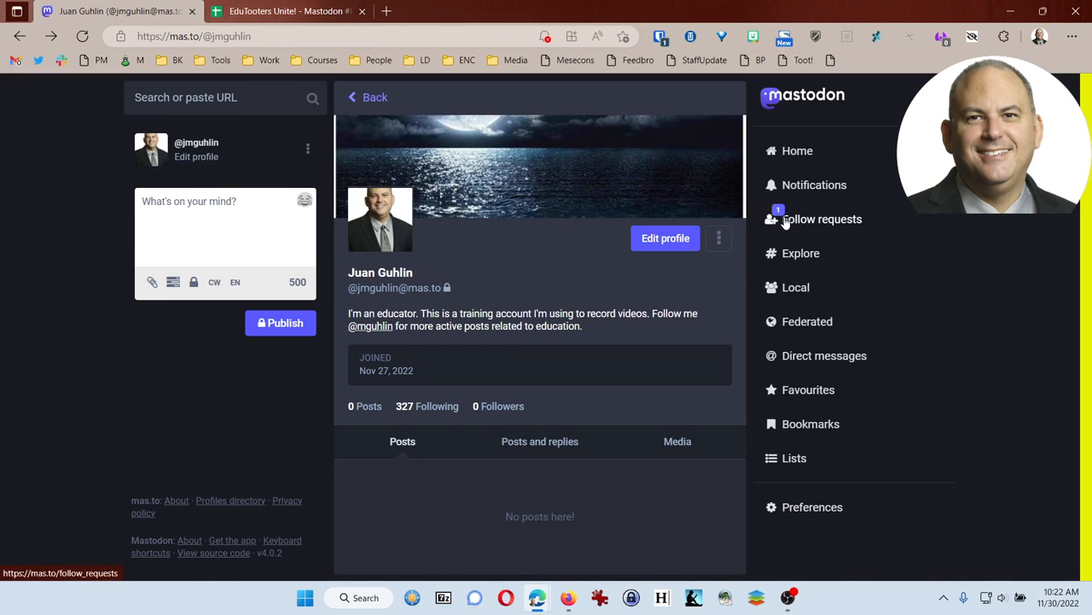
mouse_move(775, 457)
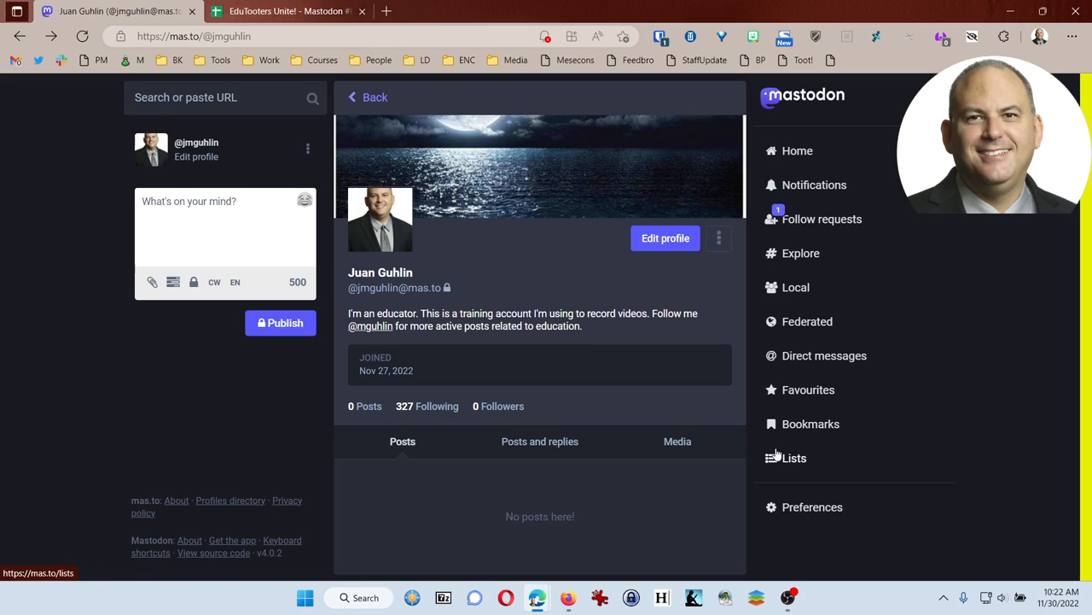
- Reach the Data export page listing 327 follows, then minimize the browser to the desktop
left_click(794, 458)
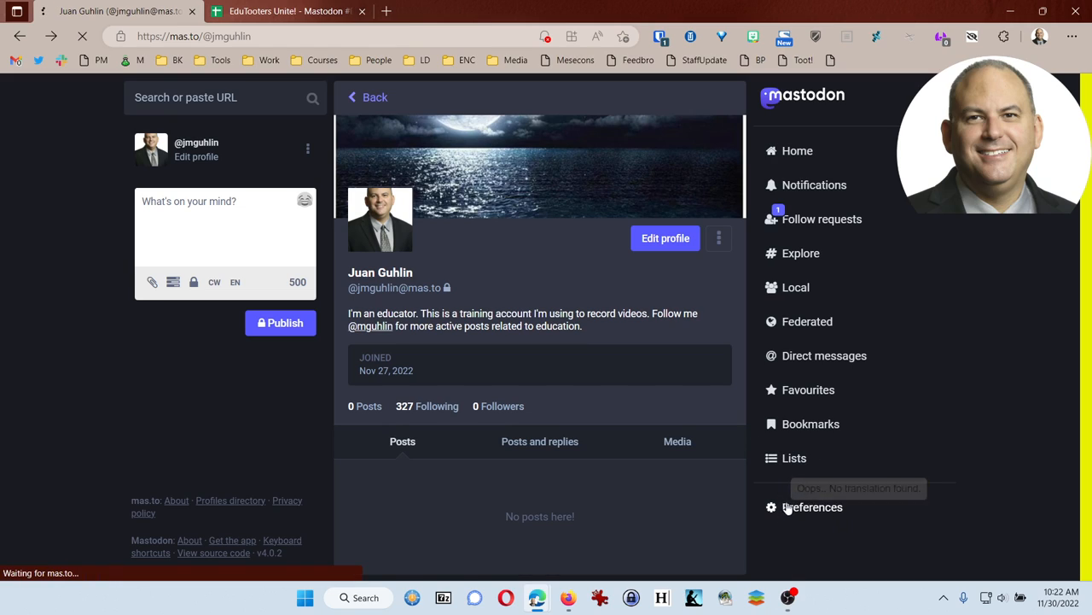
left_click(812, 505)
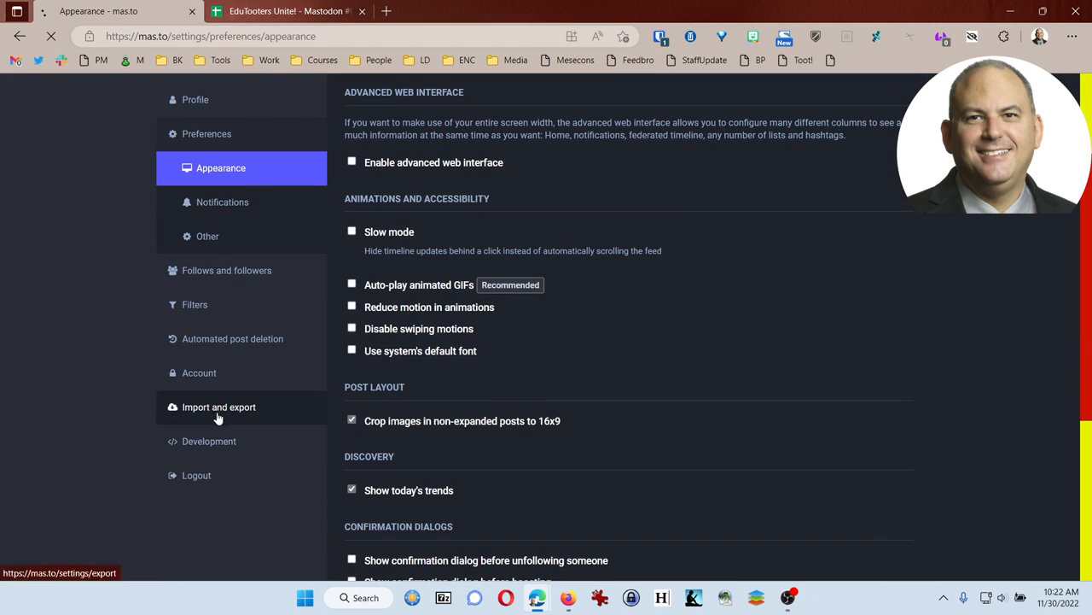
left_click(219, 407)
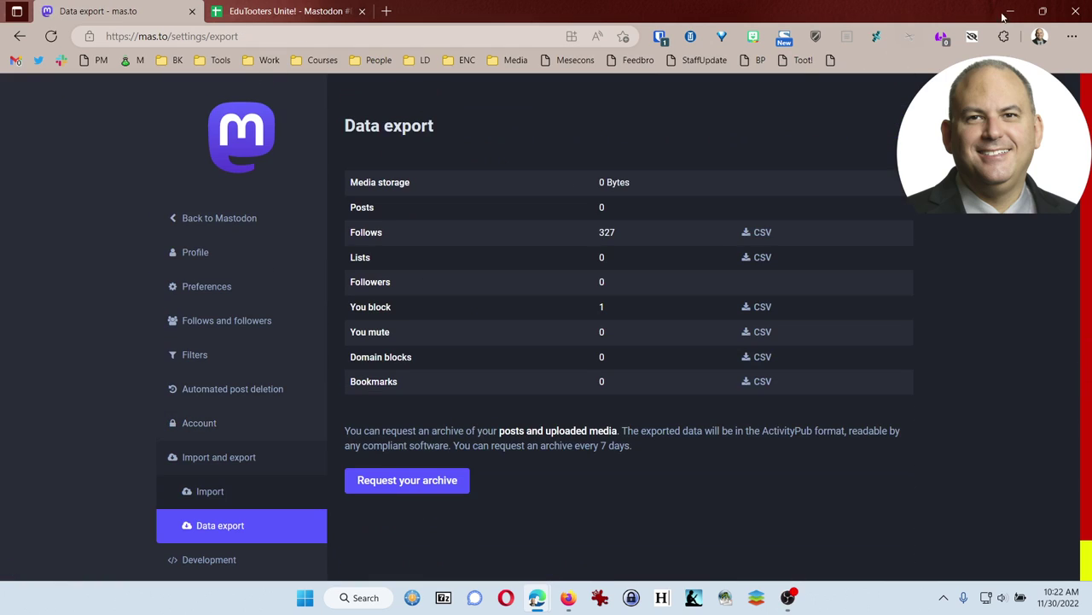
left_click(1011, 10)
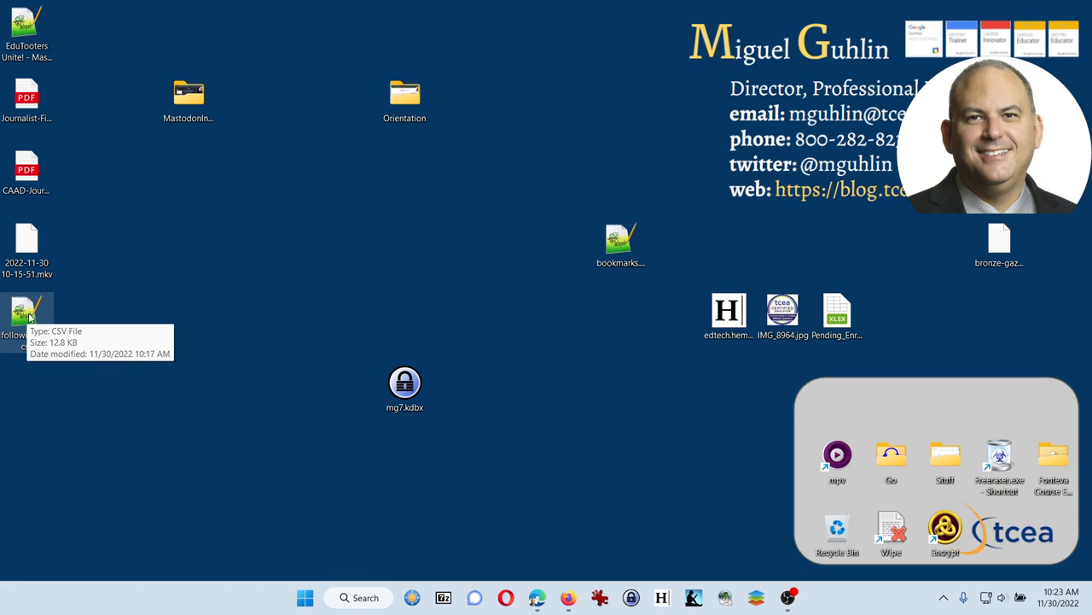
- Review following_list.csv in Notepad++, trim it to the header plus one account, and close the editor
double_click(28, 316)
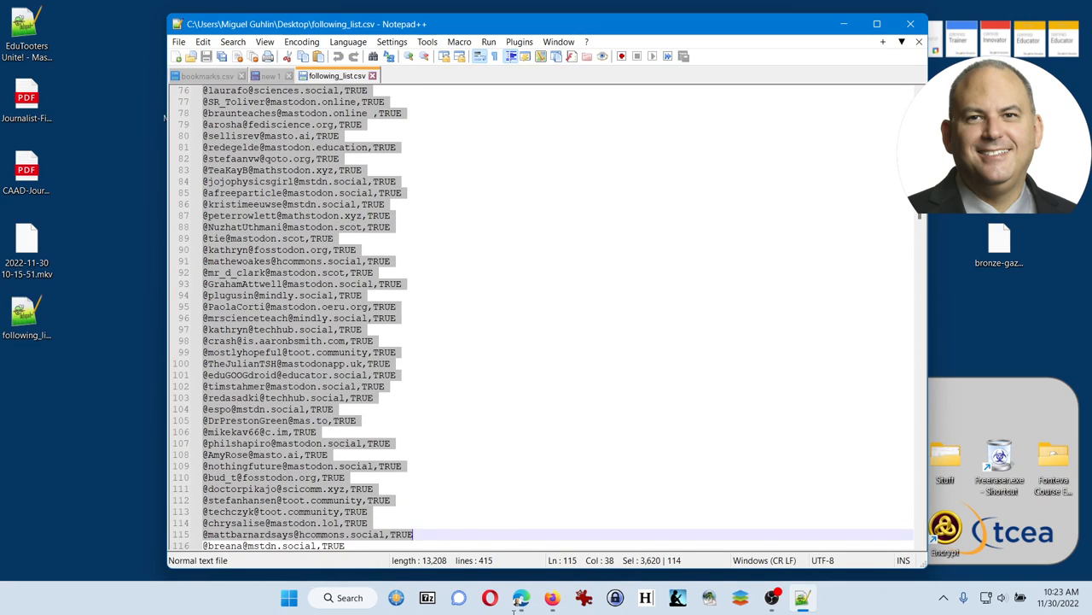
scroll("down", 3)
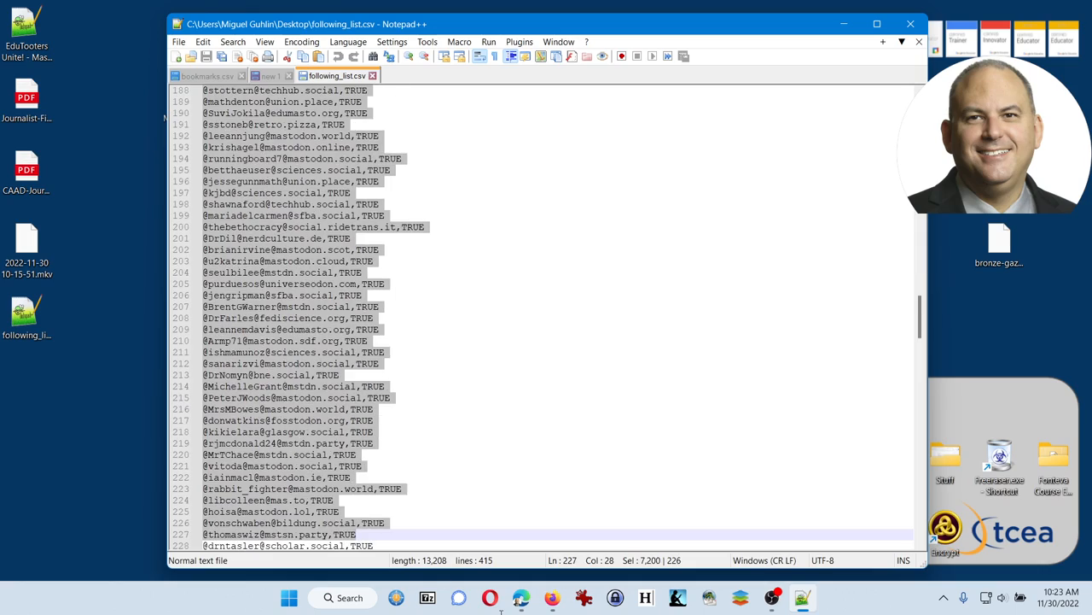
scroll("down", 3)
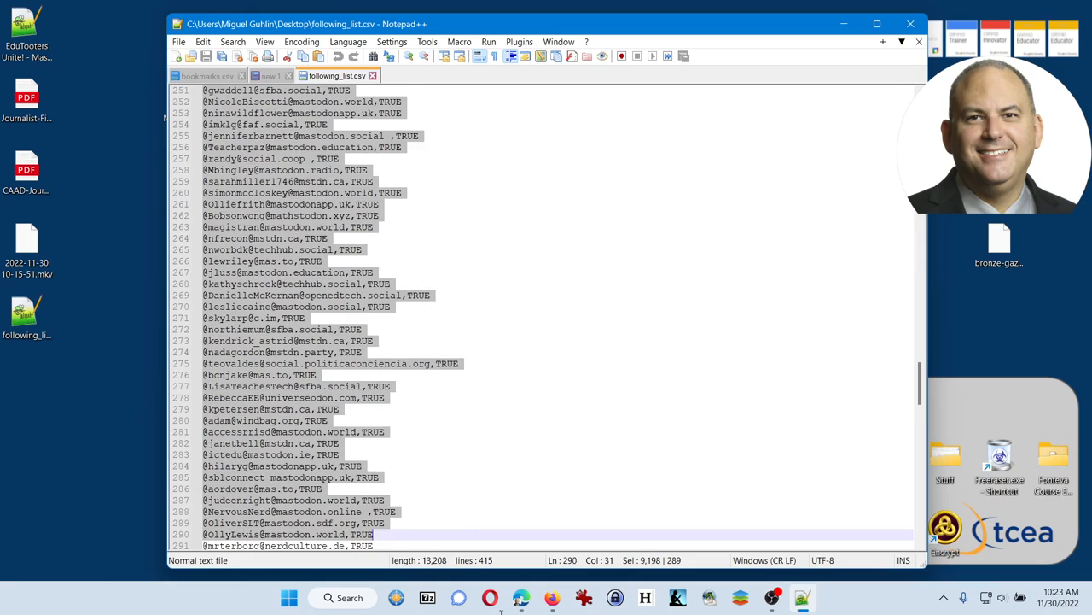
scroll("down", 3)
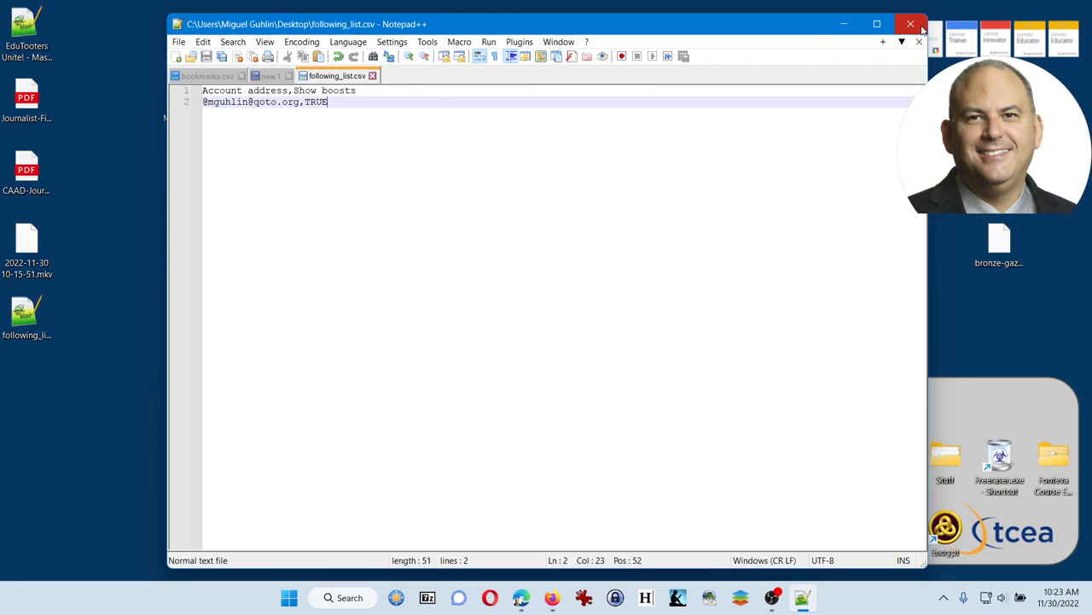
left_click(912, 24)
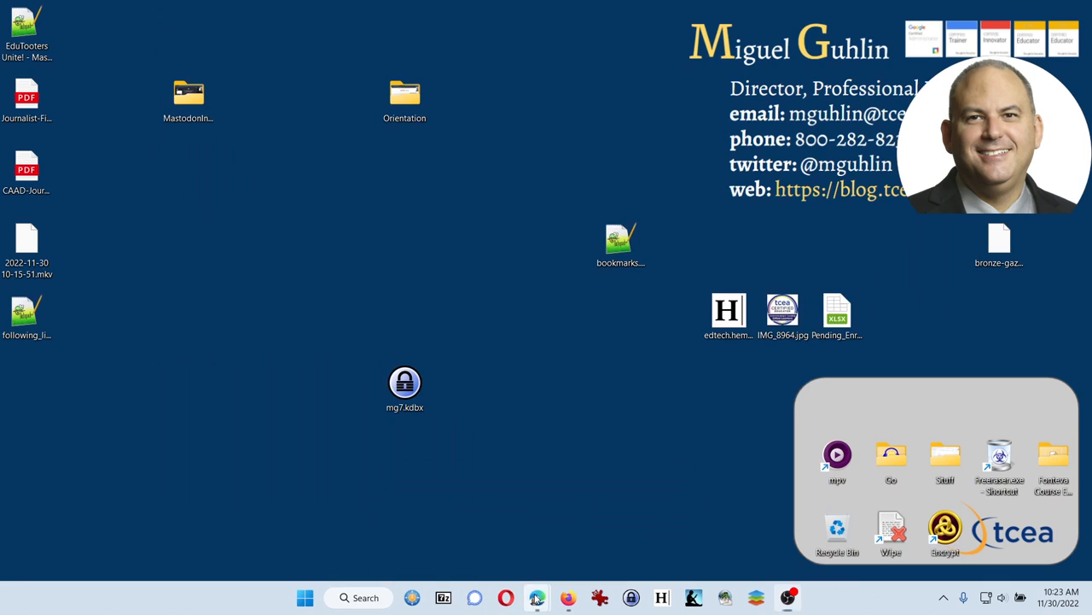
- Restore the browser and reach the Import page with Following list as the import type
left_click(536, 597)
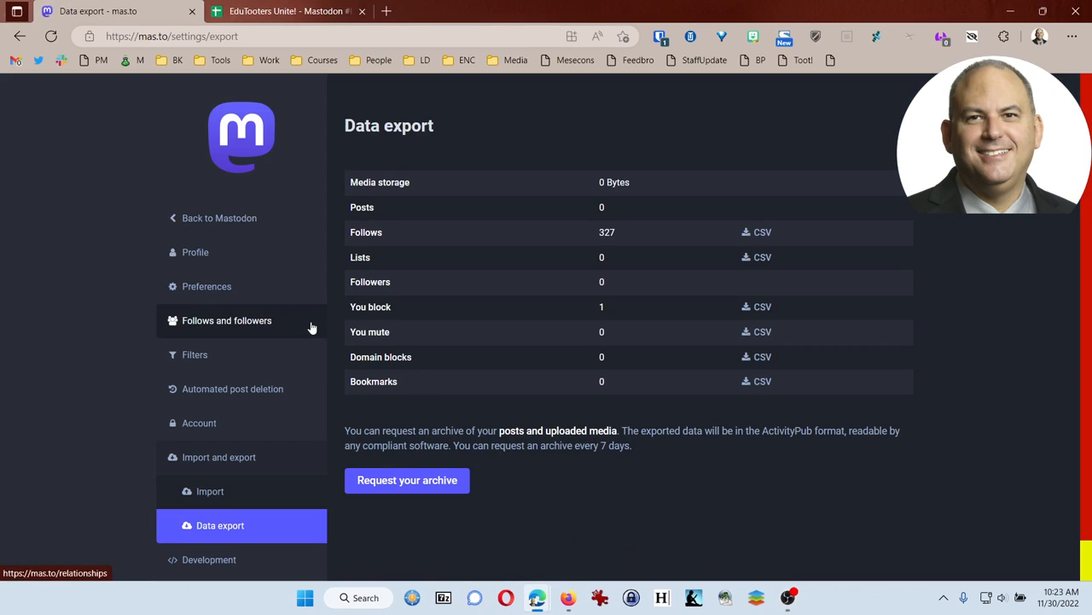
mouse_move(208, 492)
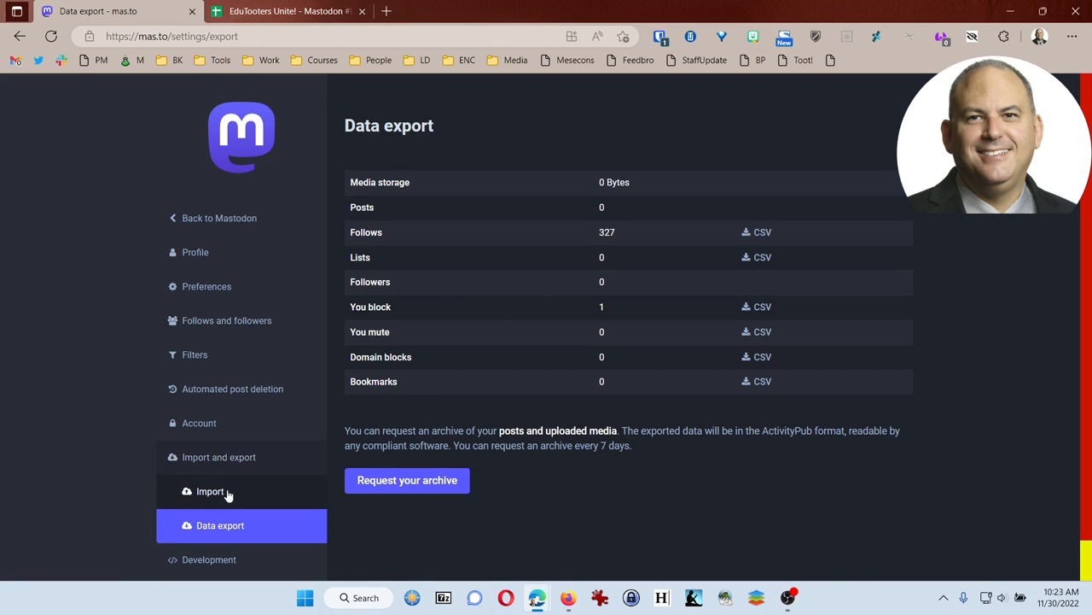
left_click(210, 492)
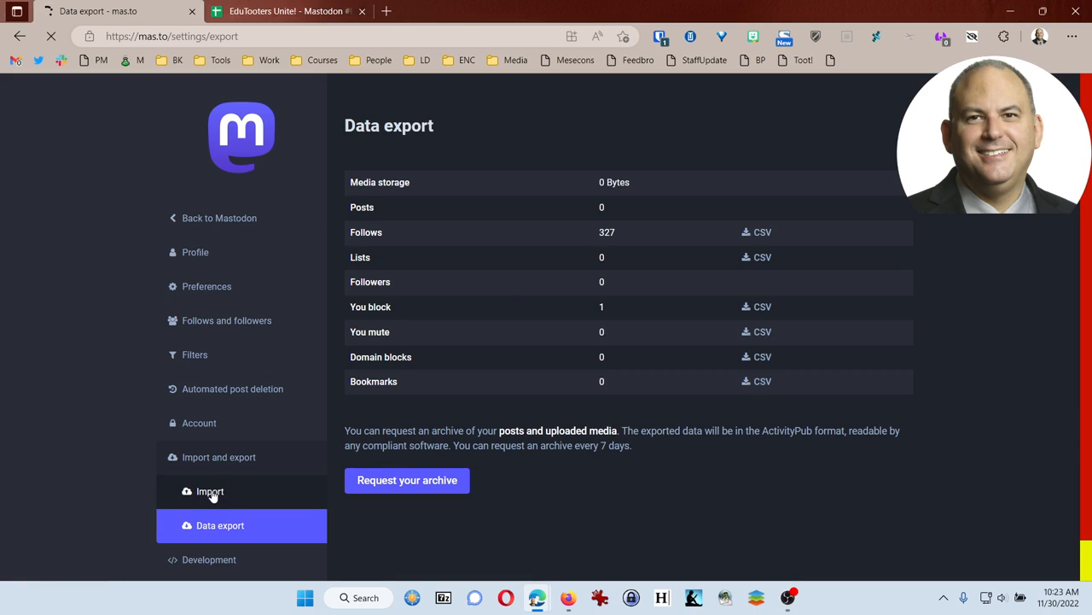
mouse_move(210, 491)
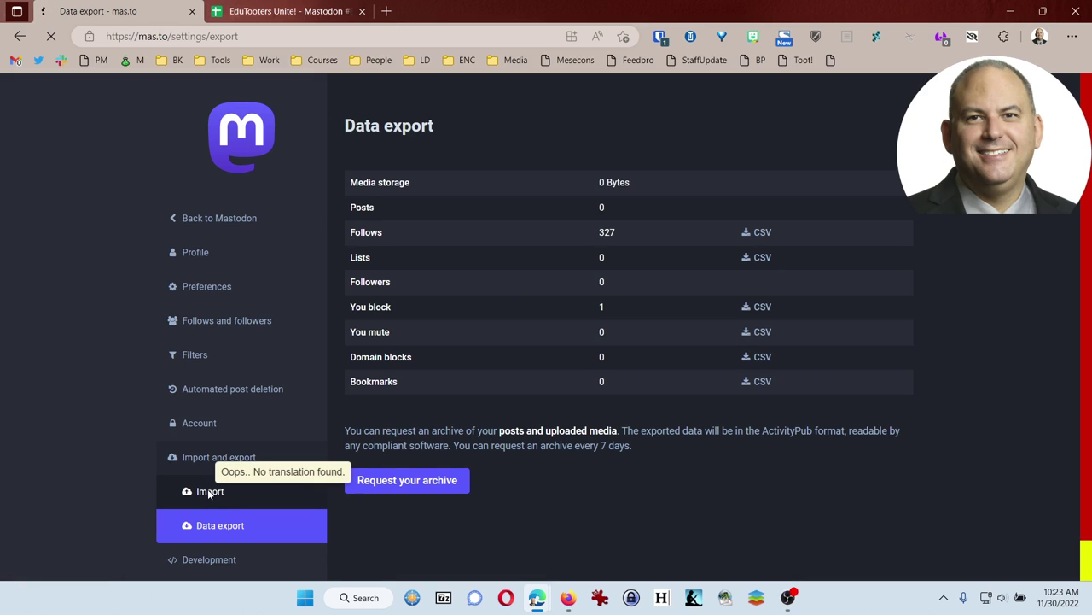
mouse_move(112, 448)
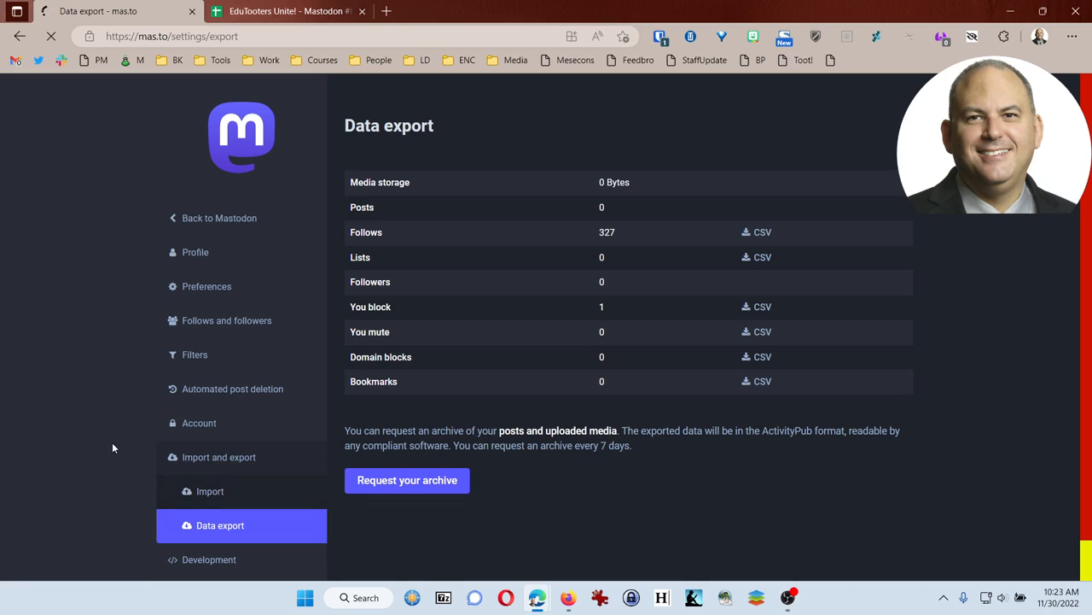
left_click(210, 491)
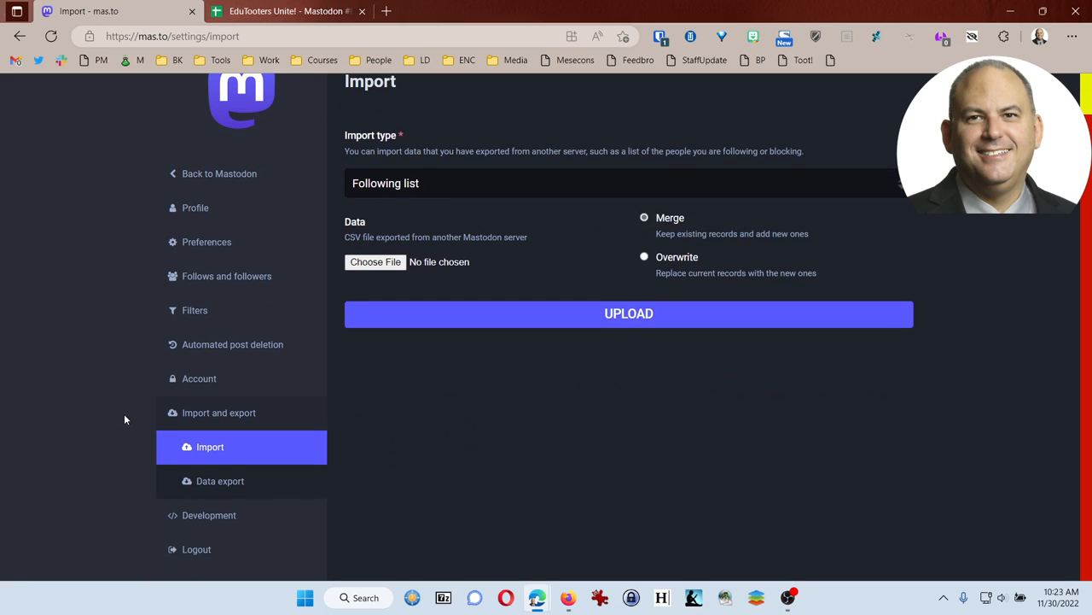
scroll("up", 3)
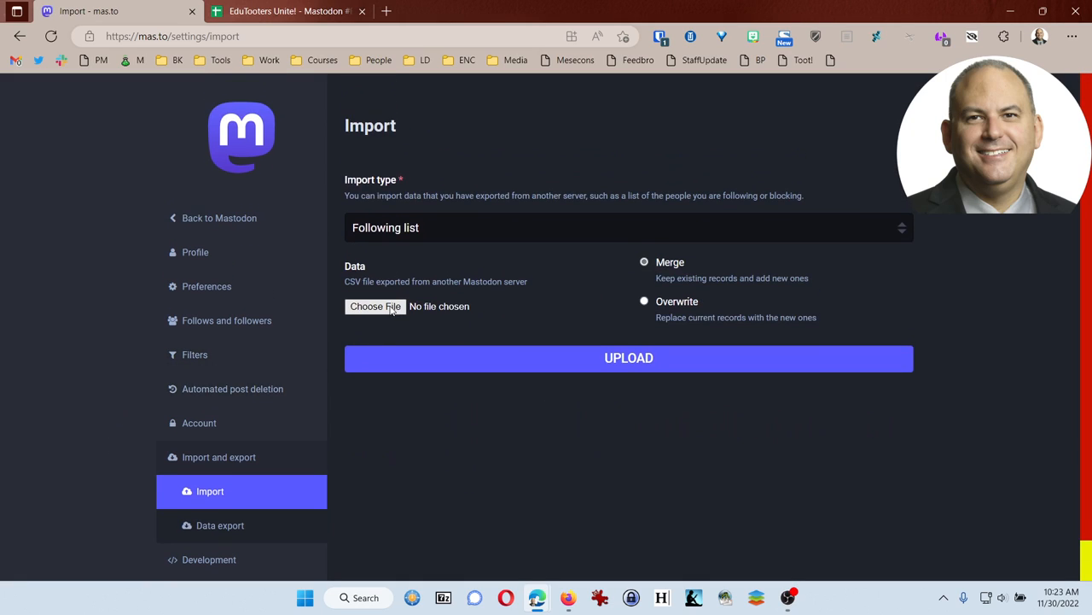
- Upload the trimmed following_list.csv as a Following list import with Overwrite selected
left_click(375, 306)
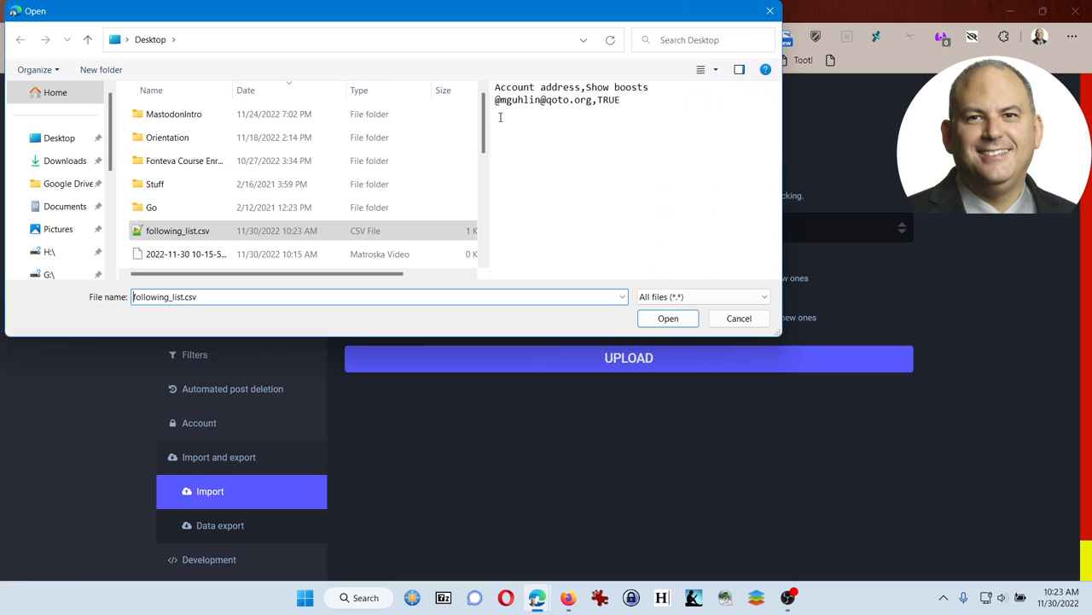
left_click(669, 318)
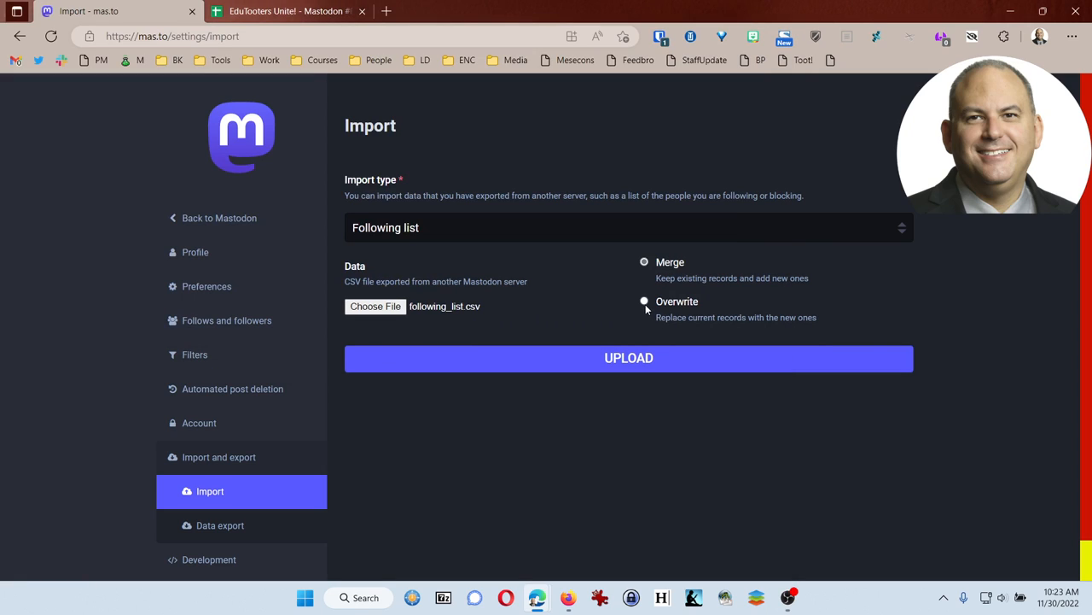
left_click(645, 300)
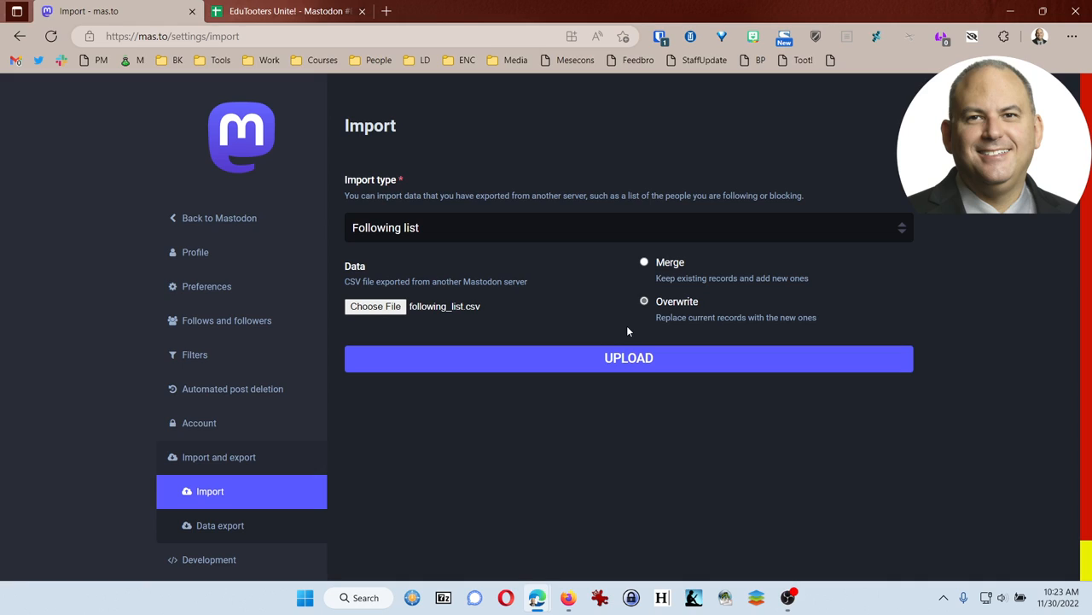
left_click(628, 359)
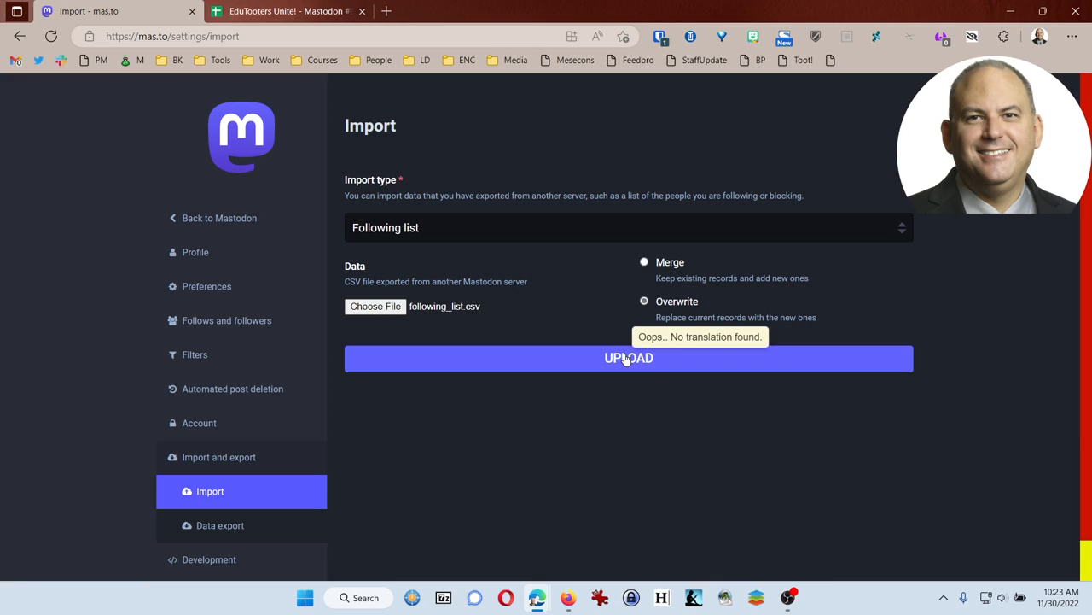
left_click(628, 358)
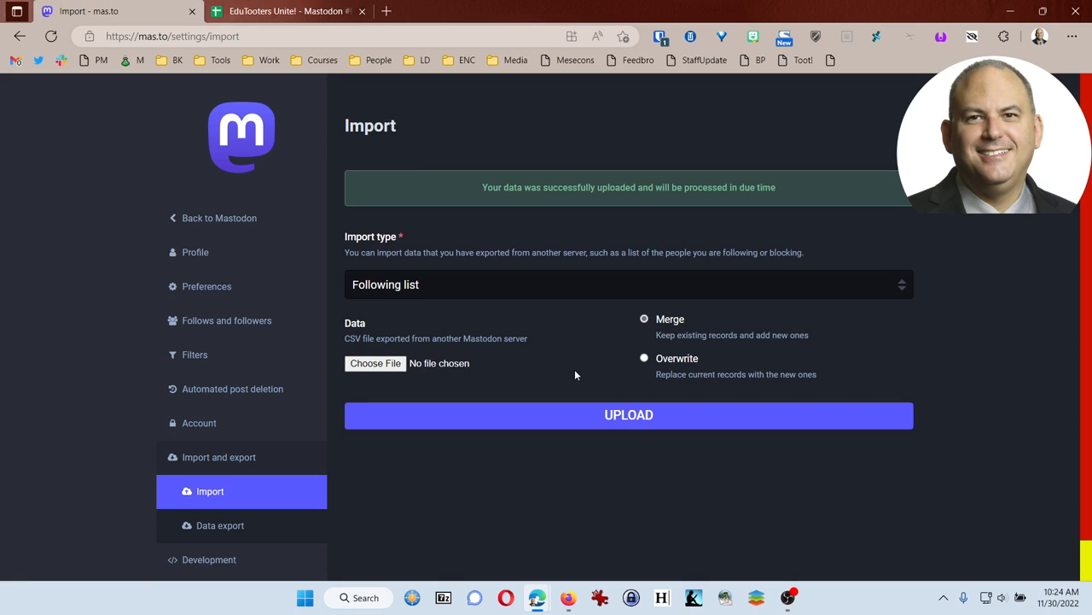
mouse_move(522, 219)
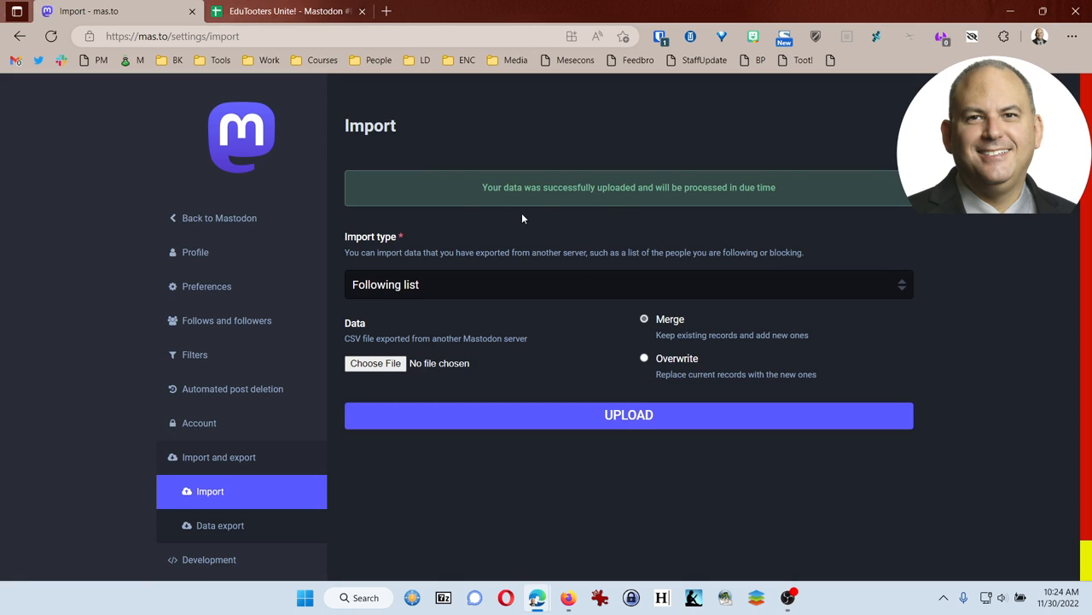
- Check the profile still reports 327 Following and open the followed-accounts list
left_click(218, 218)
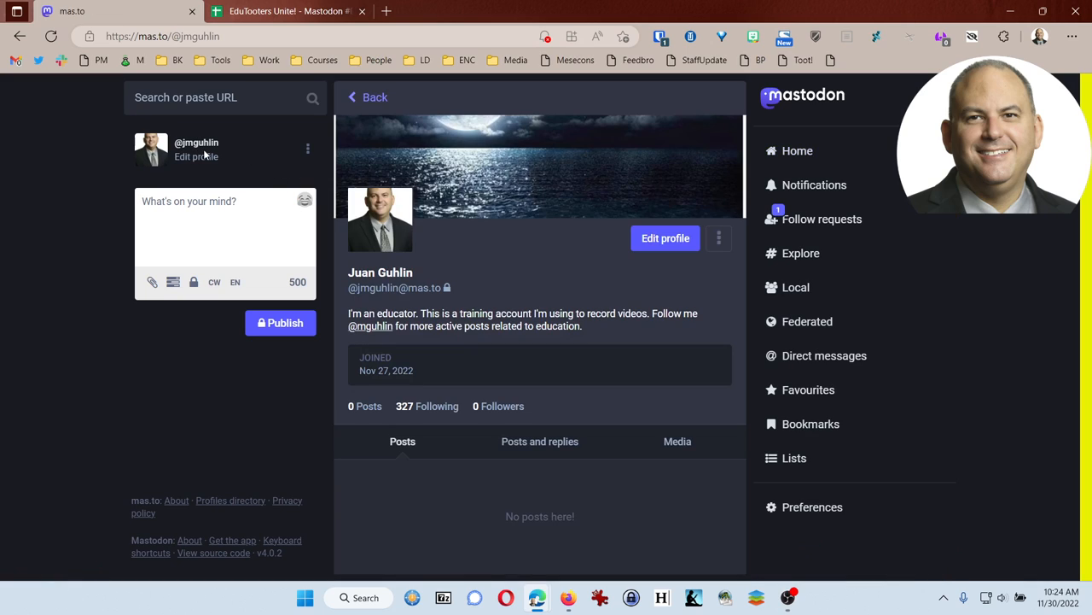
mouse_move(406, 406)
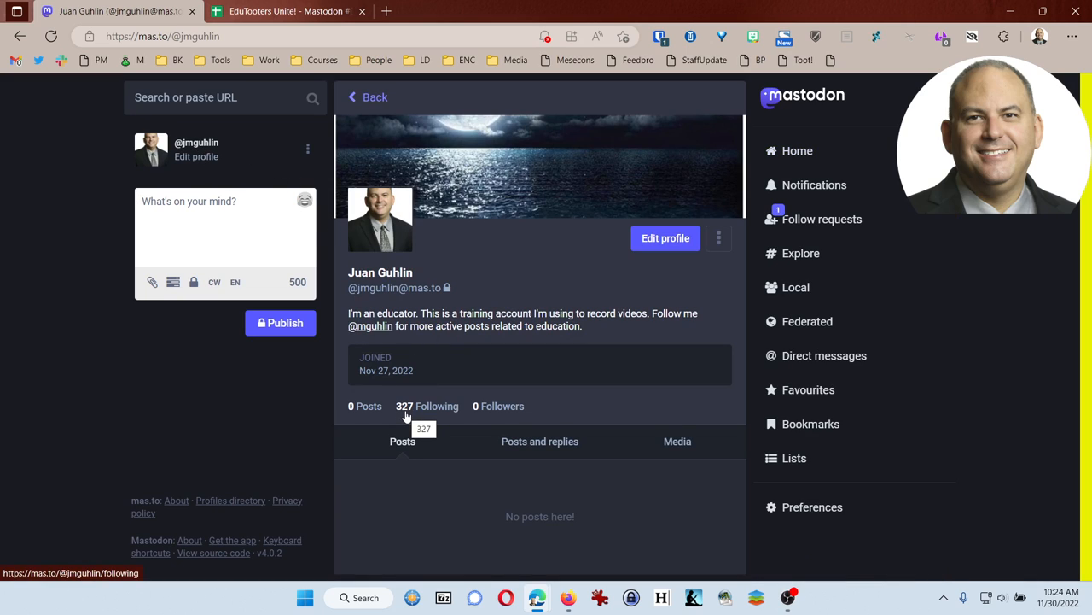
mouse_move(415, 420)
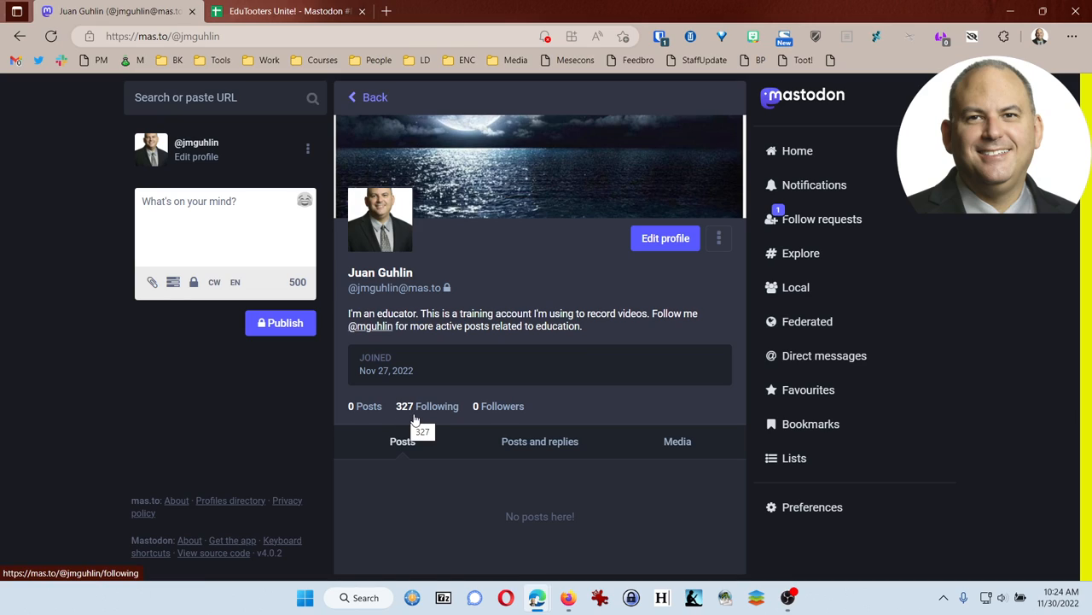
mouse_move(419, 415)
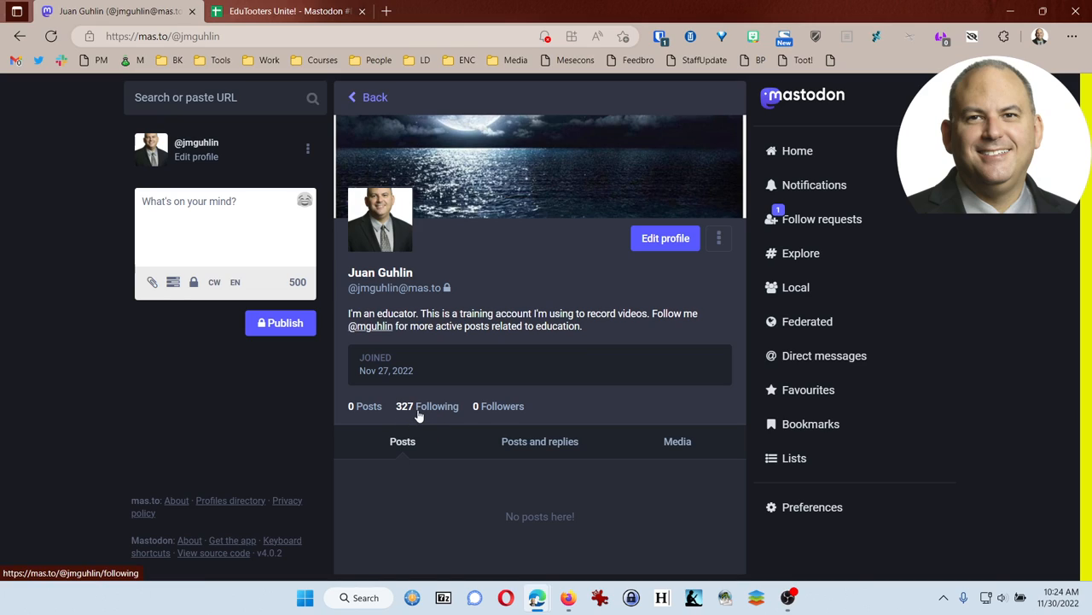
mouse_move(406, 420)
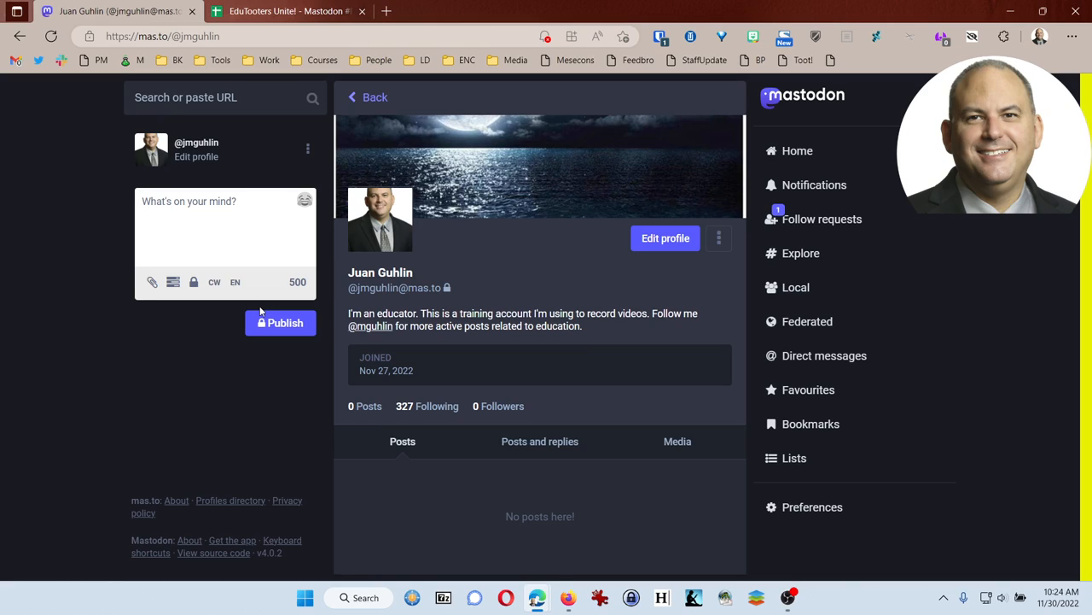
mouse_move(557, 300)
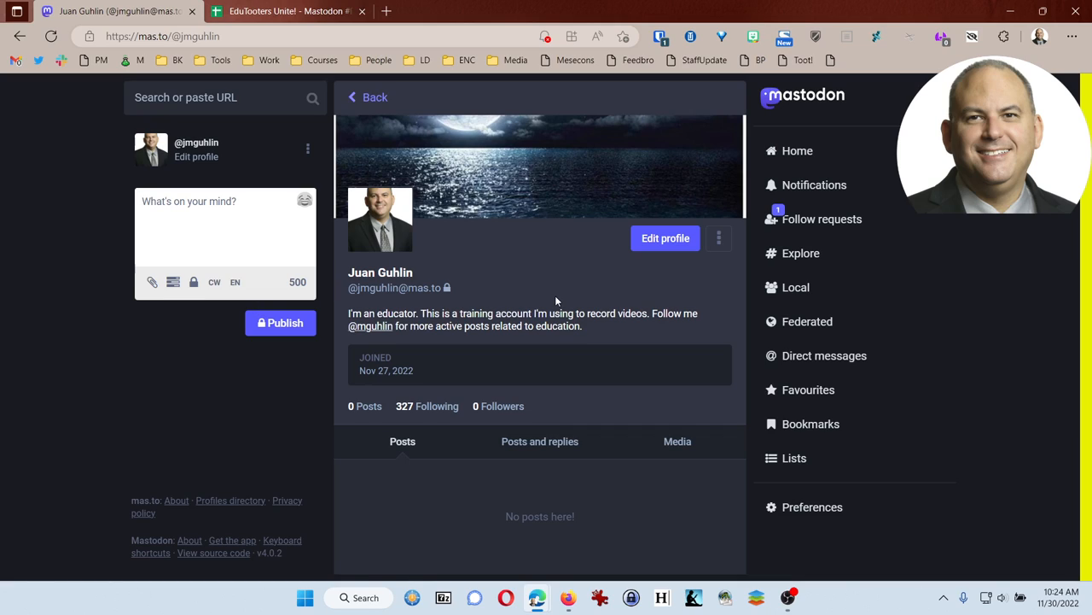
mouse_move(418, 410)
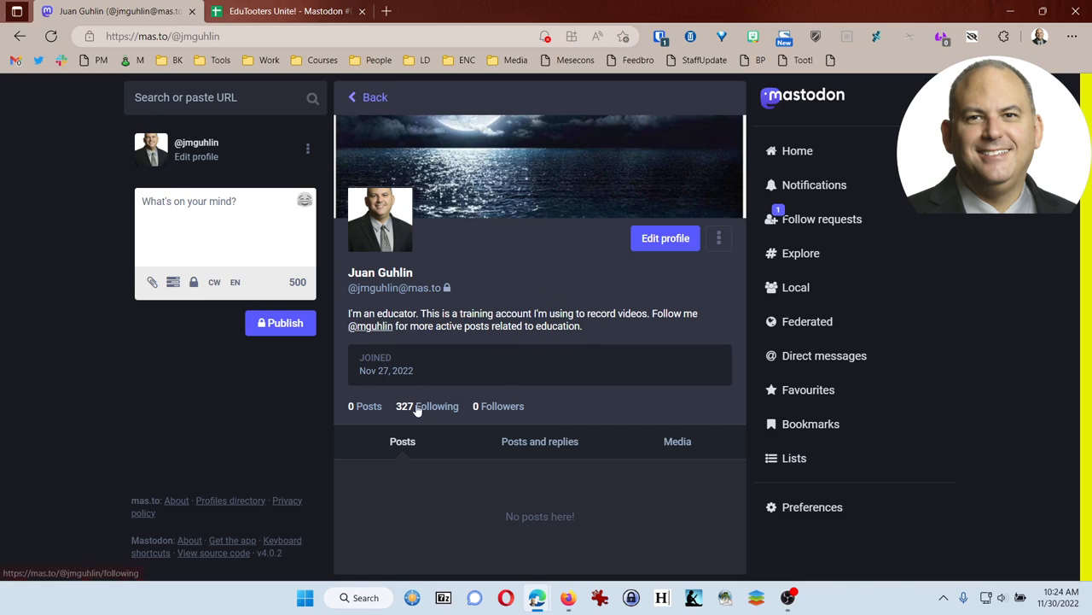
left_click(427, 406)
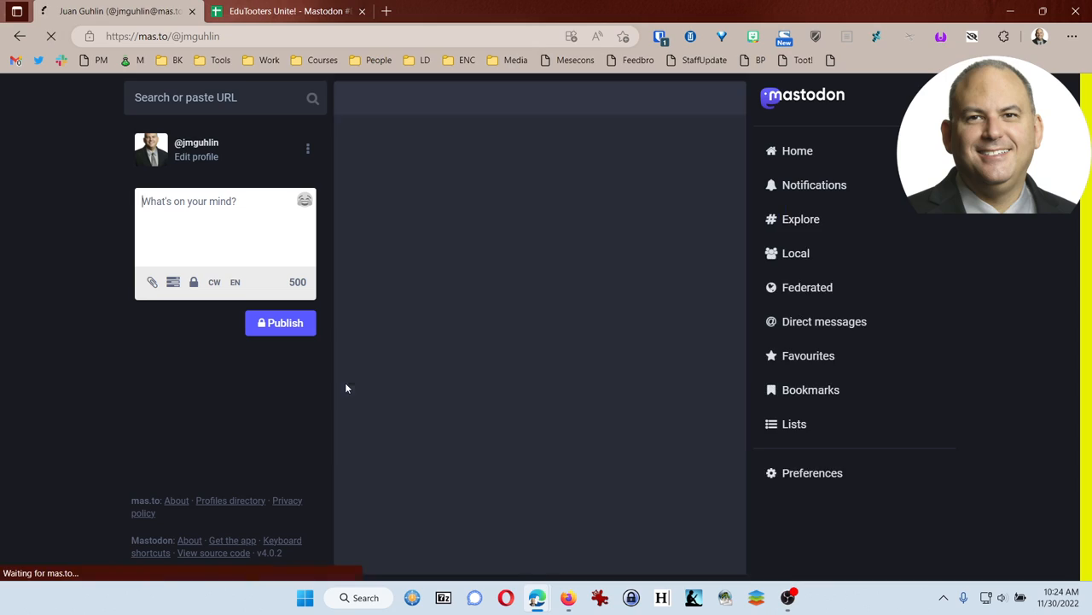